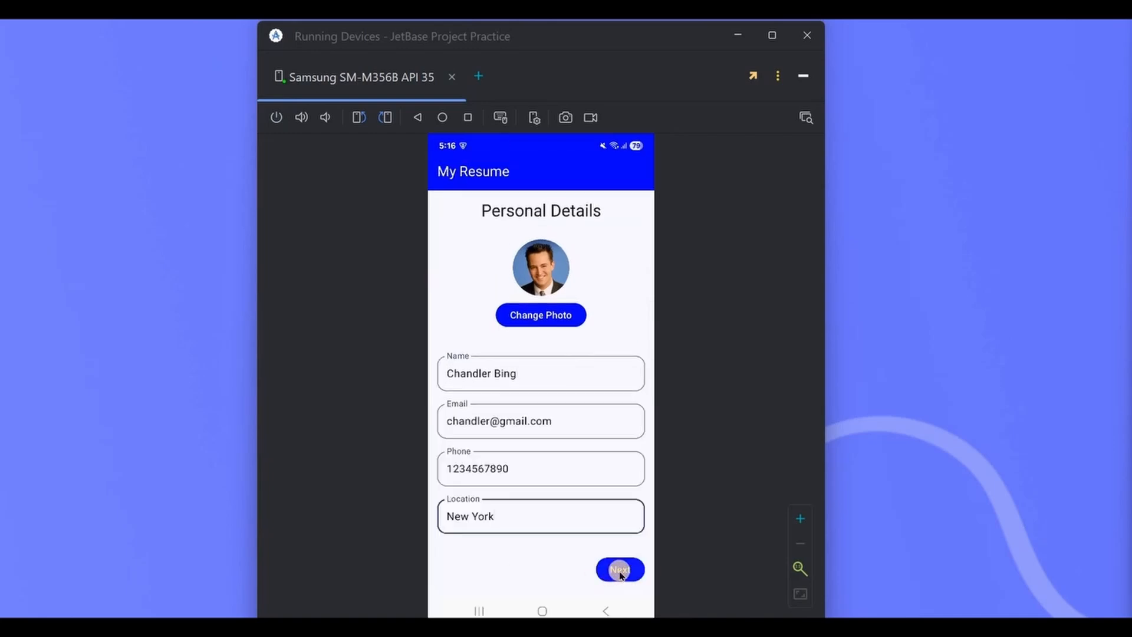
# Step: Advance through the qualification and experience pages, enter the company name and finish to the resume preview
pyautogui.click(618, 569)
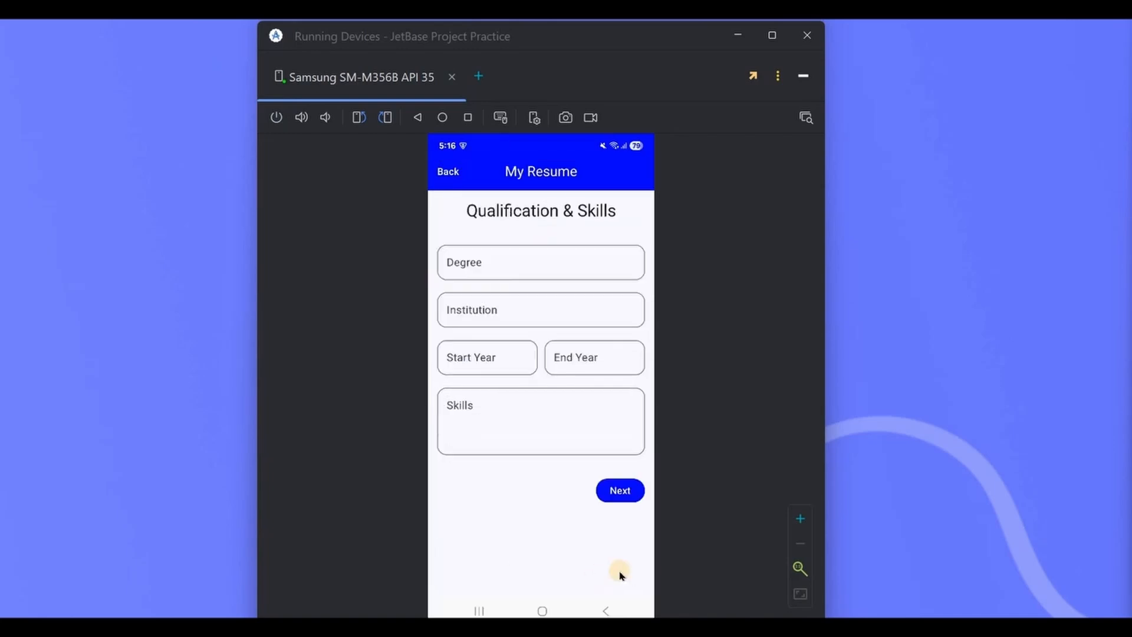
pyautogui.moveTo(649, 296)
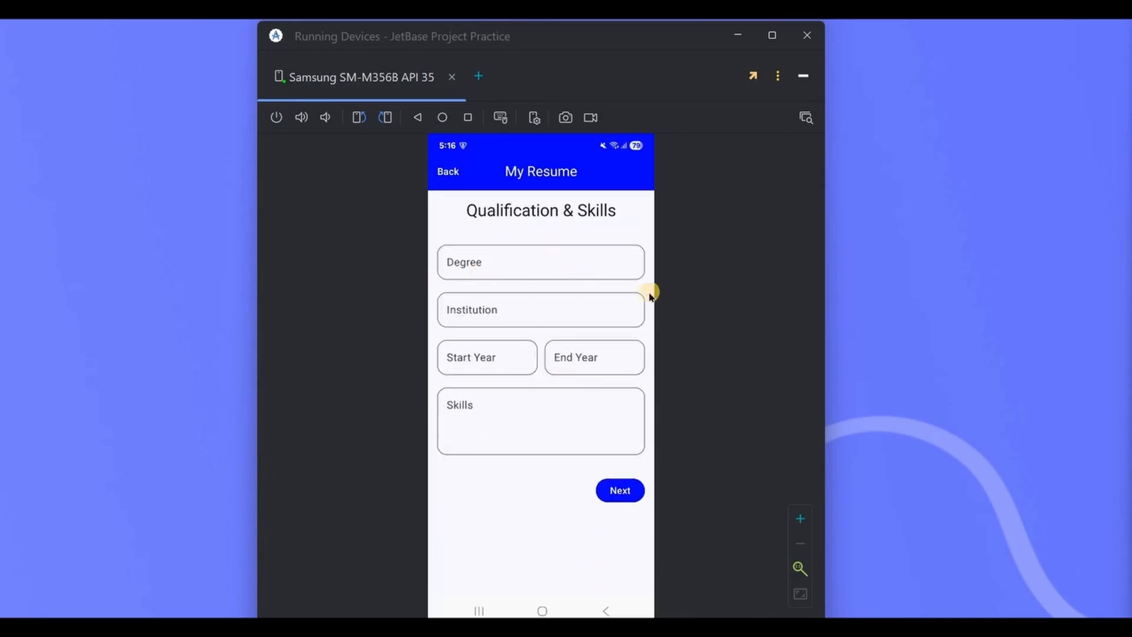
pyautogui.moveTo(665, 306)
pyautogui.write('Advertisement, Marketing, Product Advertising, Social Media Marketing.')
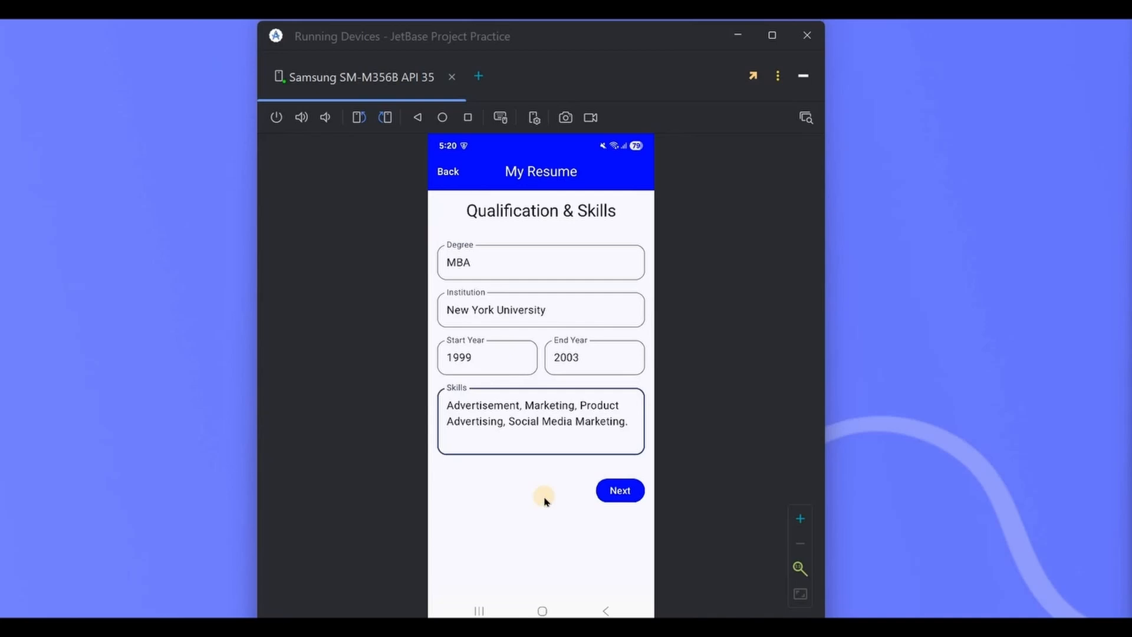
pyautogui.click(619, 490)
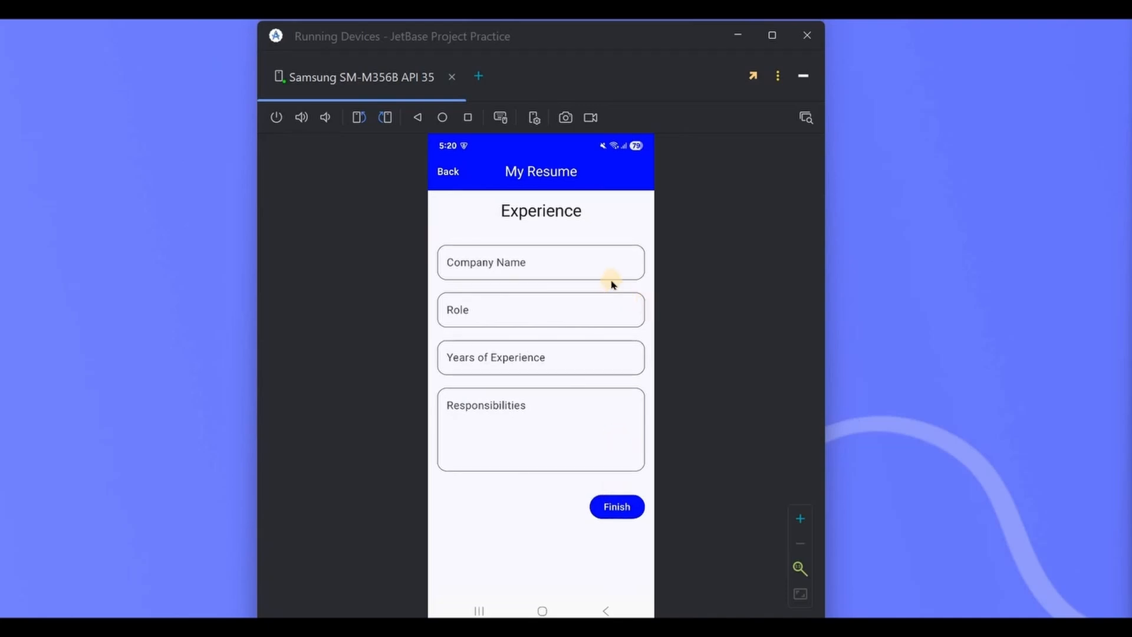
pyautogui.click(540, 262)
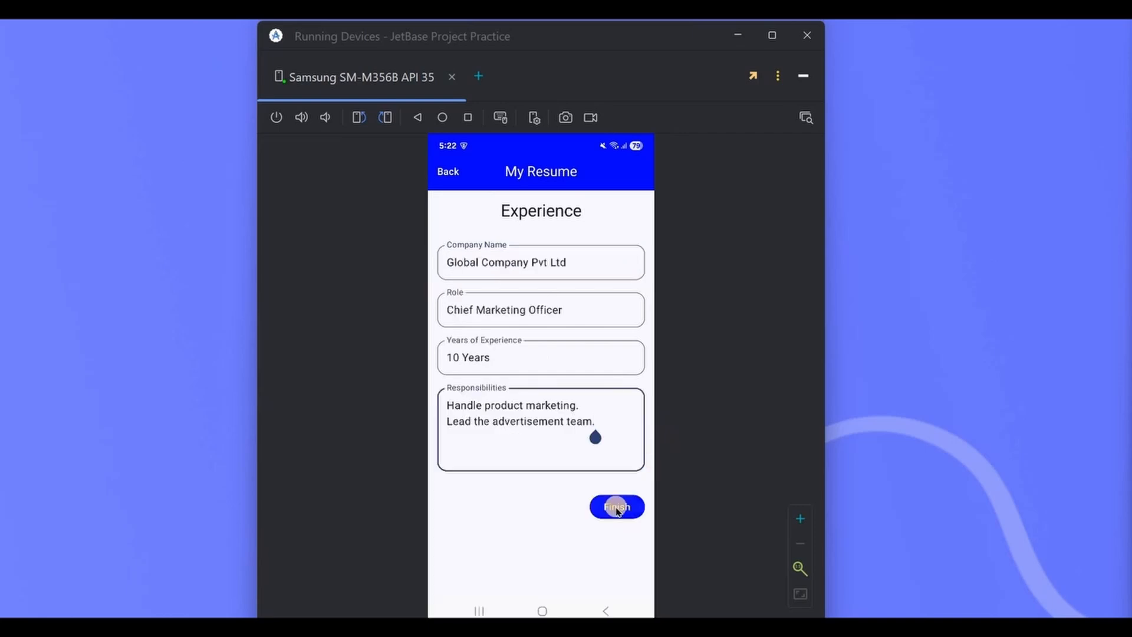
pyautogui.click(615, 507)
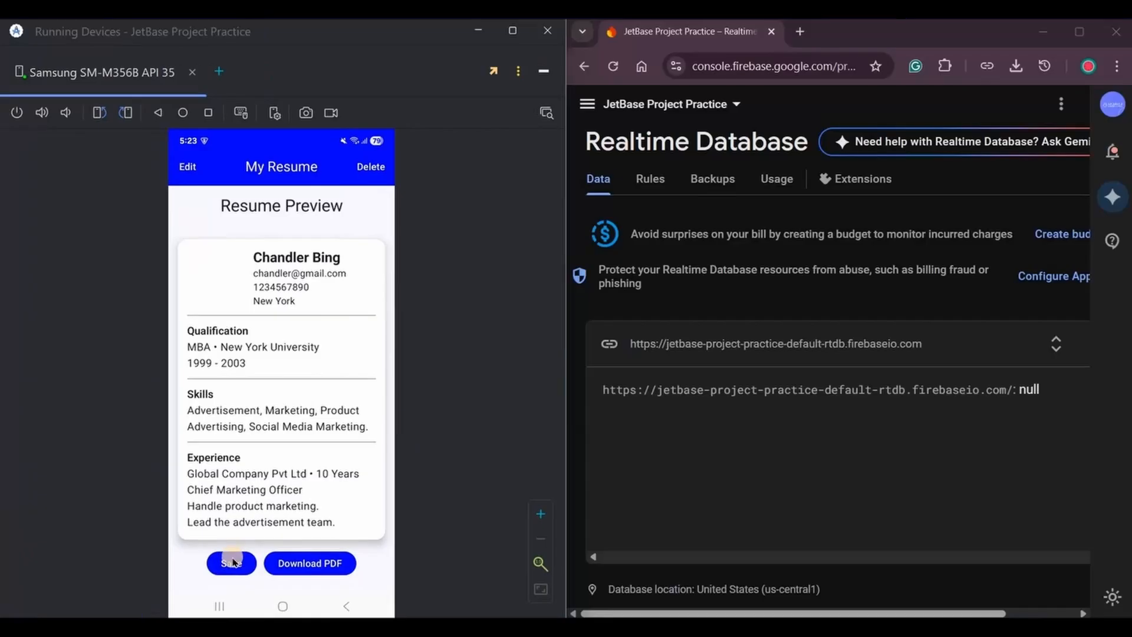
# Step: Save the resume, reopen it for editing, move past the updated details and download the PDF
pyautogui.click(232, 563)
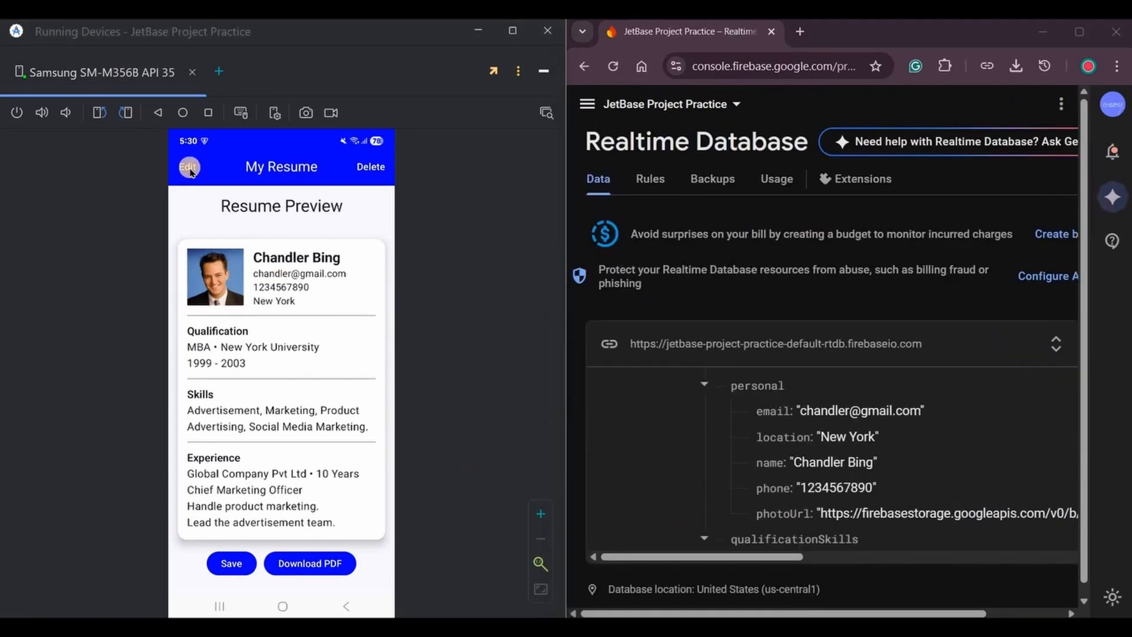
pyautogui.click(189, 167)
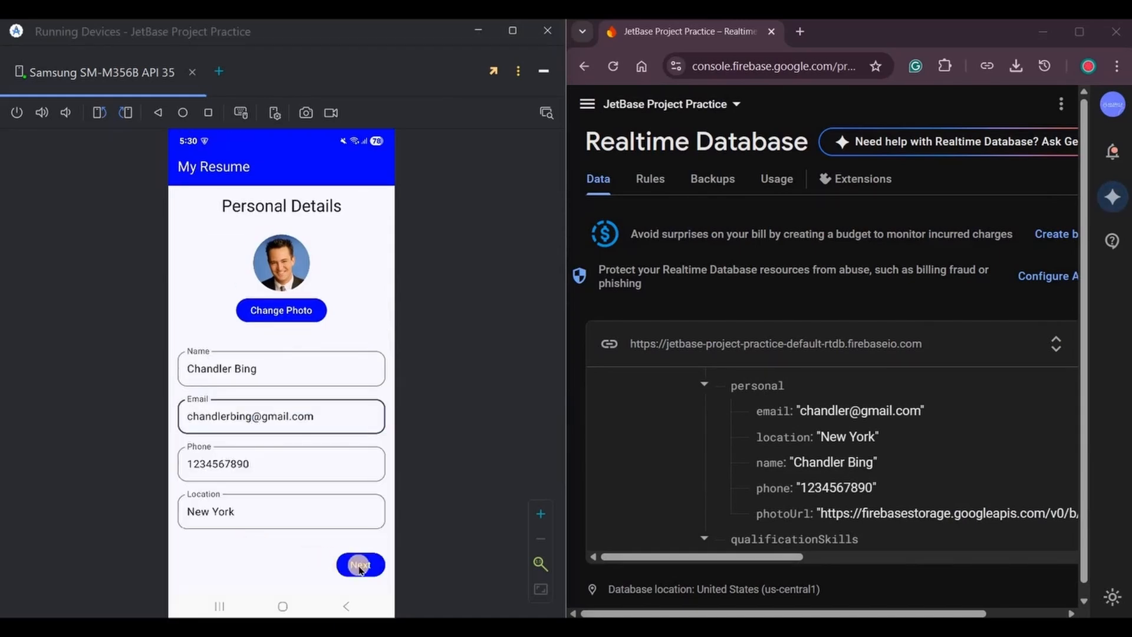
pyautogui.click(360, 565)
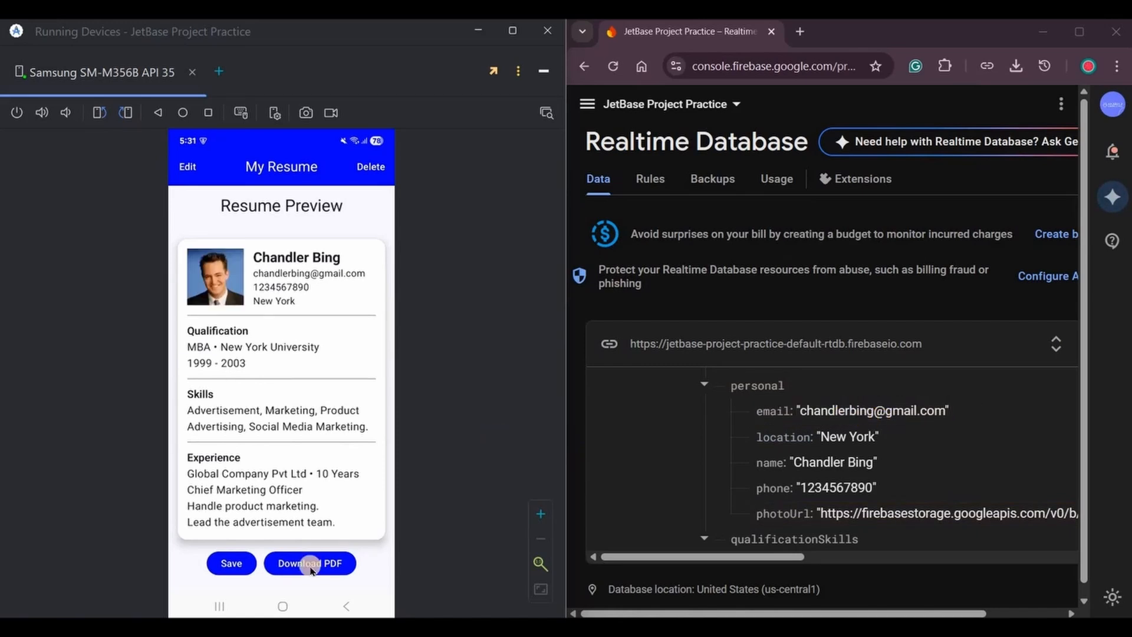
pyautogui.click(310, 564)
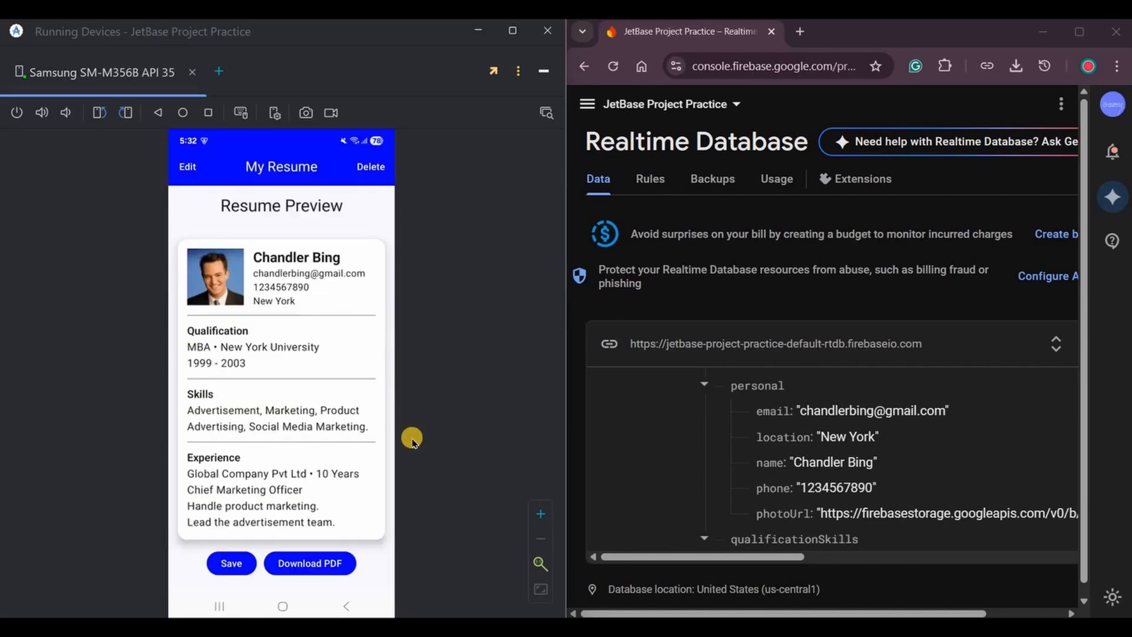
pyautogui.moveTo(282, 405)
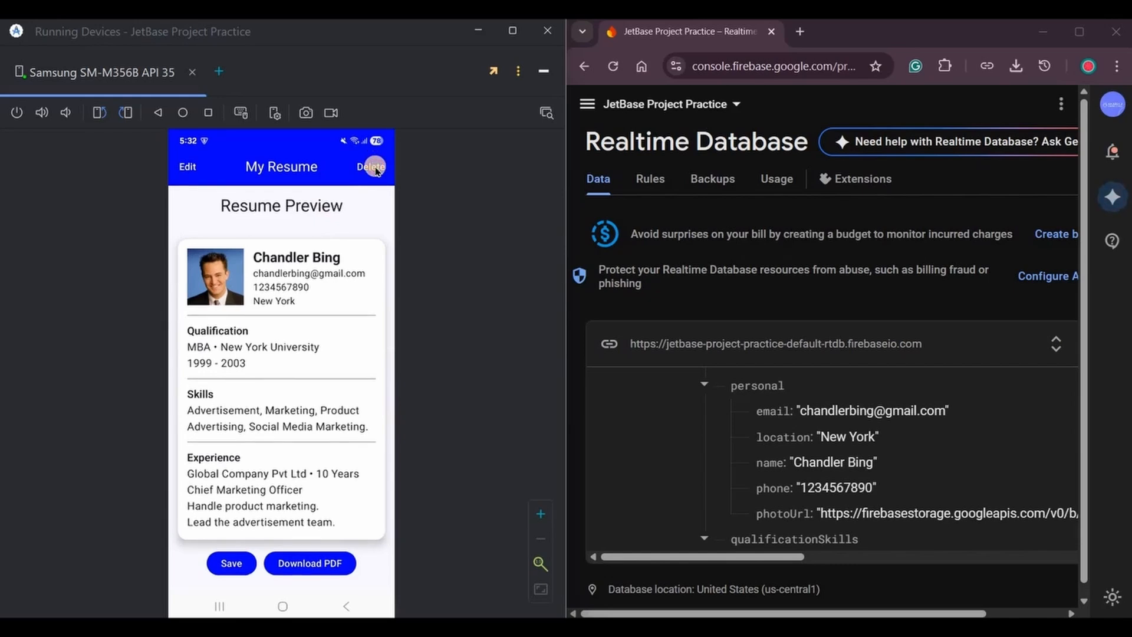
# Step: Delete the saved resume and confirm its removal
pyautogui.click(231, 563)
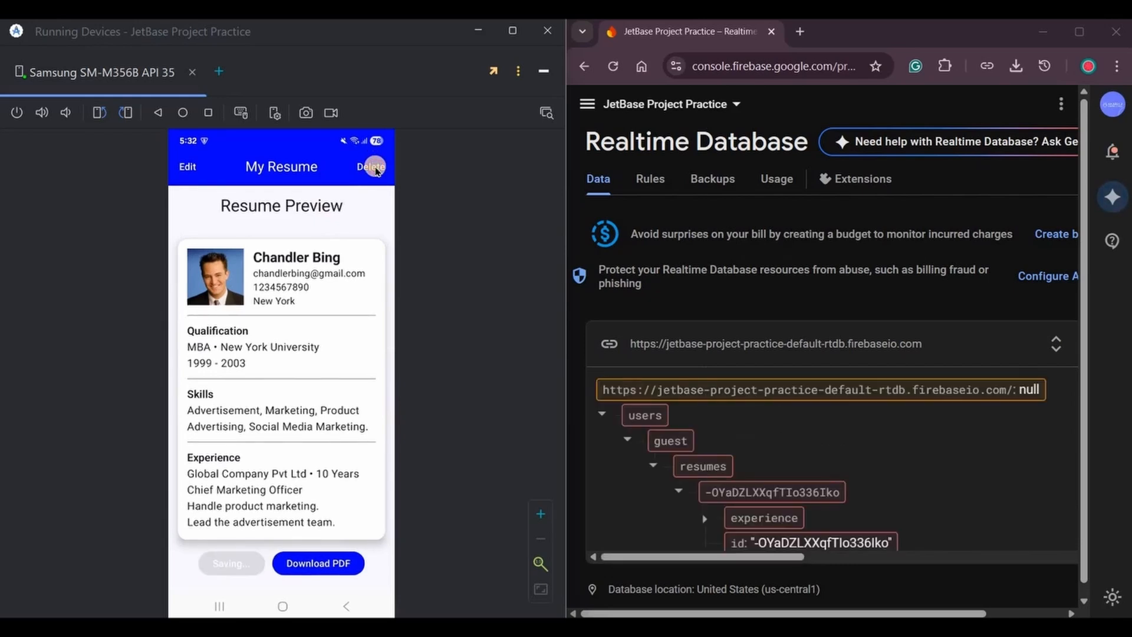
pyautogui.click(371, 167)
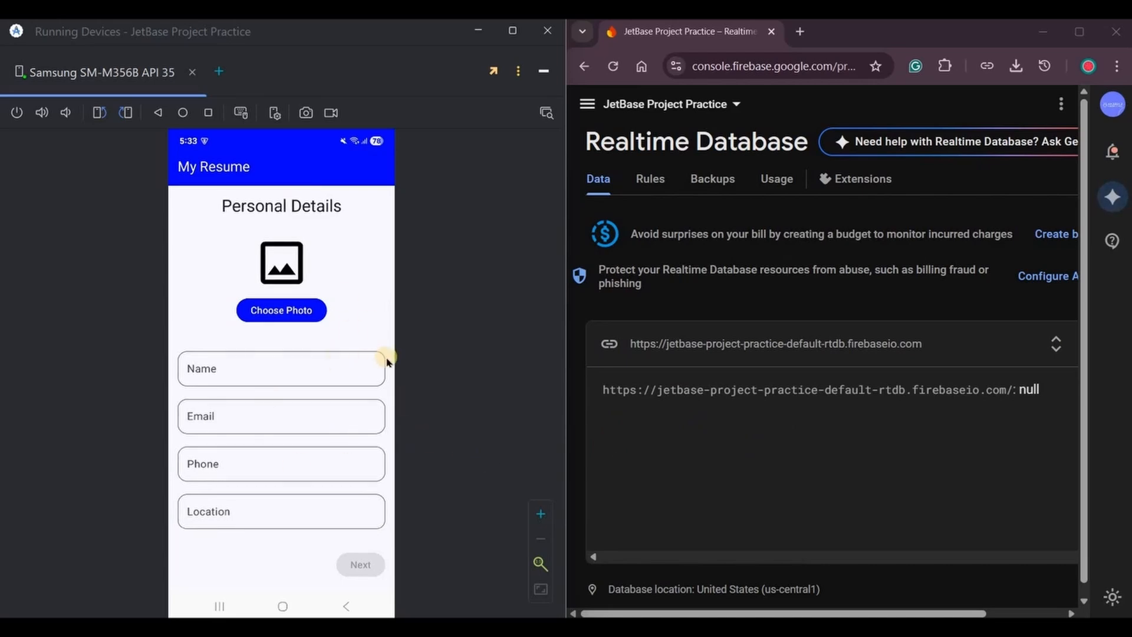
pyautogui.moveTo(443, 368)
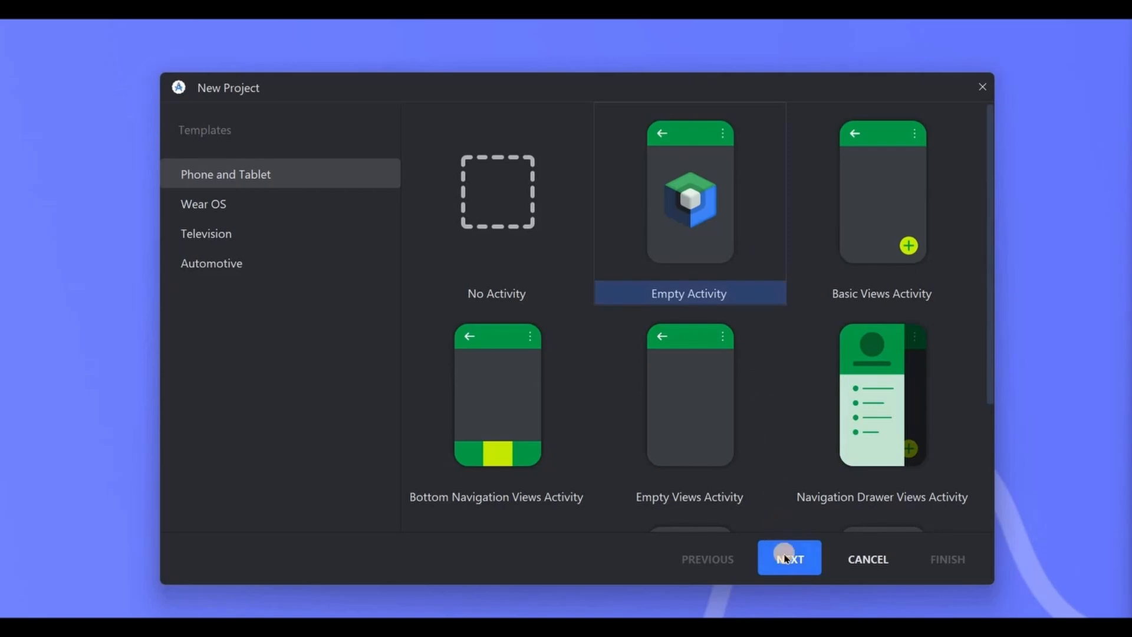
# Step: Create the MyResumeApp project from the Empty Activity template and bring up the Firebase assistant
pyautogui.click(790, 559)
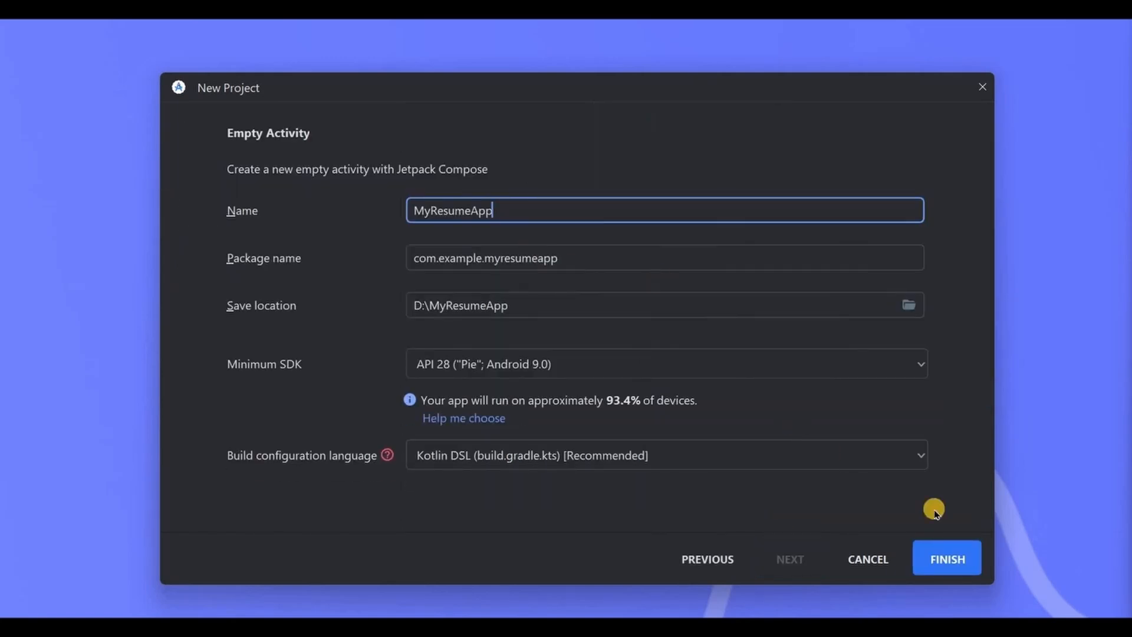
pyautogui.click(947, 559)
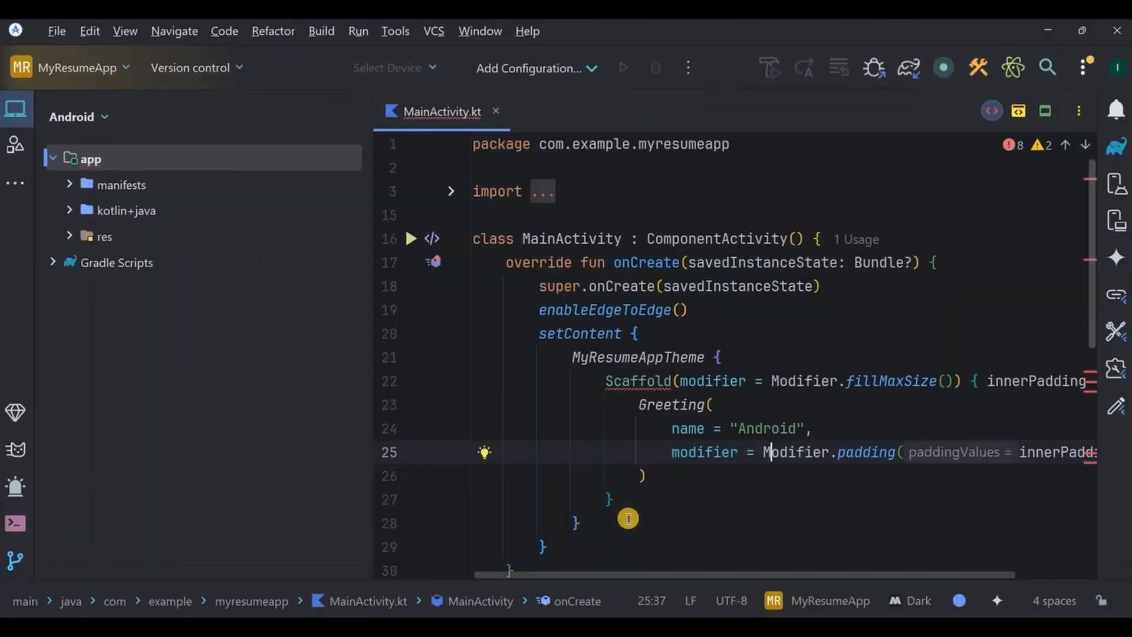
pyautogui.click(396, 30)
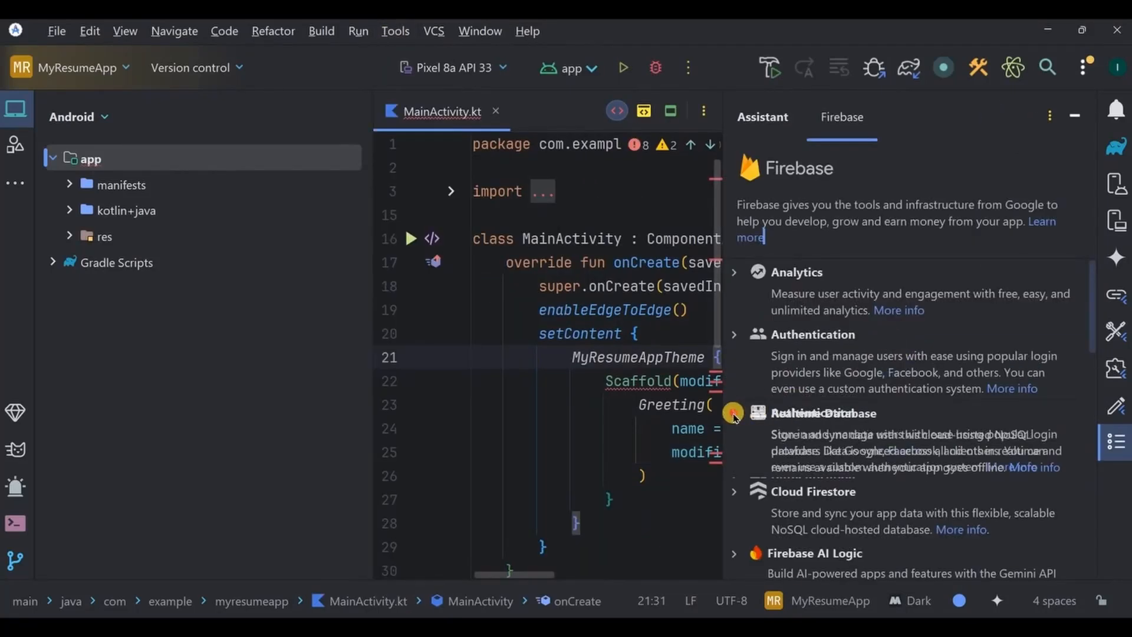
# Step: Start the Realtime Database setup guide and connect the app to Firebase
pyautogui.click(734, 413)
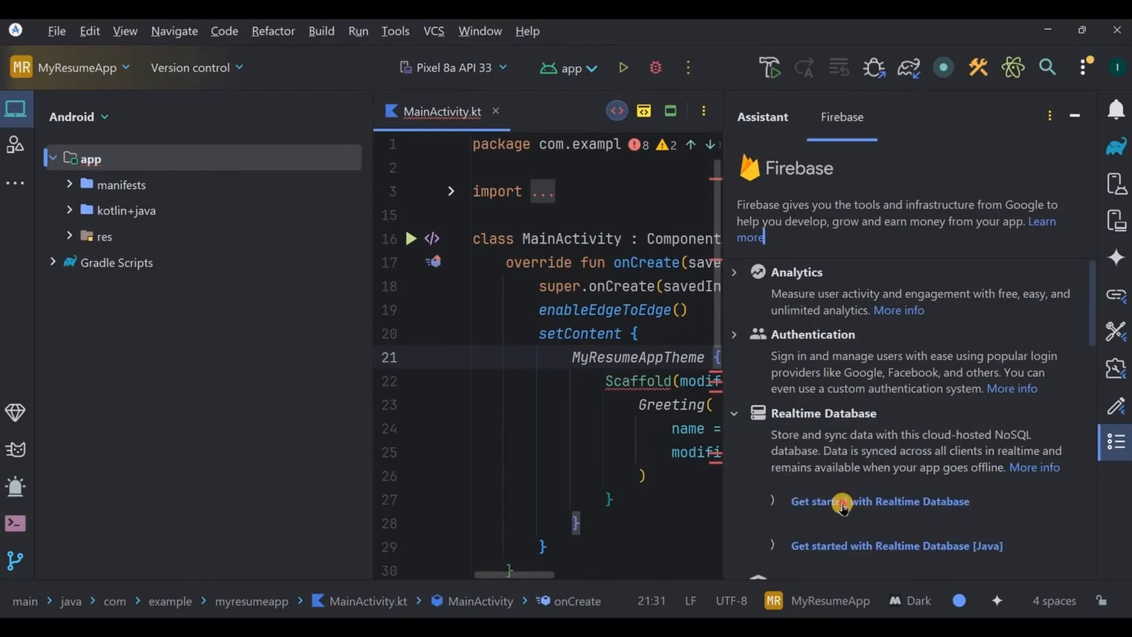
pyautogui.click(879, 502)
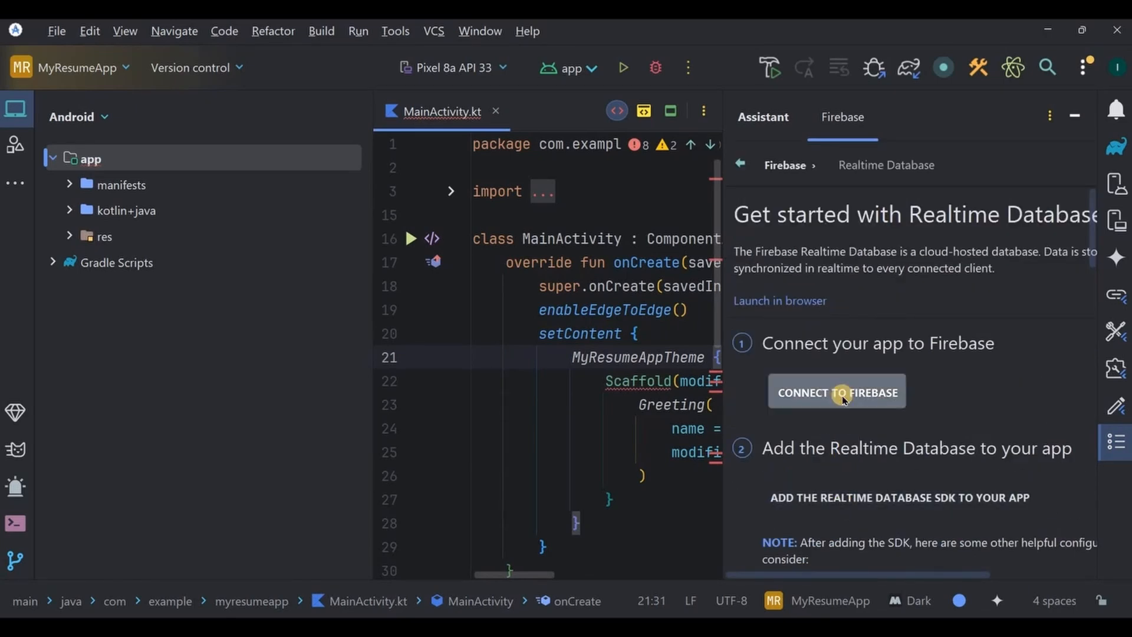
pyautogui.click(837, 392)
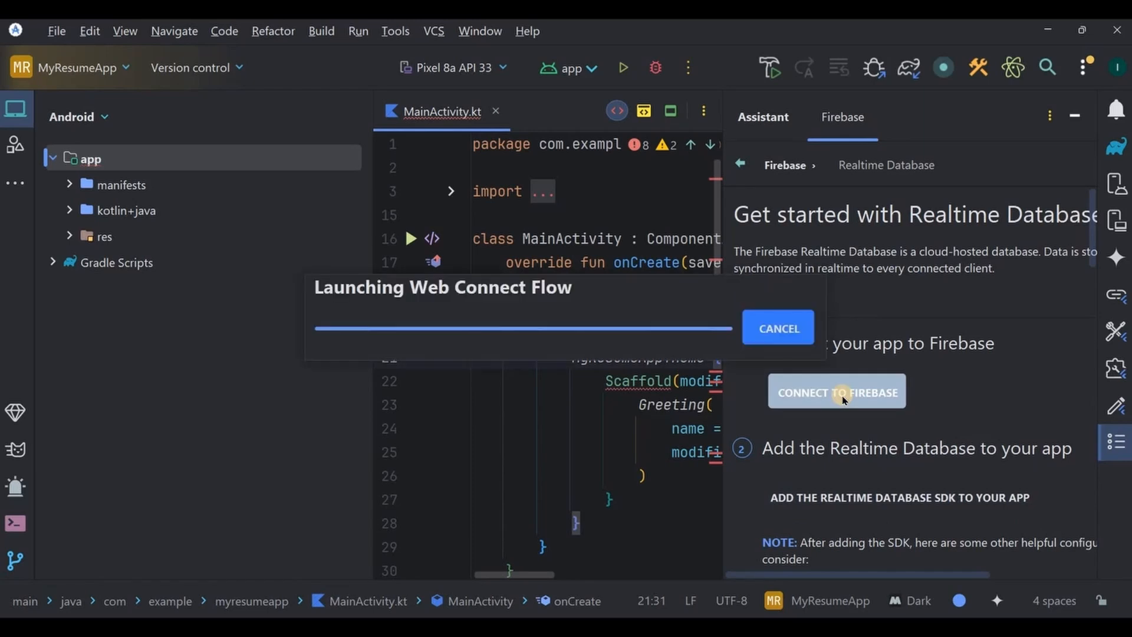
pyautogui.click(837, 392)
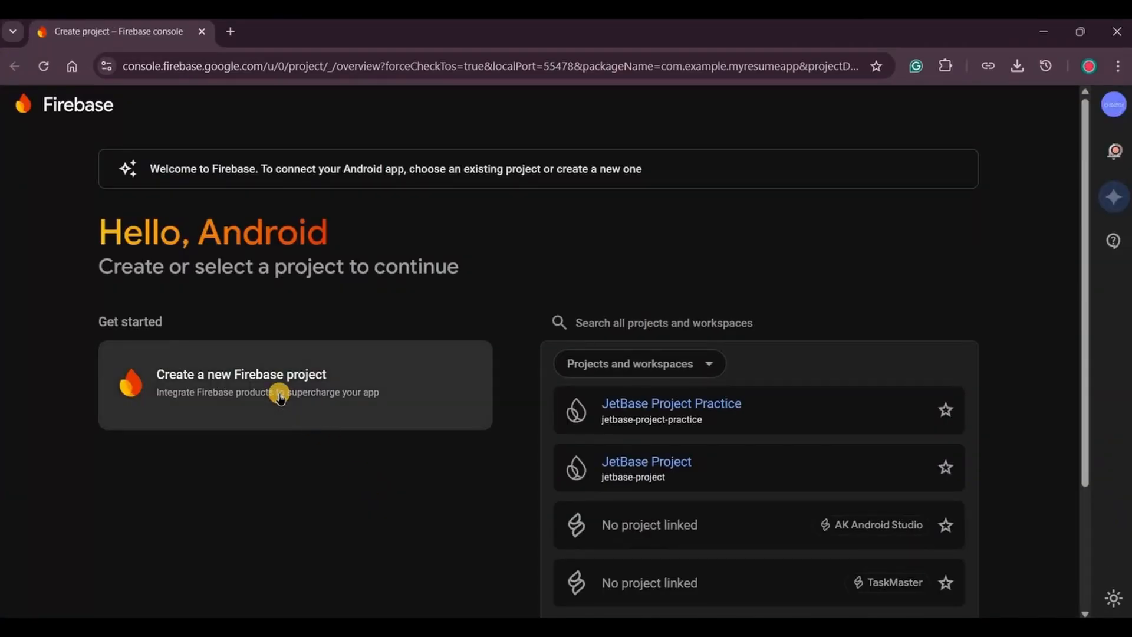
# Step: Create a new MyResumeApp Firebase project with Google Analytics turned off
pyautogui.click(241, 374)
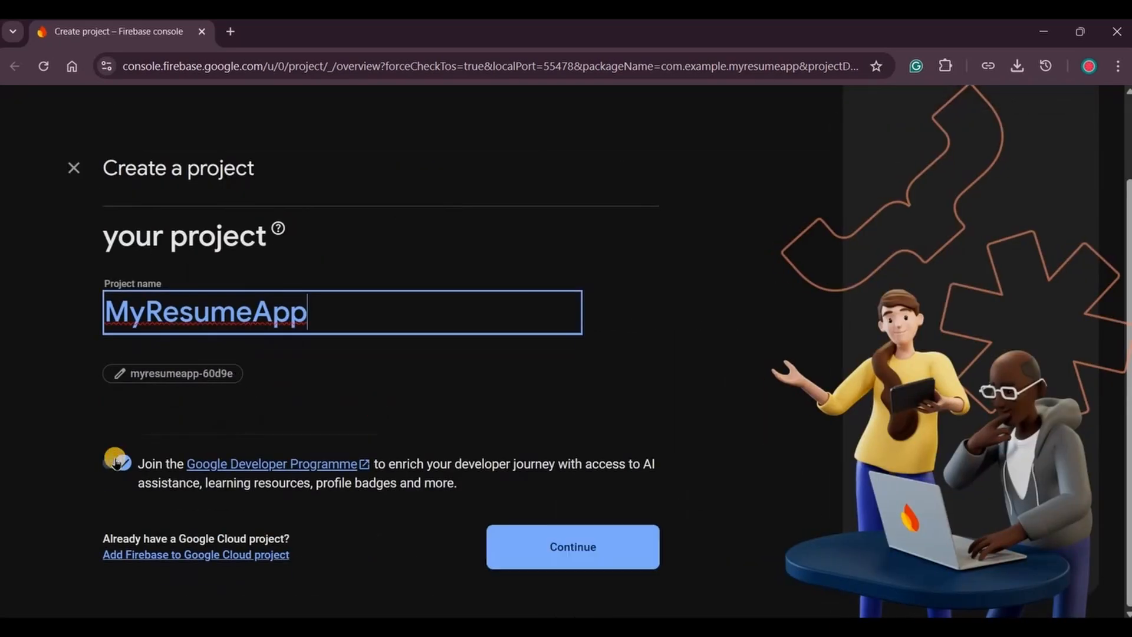
pyautogui.click(572, 547)
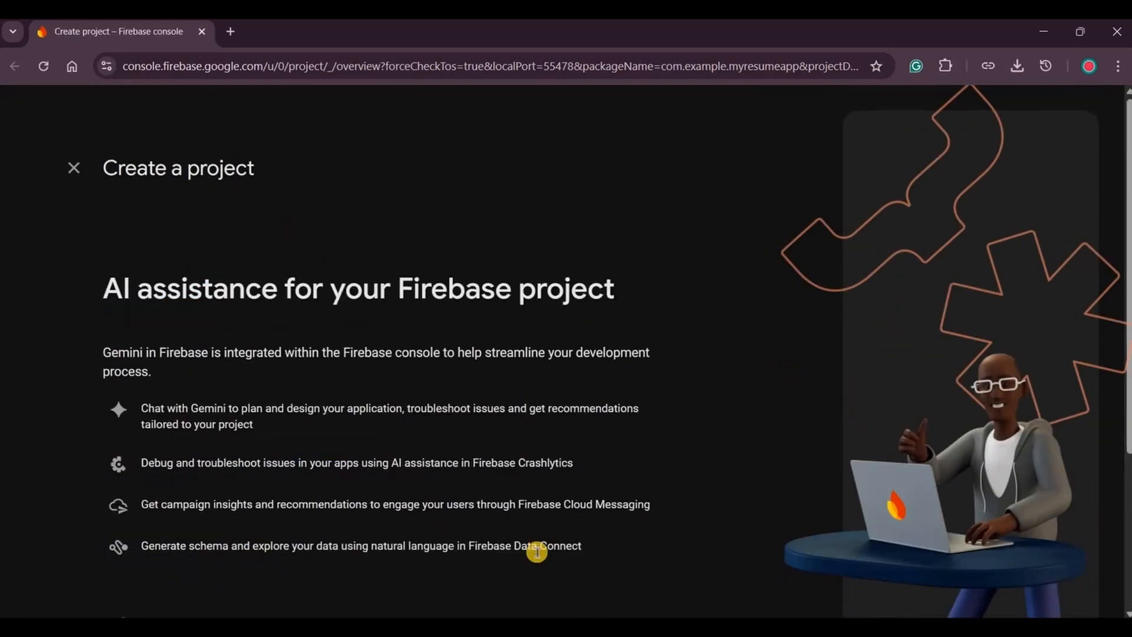
pyautogui.scroll(-3)
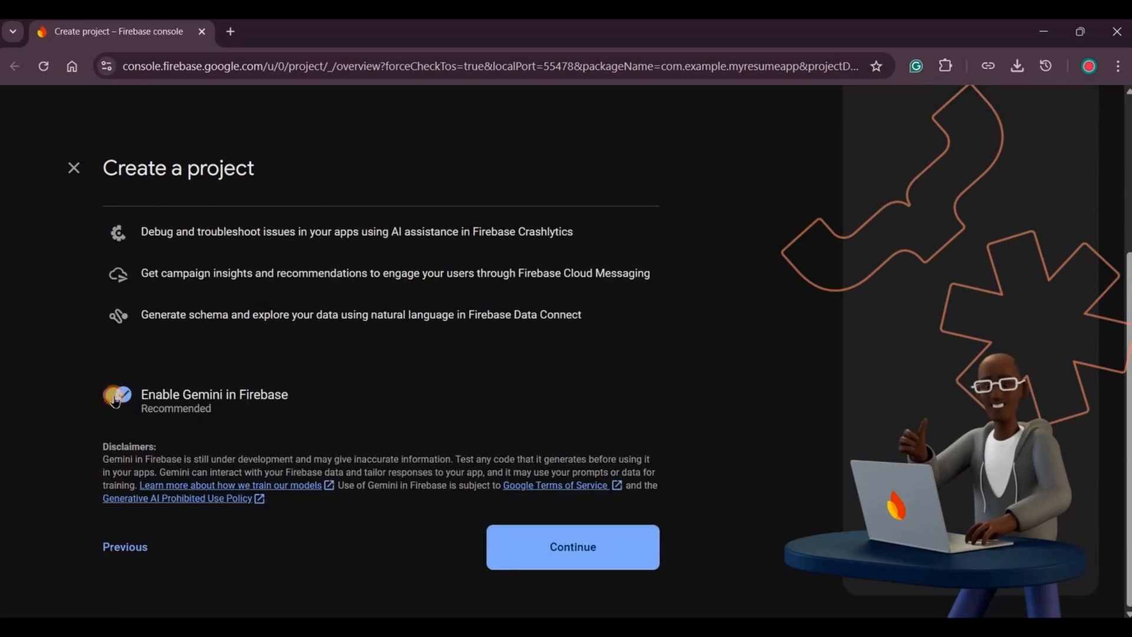
pyautogui.click(572, 546)
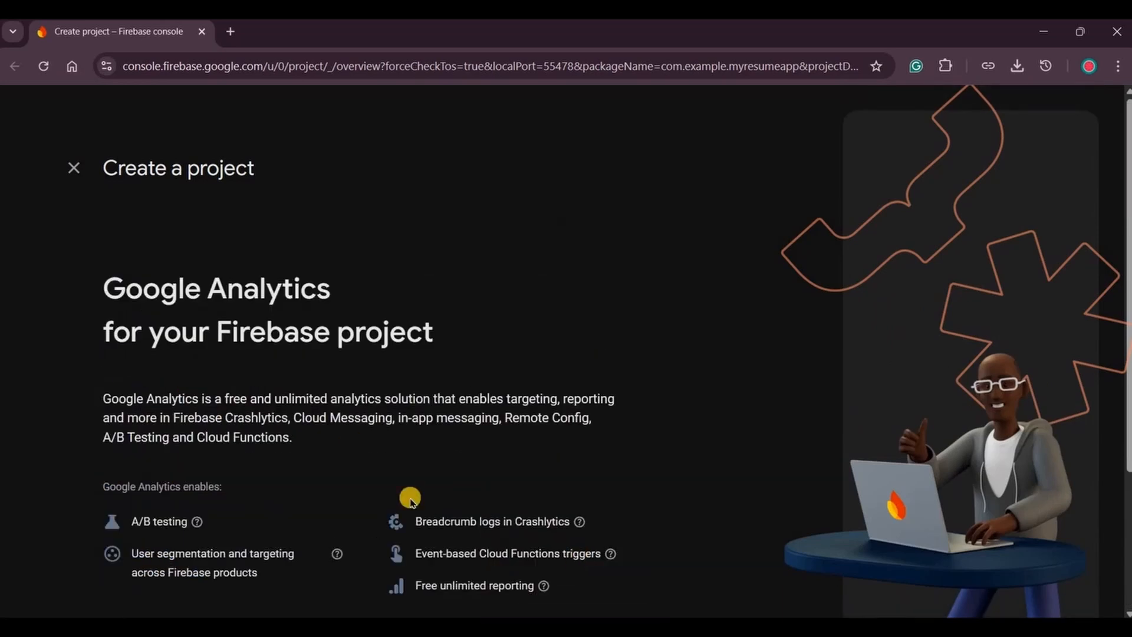
pyautogui.scroll(-3)
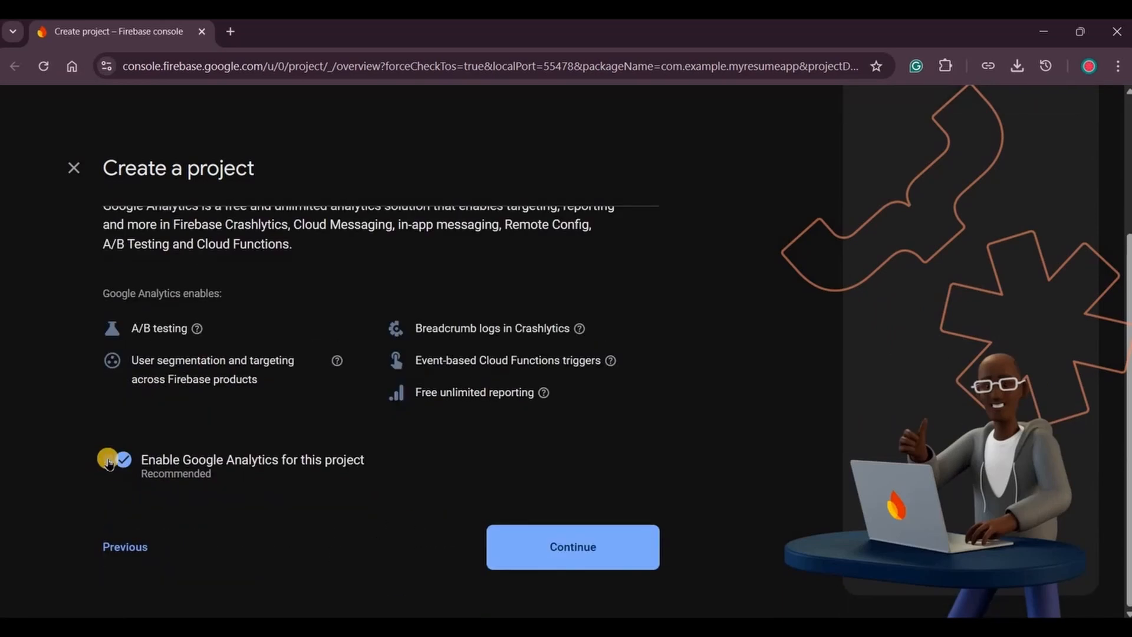
pyautogui.click(115, 460)
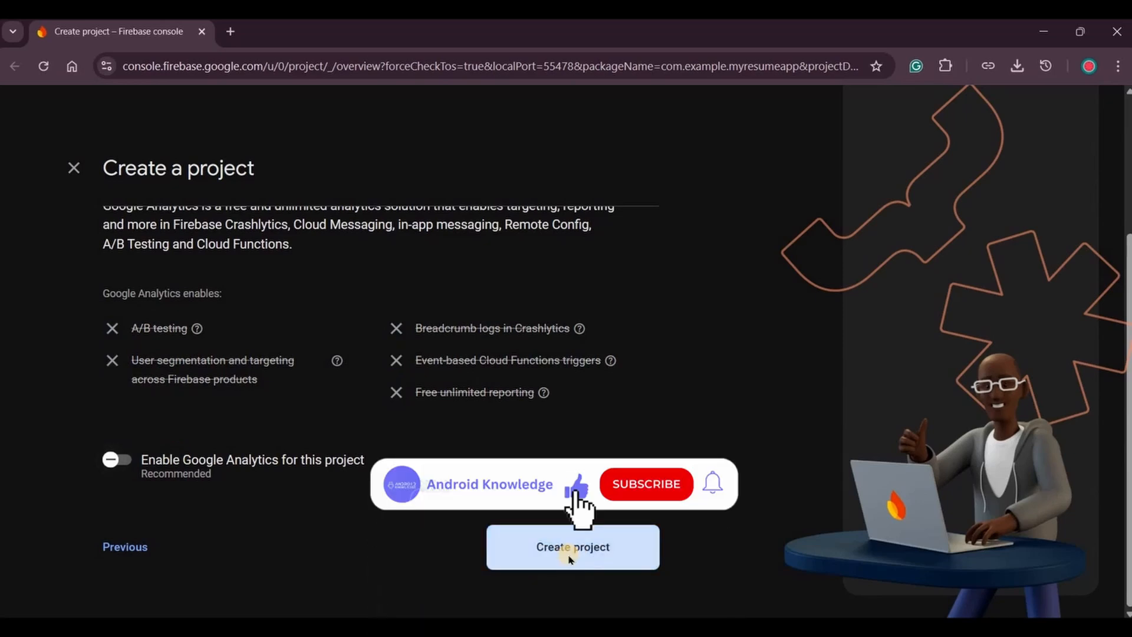
pyautogui.click(573, 547)
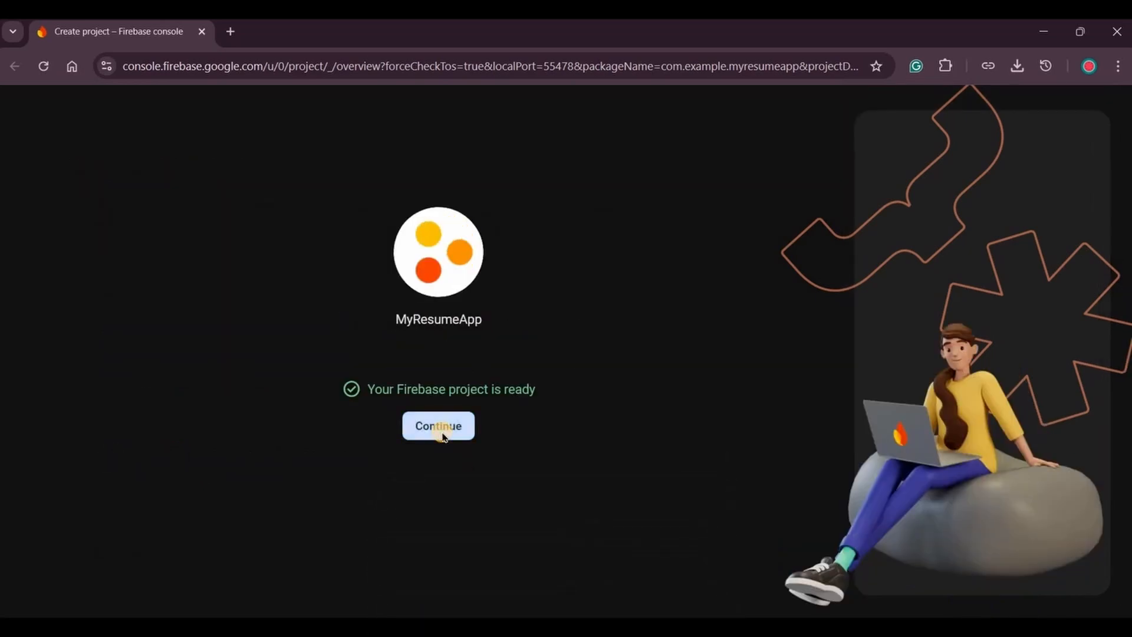
pyautogui.click(438, 425)
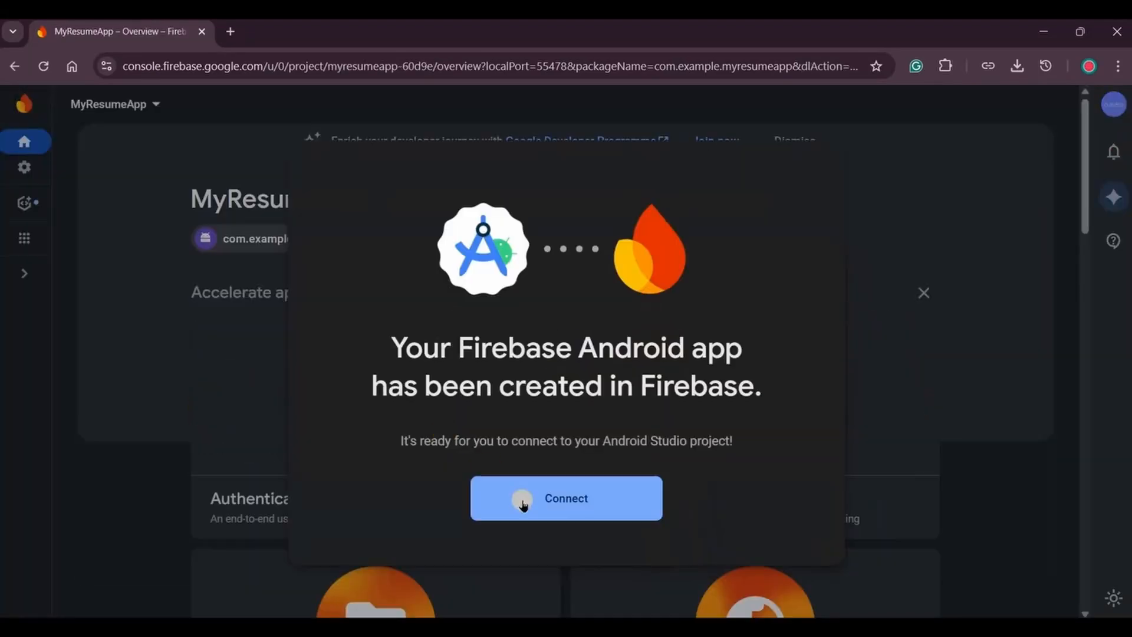
# Step: Connect the newly created Firebase Android app to the Android Studio project
pyautogui.click(566, 498)
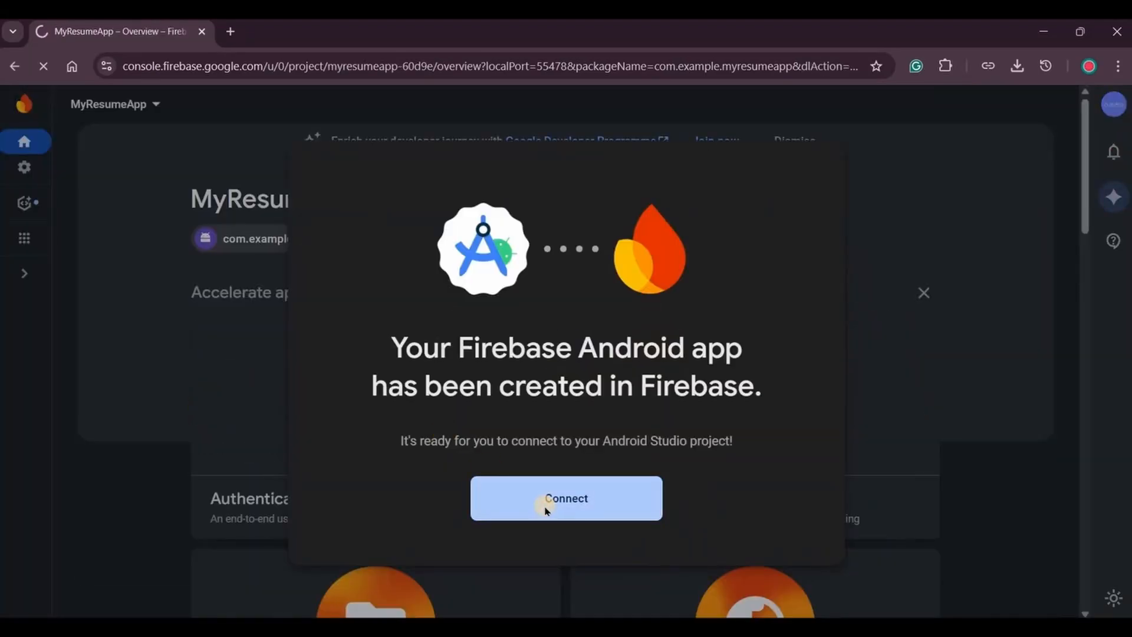
pyautogui.click(566, 498)
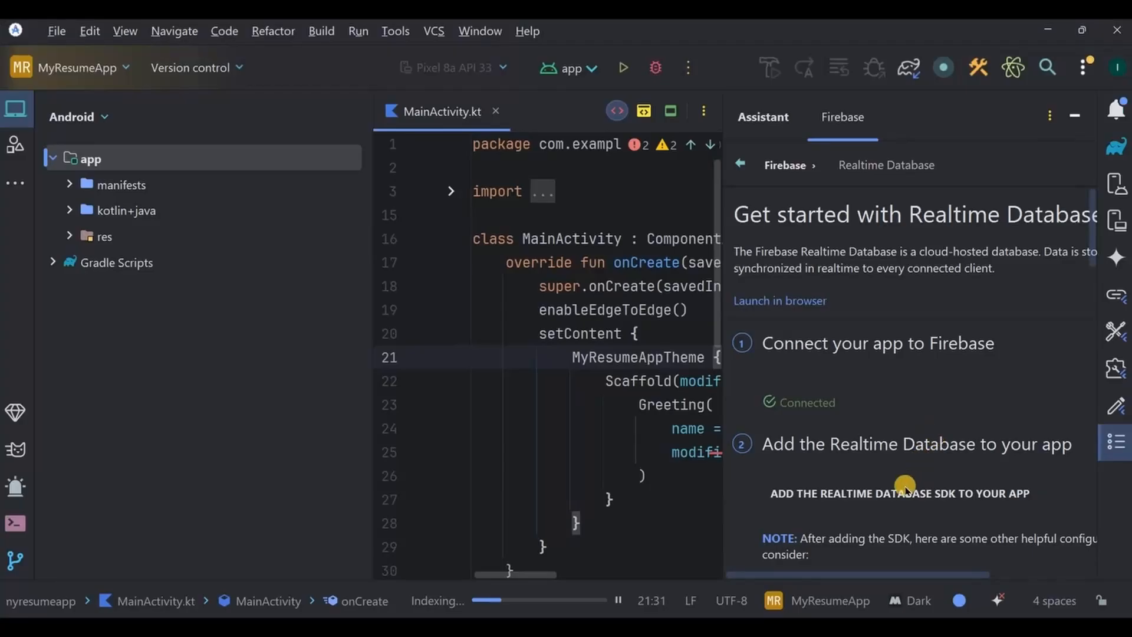
# Step: Add the Realtime Database SDK and accept the proposed Gradle changes
pyautogui.click(898, 493)
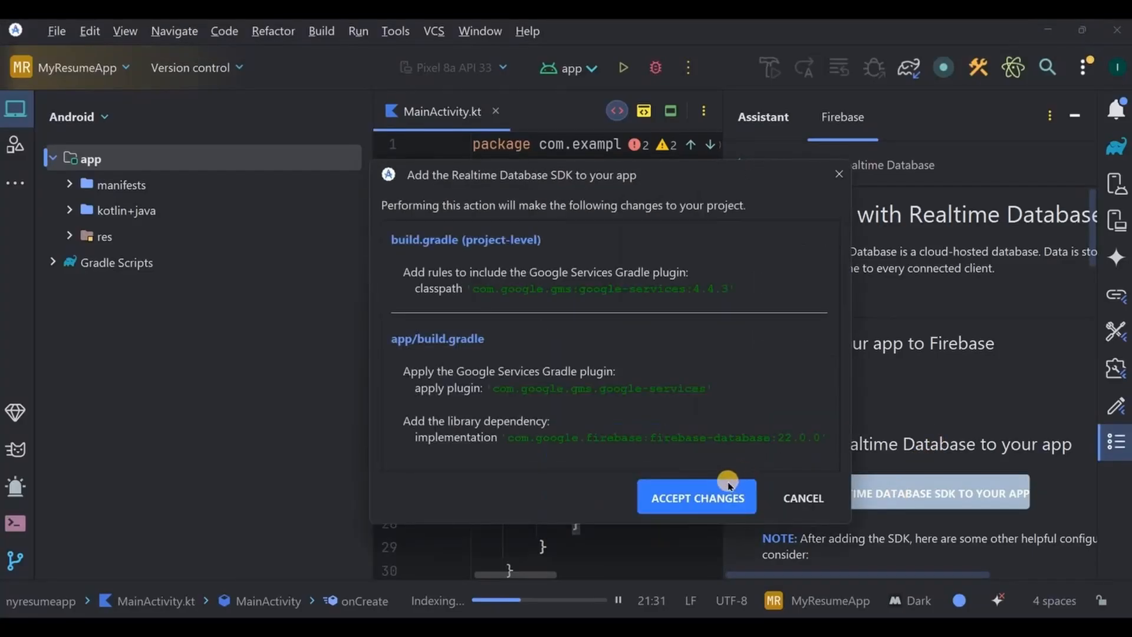
pyautogui.click(696, 498)
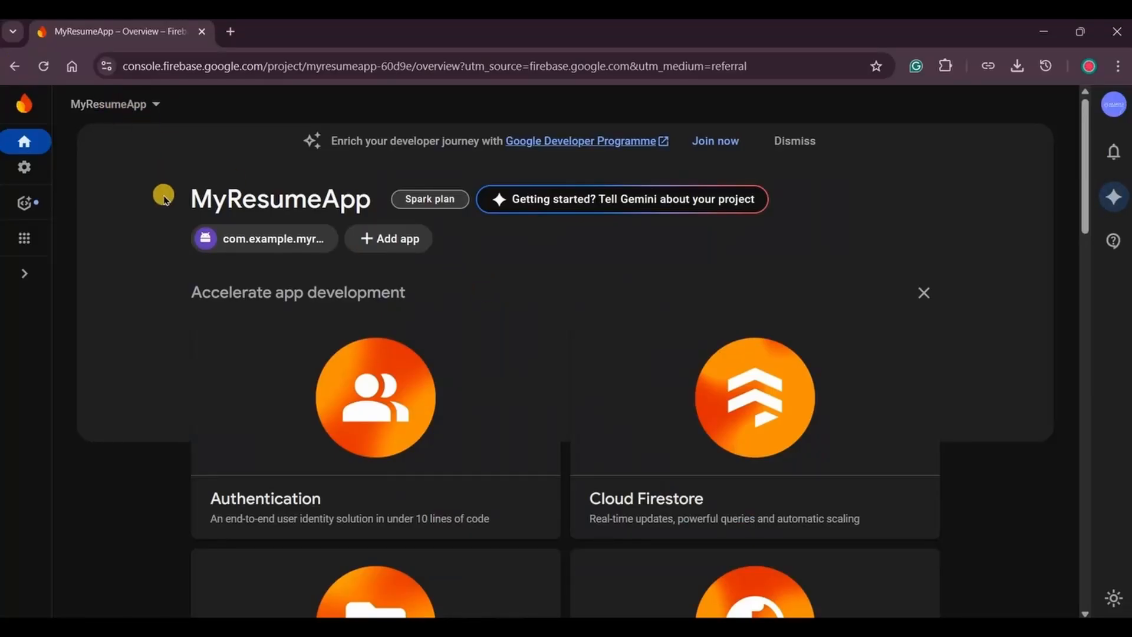
# Step: Create the Realtime Database in us-central1, enabled in test mode
pyautogui.click(24, 273)
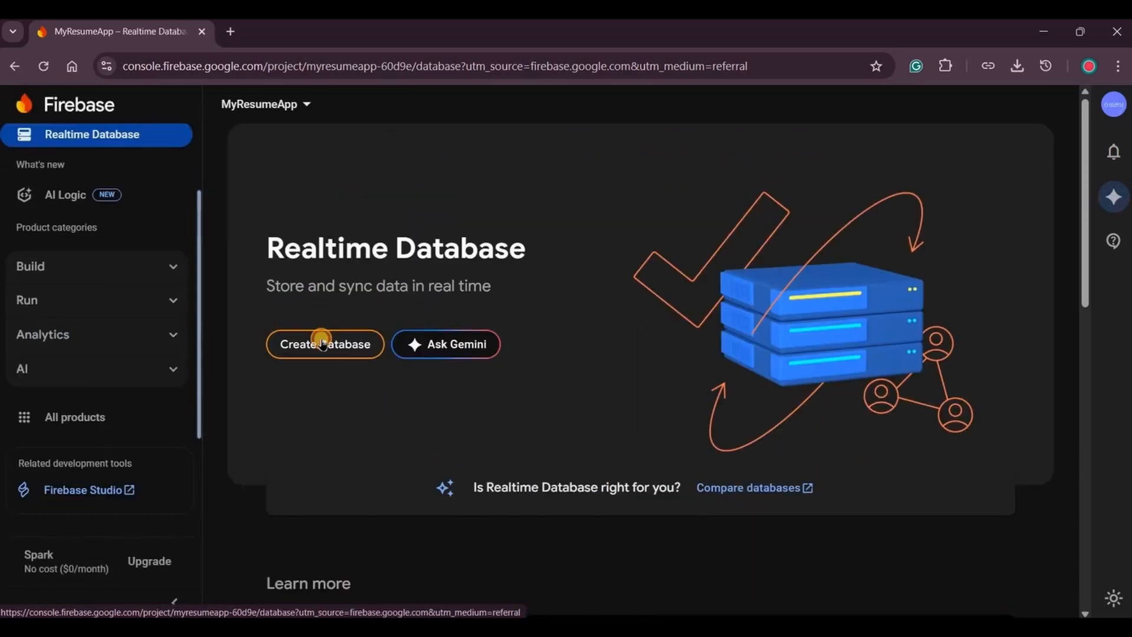
pyautogui.click(325, 344)
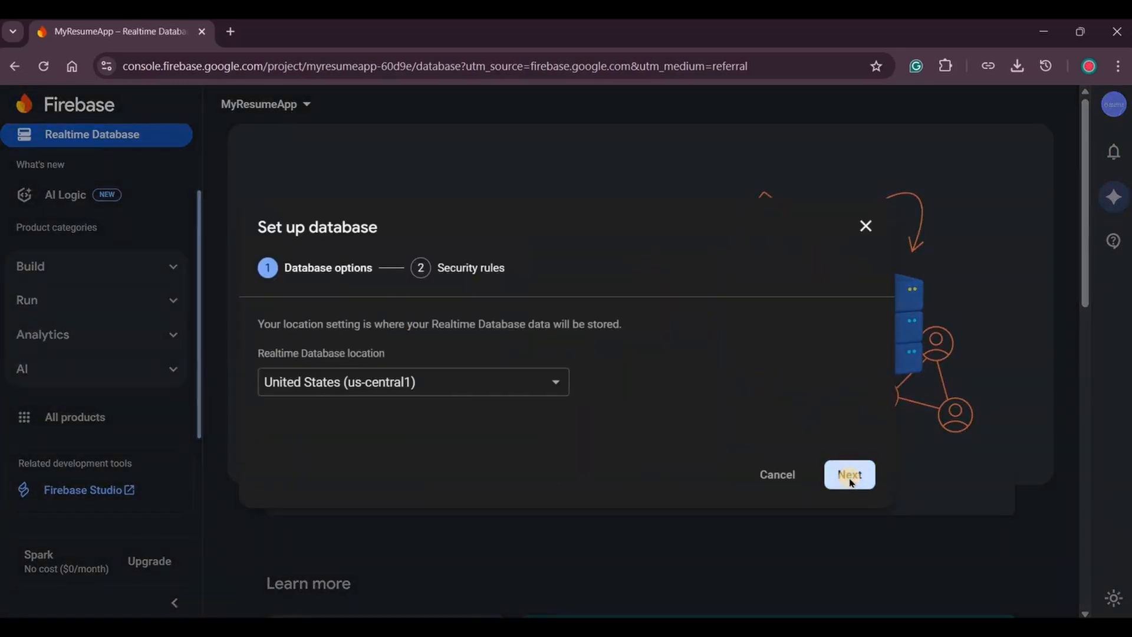
pyautogui.click(849, 474)
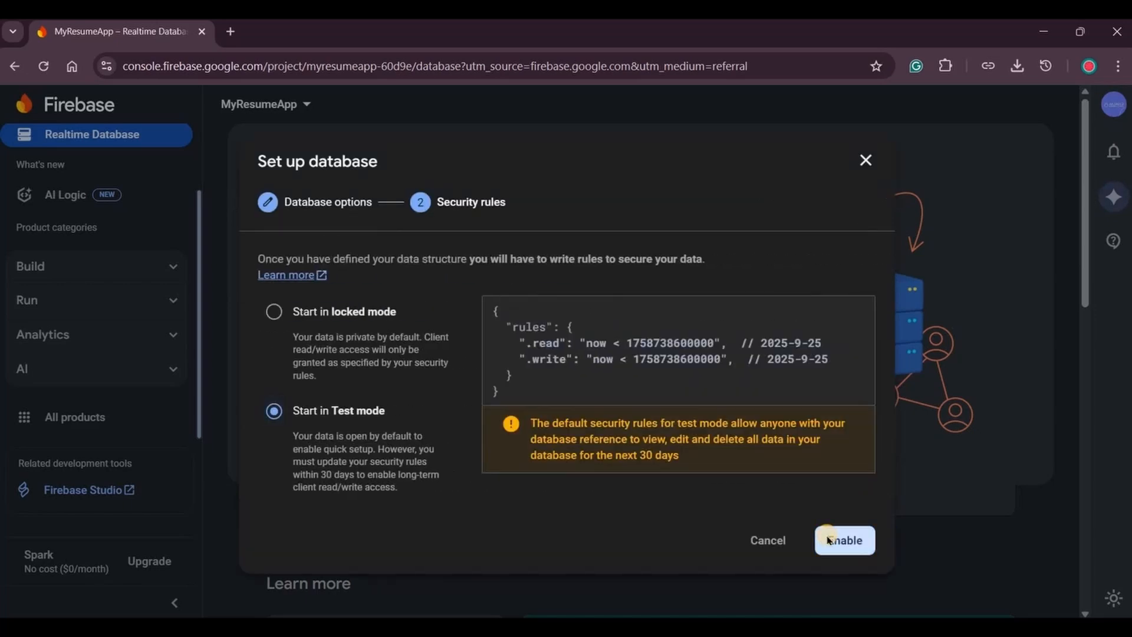
pyautogui.click(844, 540)
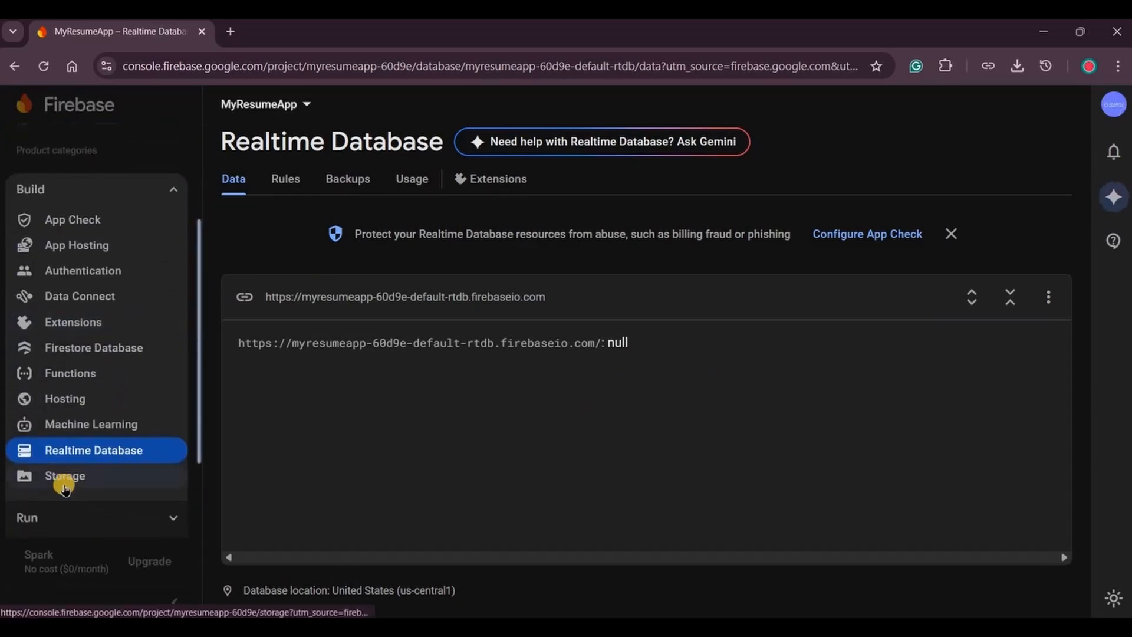
# Step: From Storage, upgrade the project to the Blaze pay-as-you-go plan linked to the billing account
pyautogui.click(65, 476)
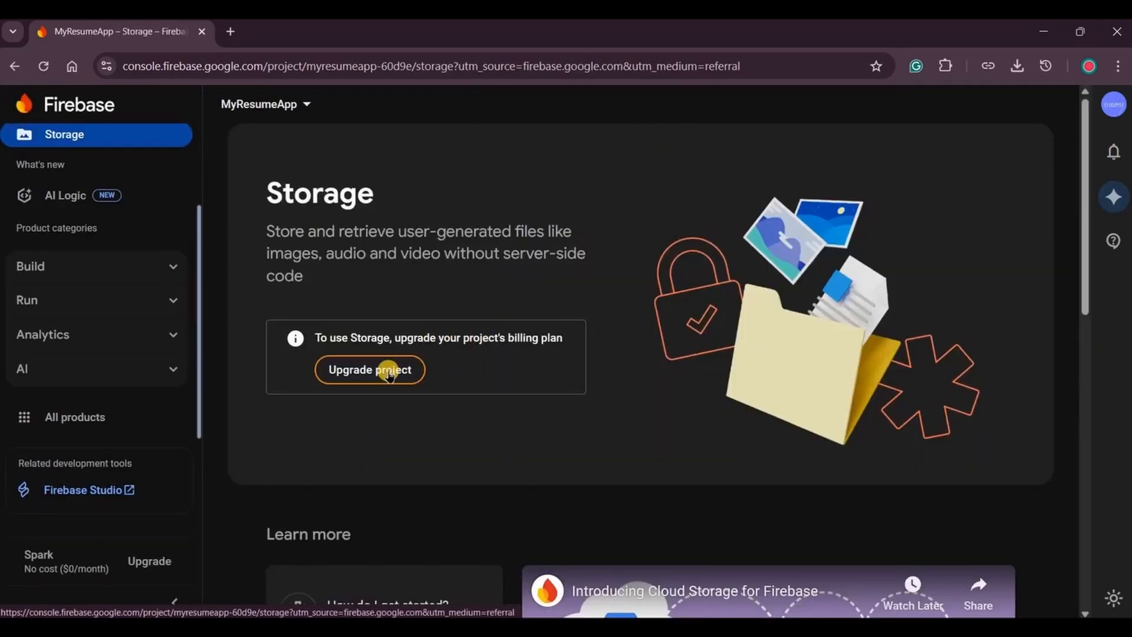
pyautogui.click(370, 369)
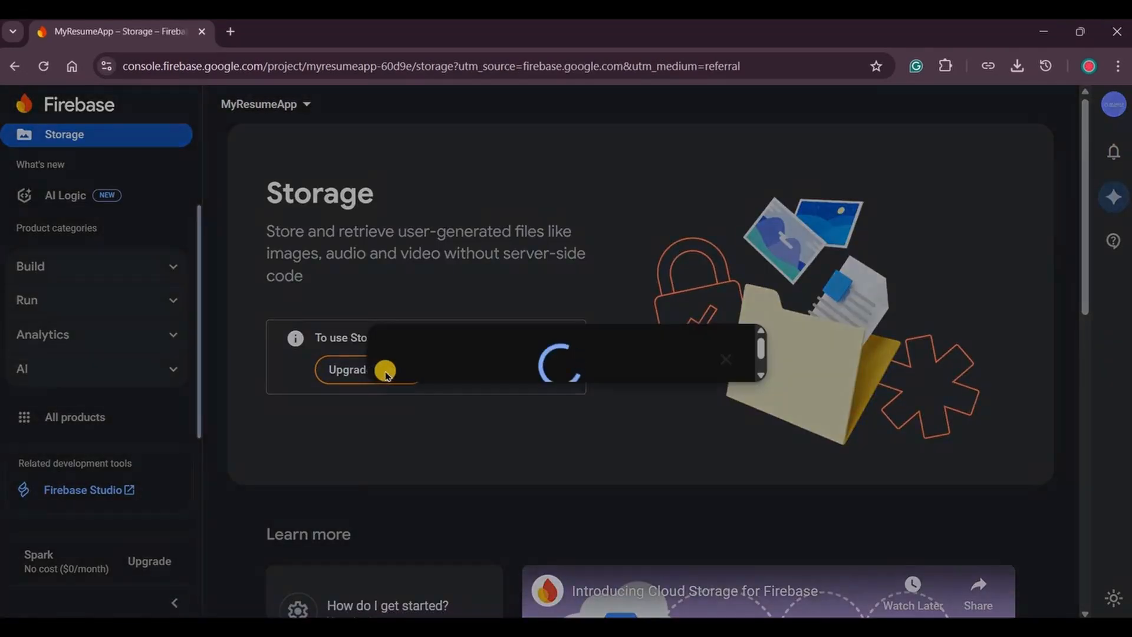
pyautogui.click(348, 370)
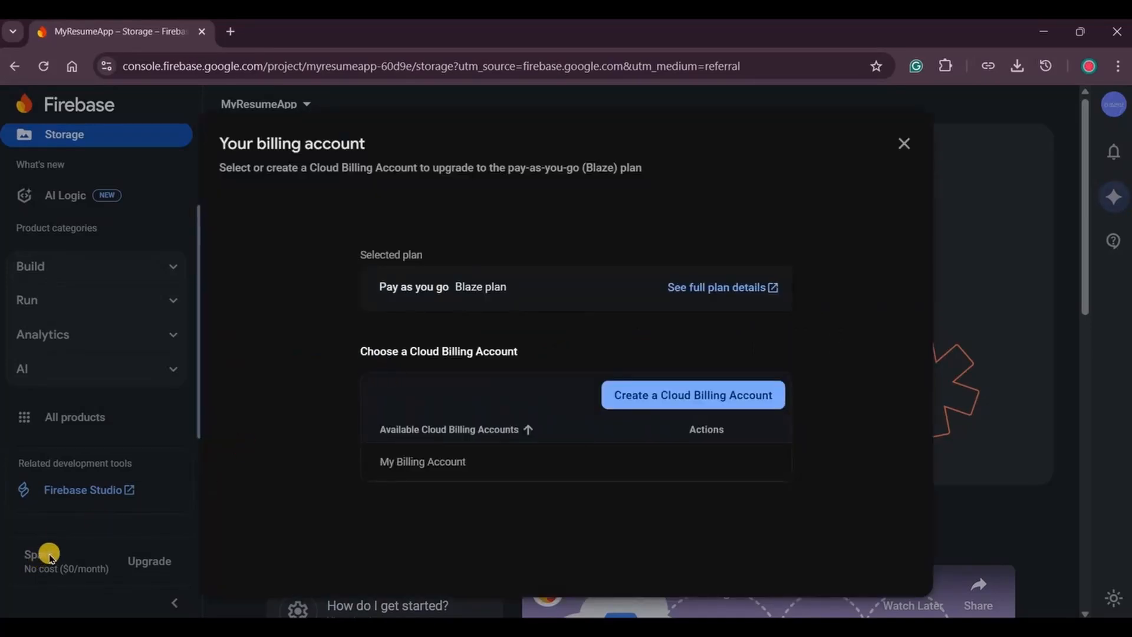
pyautogui.moveTo(347, 402)
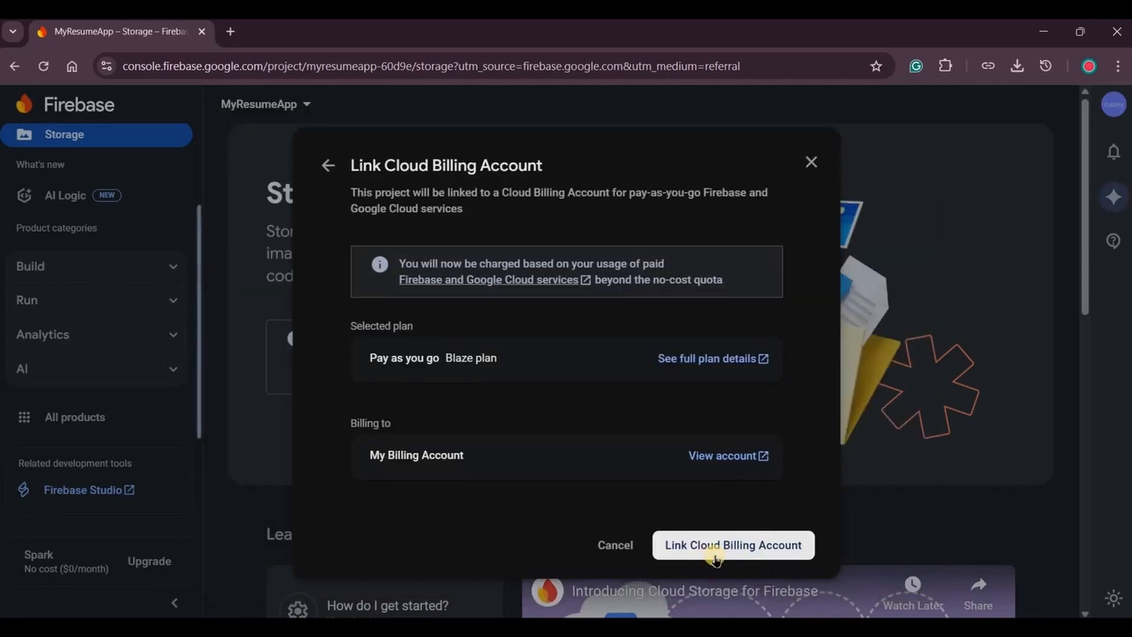
pyautogui.click(732, 545)
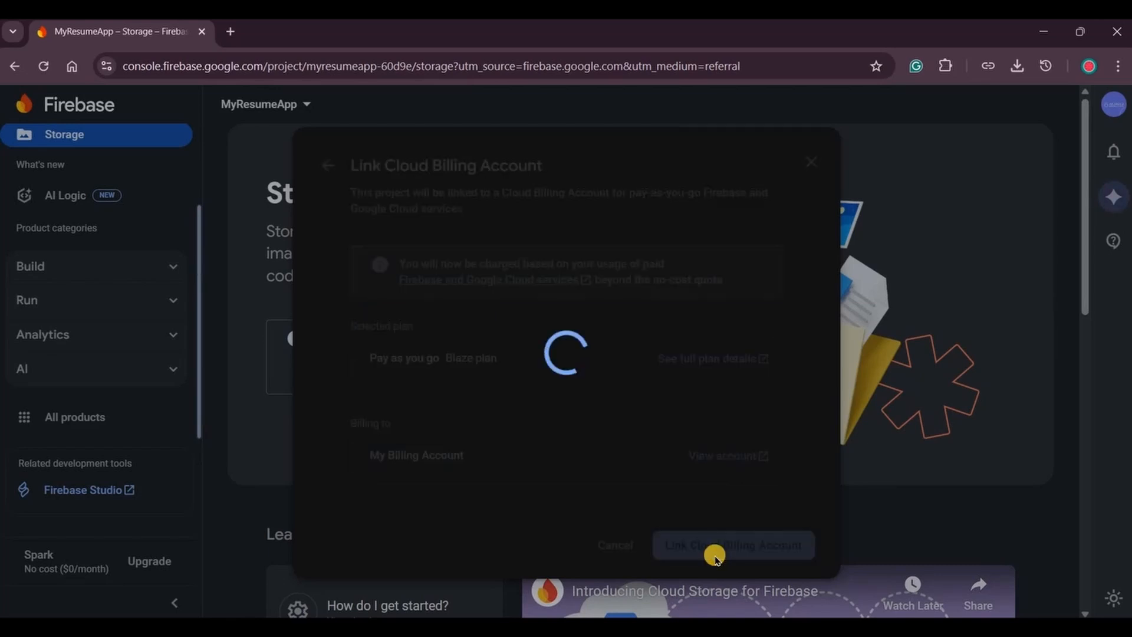
pyautogui.click(731, 545)
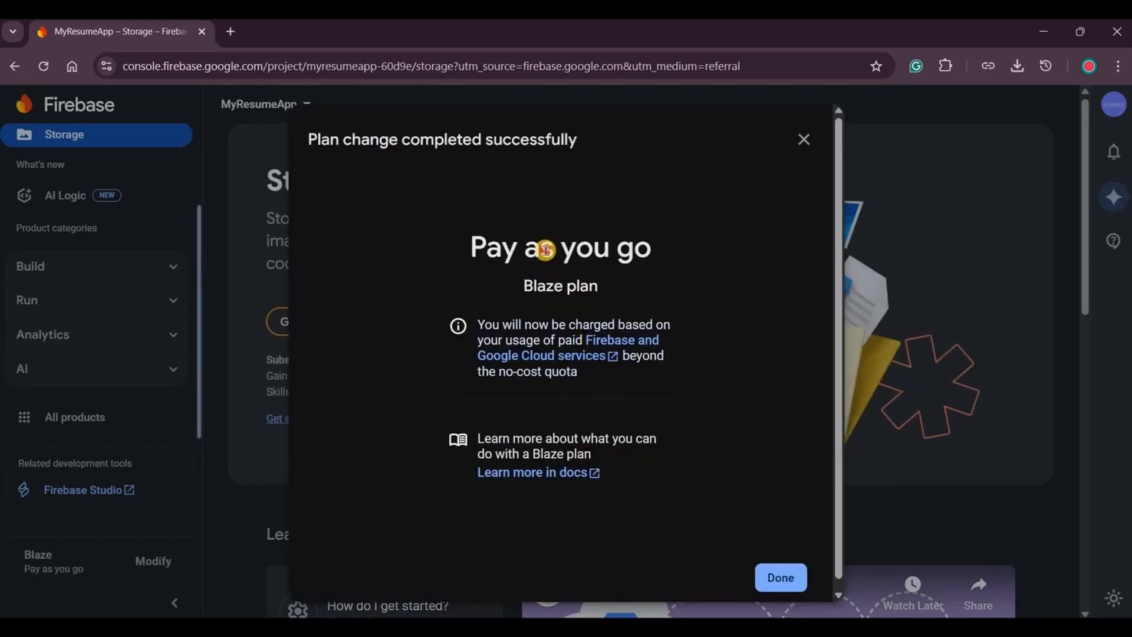
pyautogui.tripleClick(560, 247)
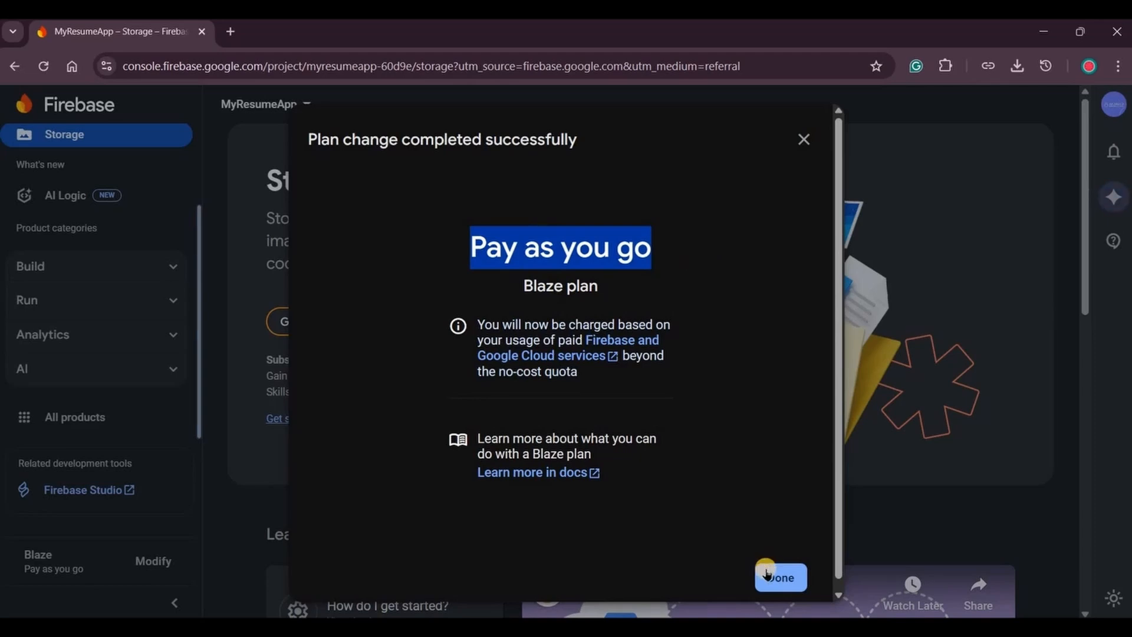
# Step: Create the default Storage bucket in no-cost US-CENTRAL1 with test-mode rules
pyautogui.click(781, 576)
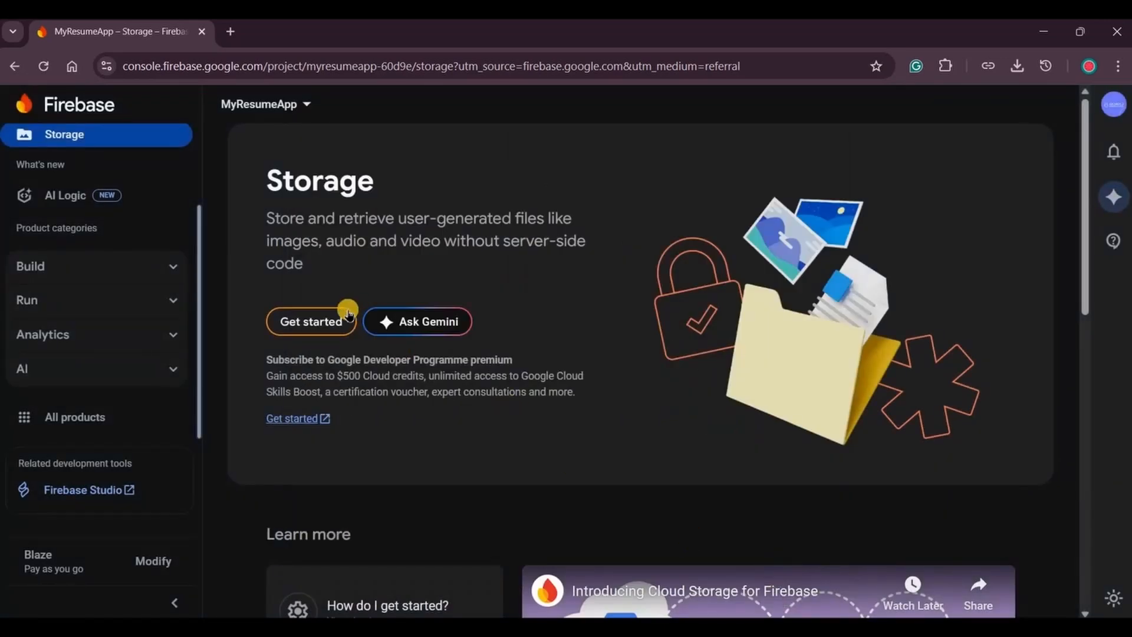
pyautogui.click(311, 322)
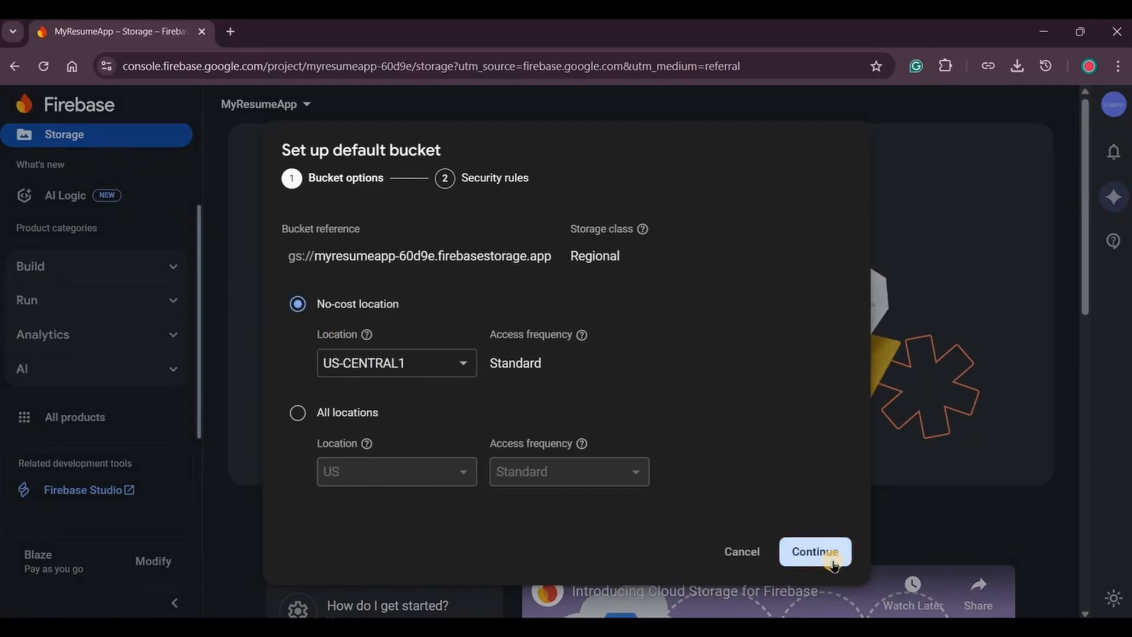
pyautogui.click(815, 552)
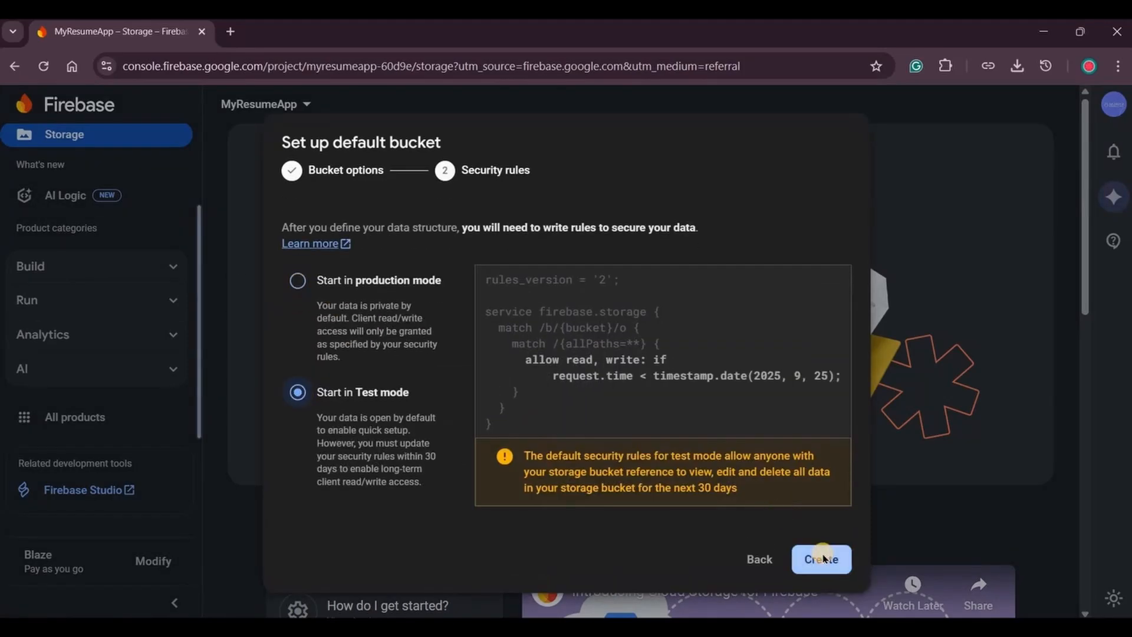
pyautogui.click(821, 560)
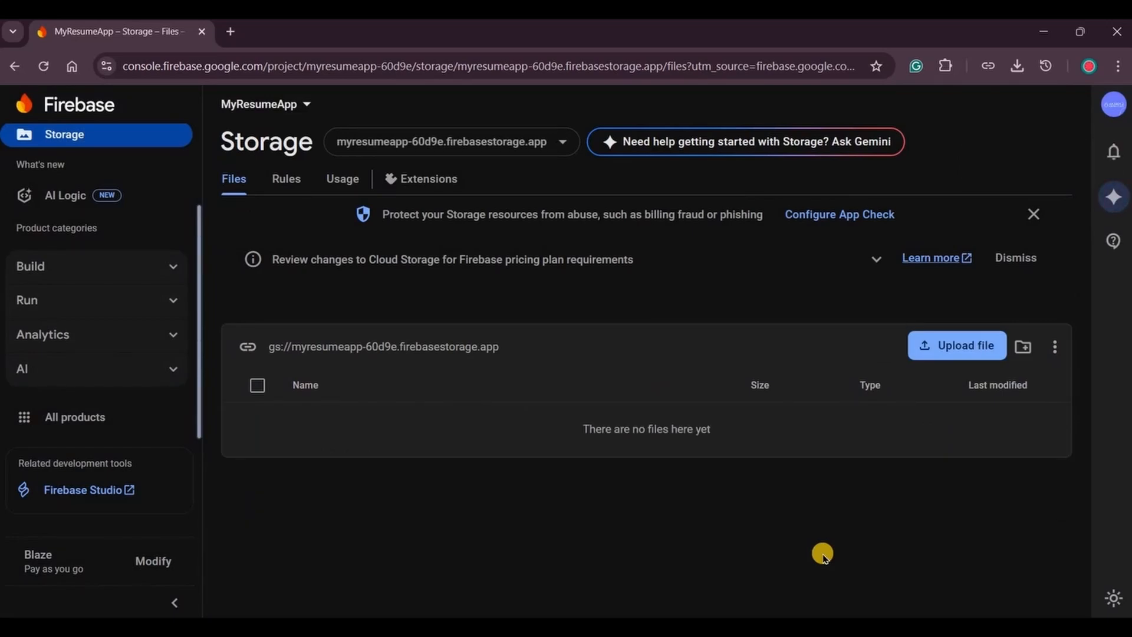
pyautogui.moveTo(339, 458)
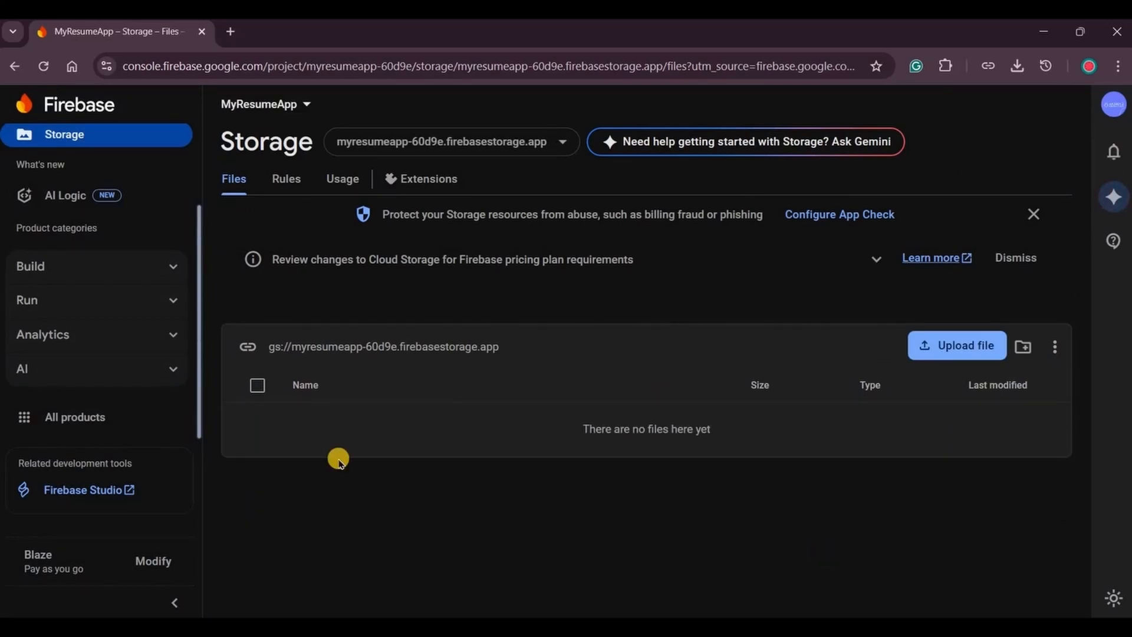
# Step: Enable and save the Anonymous sign-in provider under Build > Authentication
pyautogui.click(30, 266)
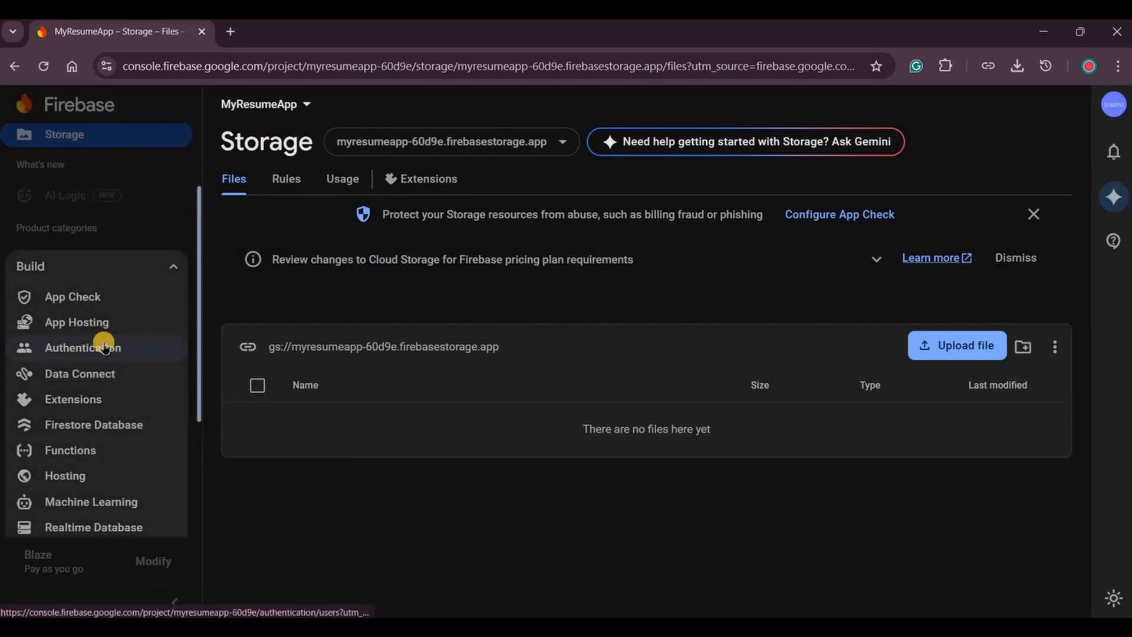
pyautogui.click(82, 347)
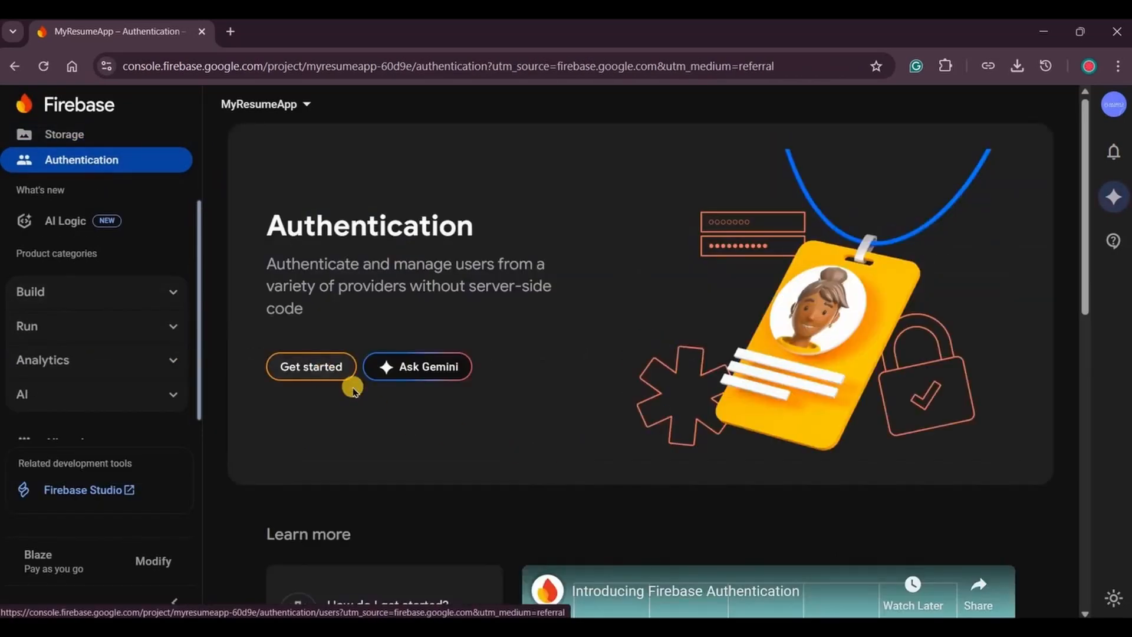
pyautogui.click(311, 366)
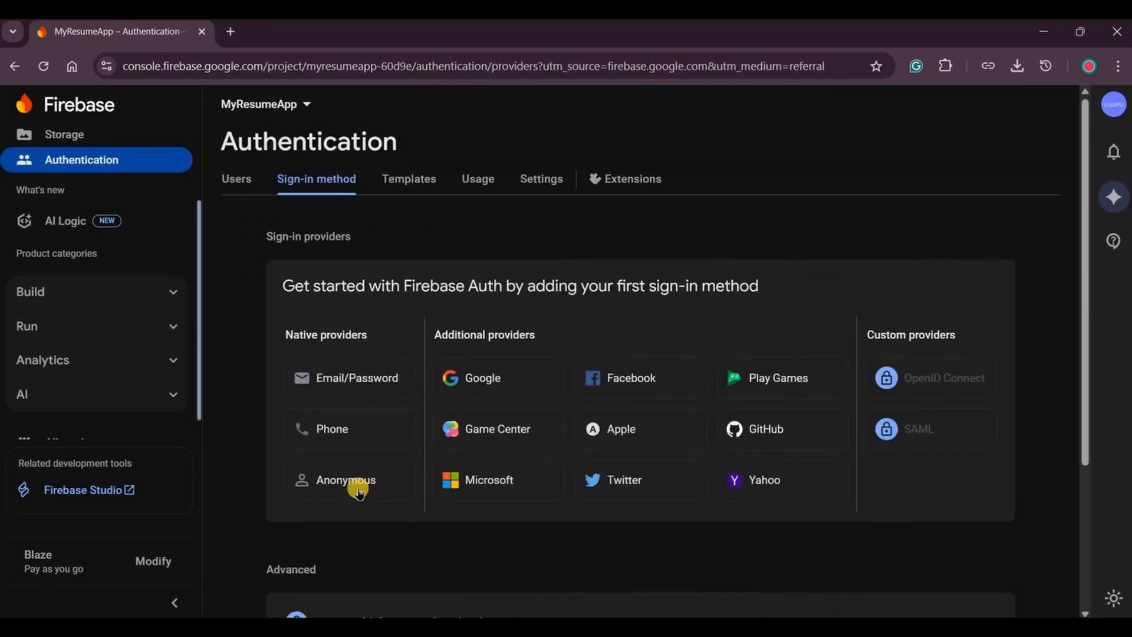
pyautogui.click(345, 479)
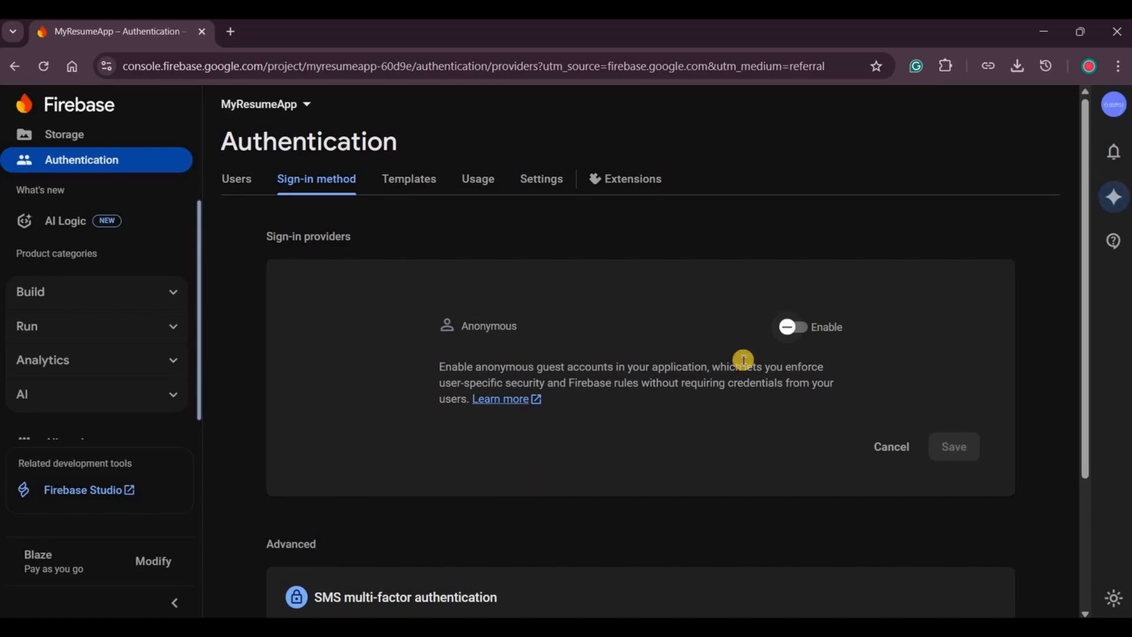
pyautogui.click(791, 326)
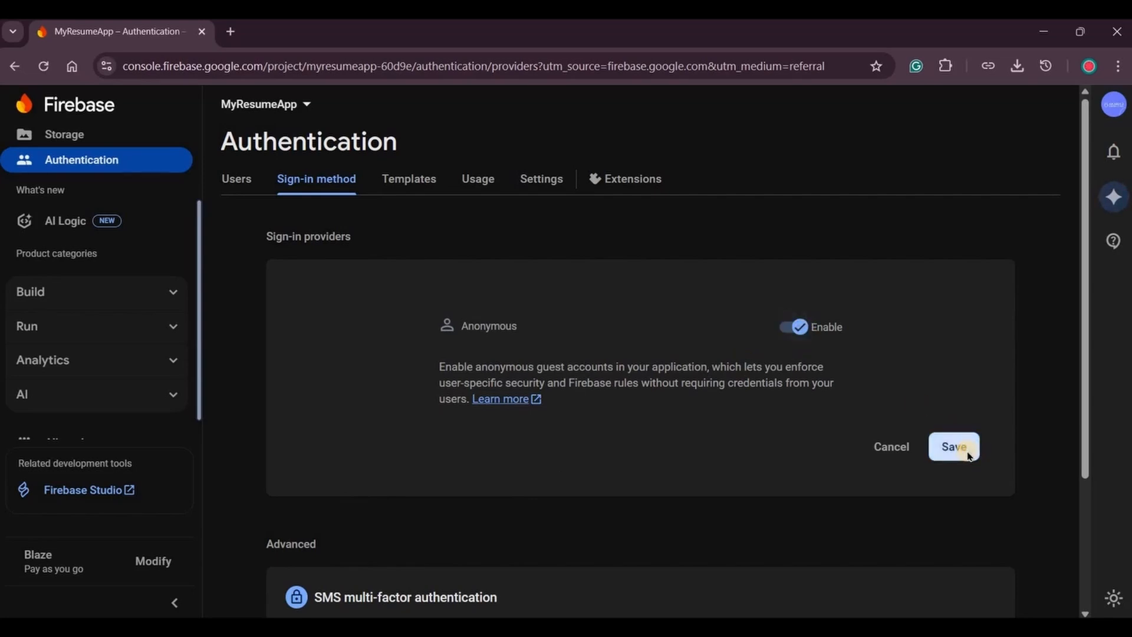
pyautogui.click(954, 446)
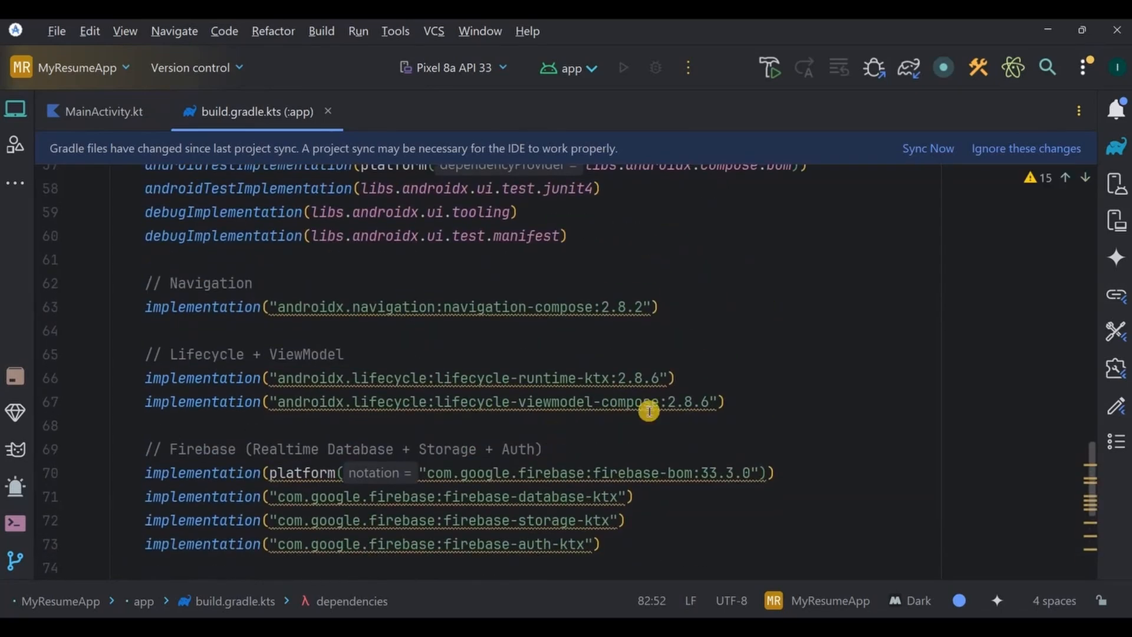
# Step: Sync the project so the Firebase, Coroutines, iText PDF and Coil dependencies import
pyautogui.click(657, 306)
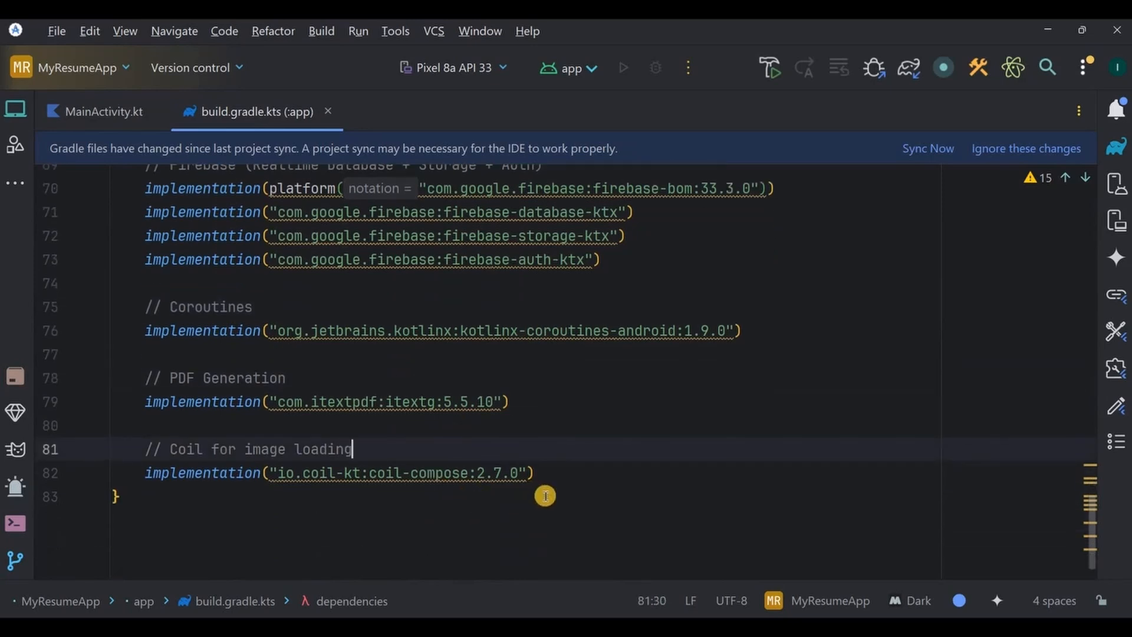
pyautogui.click(928, 148)
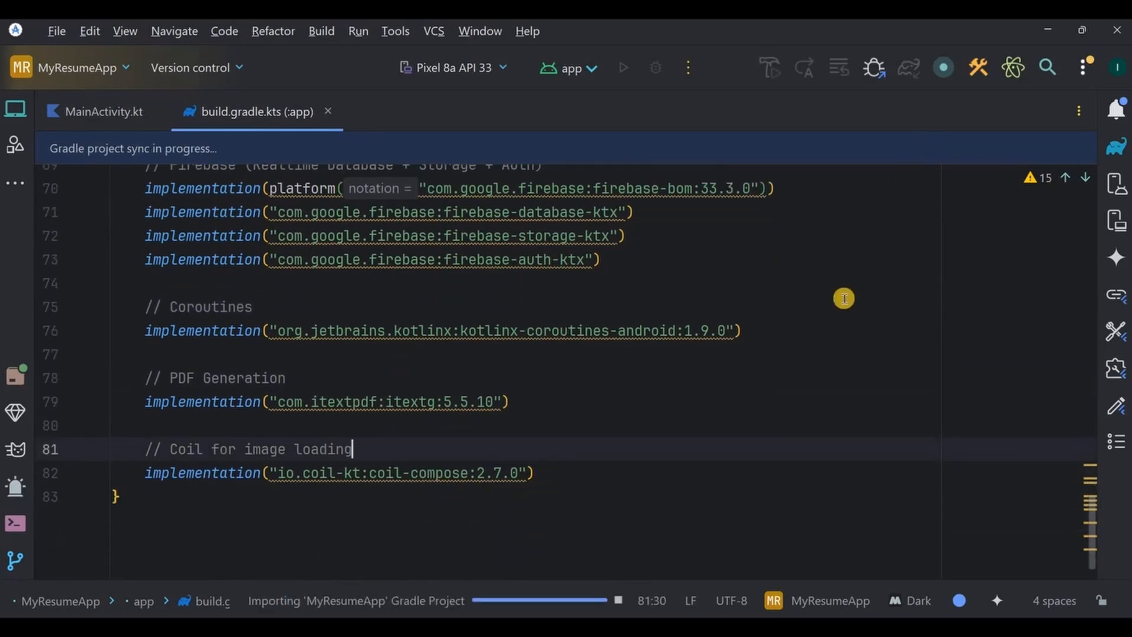
pyautogui.click(15, 109)
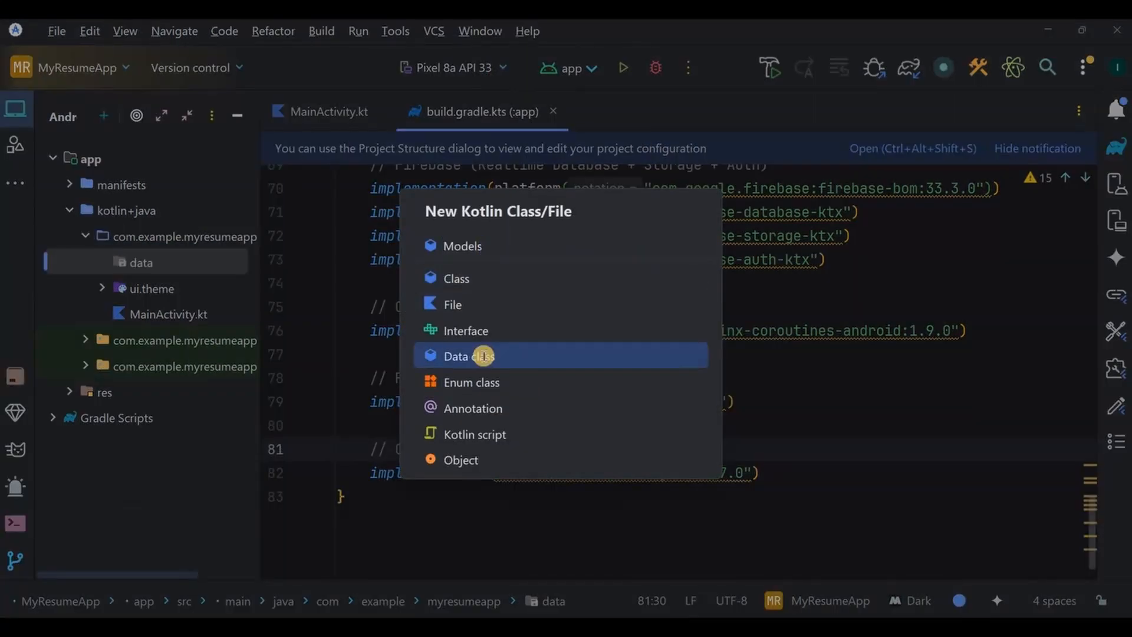
# Step: Define the PersonalDetails data class with String properties defaulting to ""
pyautogui.click(468, 355)
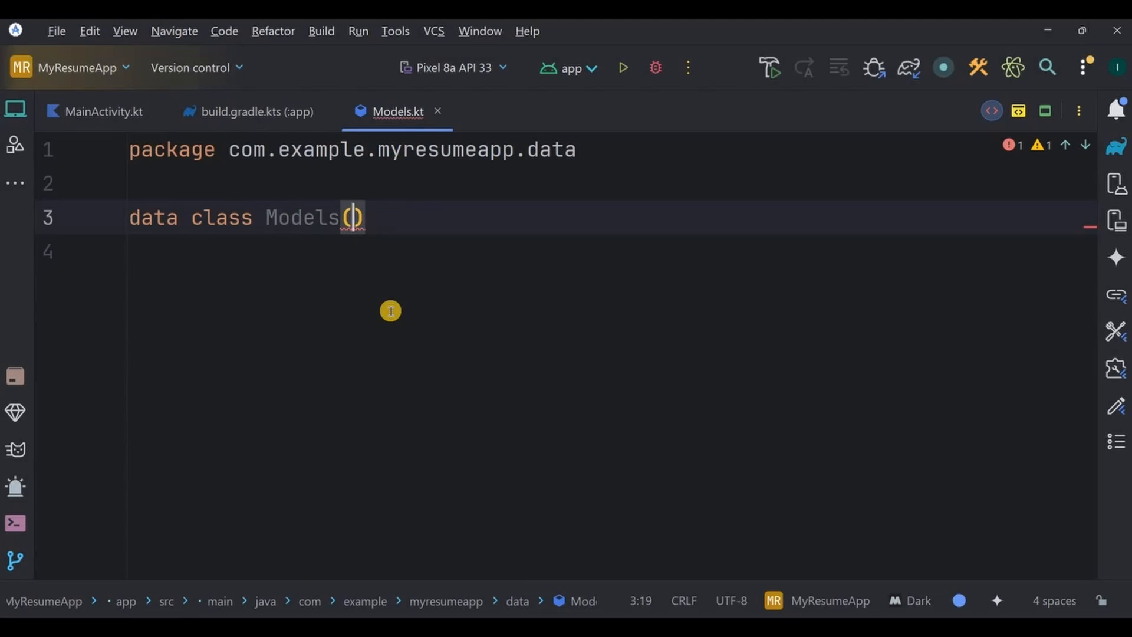
pyautogui.write('PersonalDetails')
pyautogui.click(610, 252)
pyautogui.write('val name')
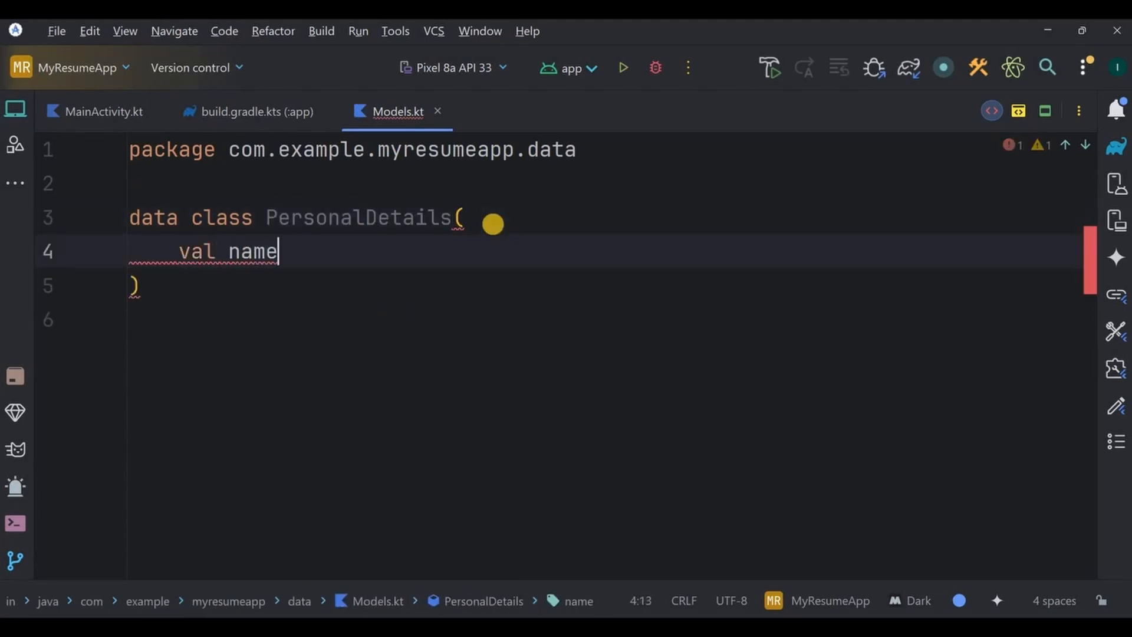
pyautogui.write(': String = "",')
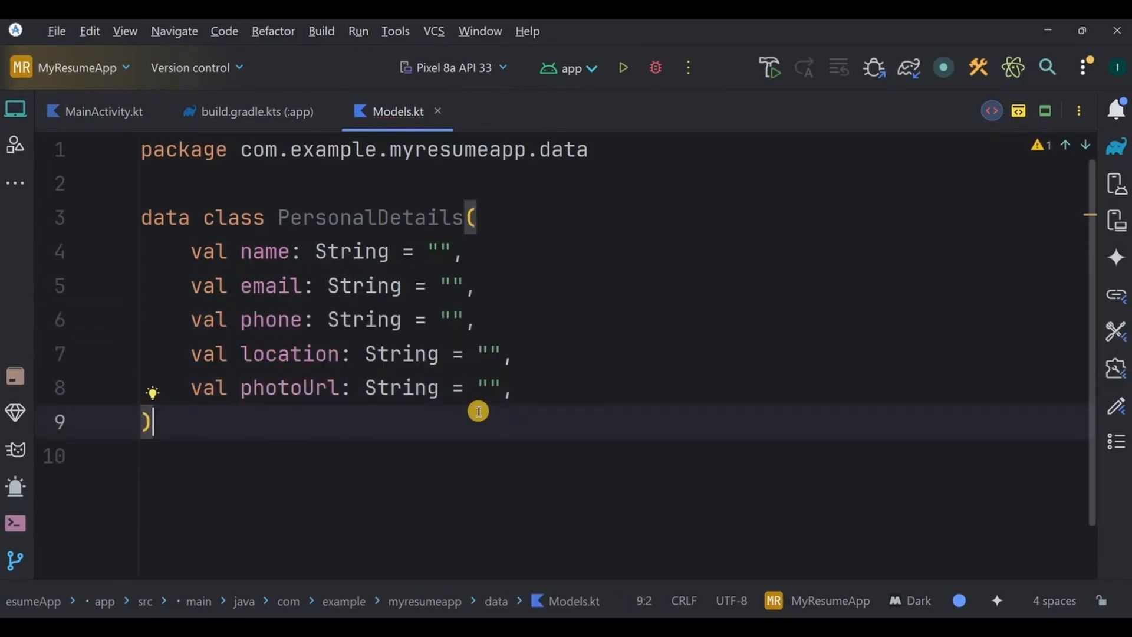
# Step: Define QualificationSkills with a degree String field and begin the Experience data class
pyautogui.write('data class QualificationSkills(')
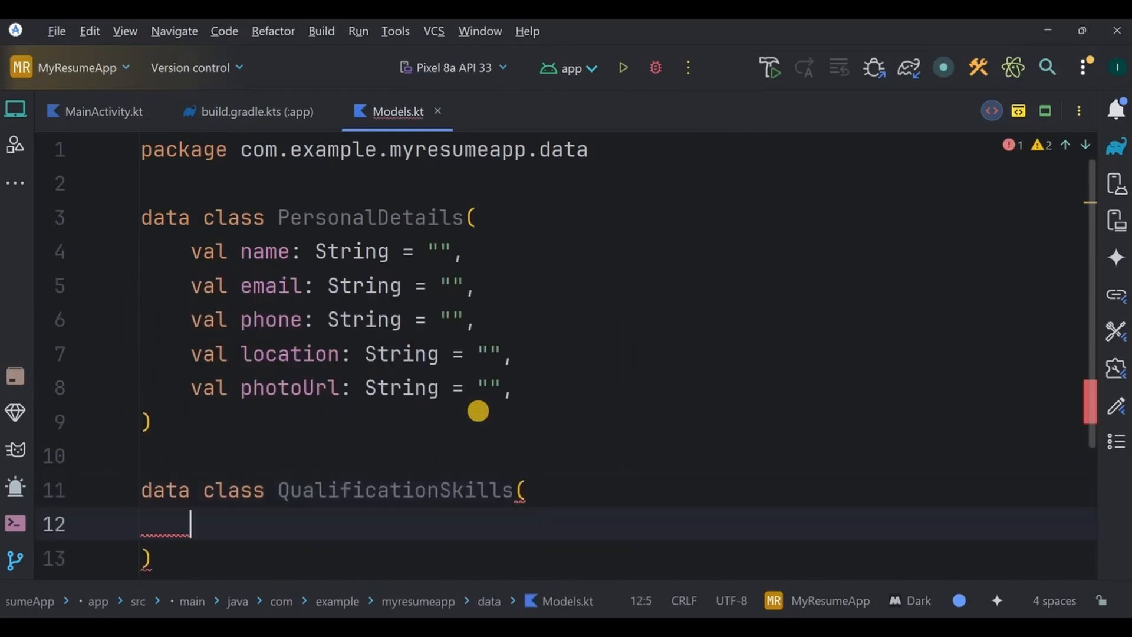
pyautogui.write('val degree: String = "",')
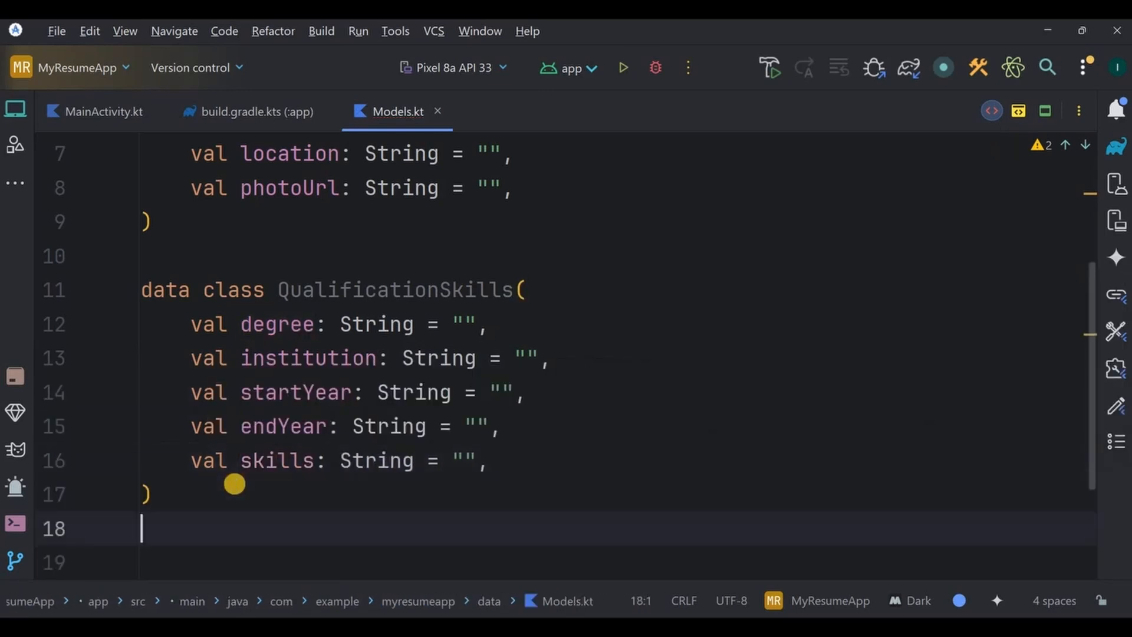
pyautogui.write('data class Experience(')
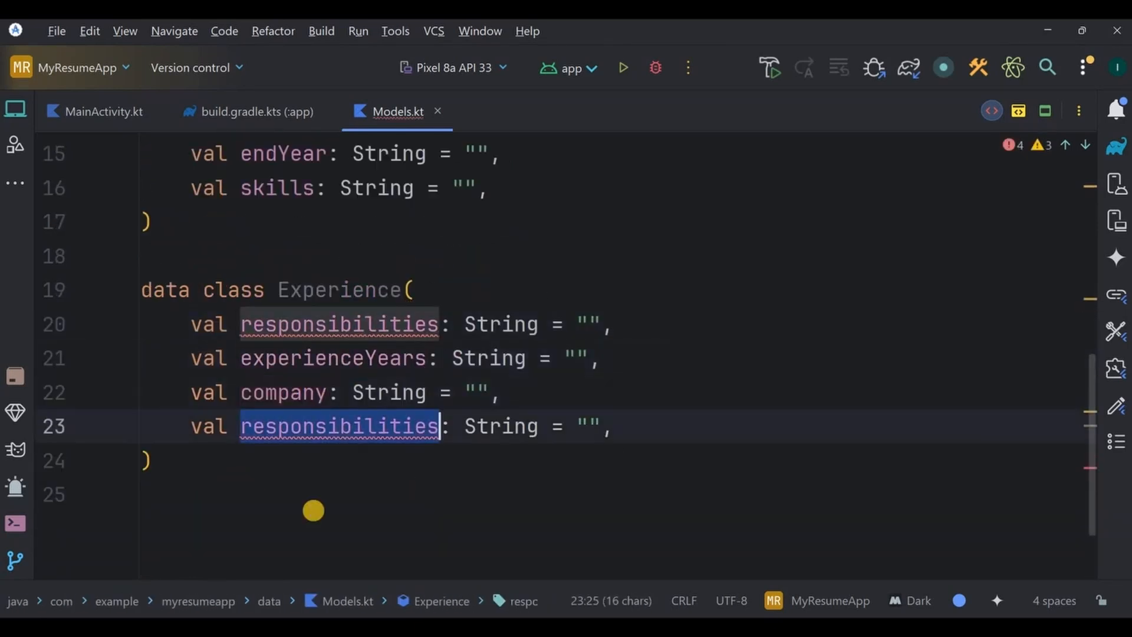
# Step: Finish Experience's role field and start ResumeData with an id String defaulting to ""
pyautogui.write('role')
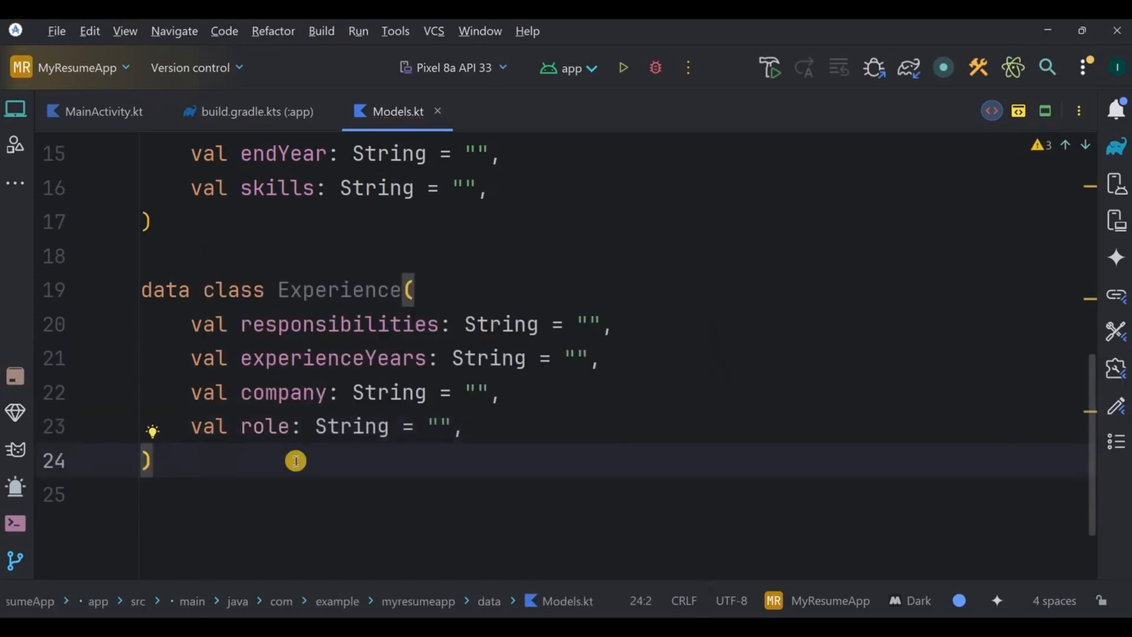
pyautogui.write('dat')
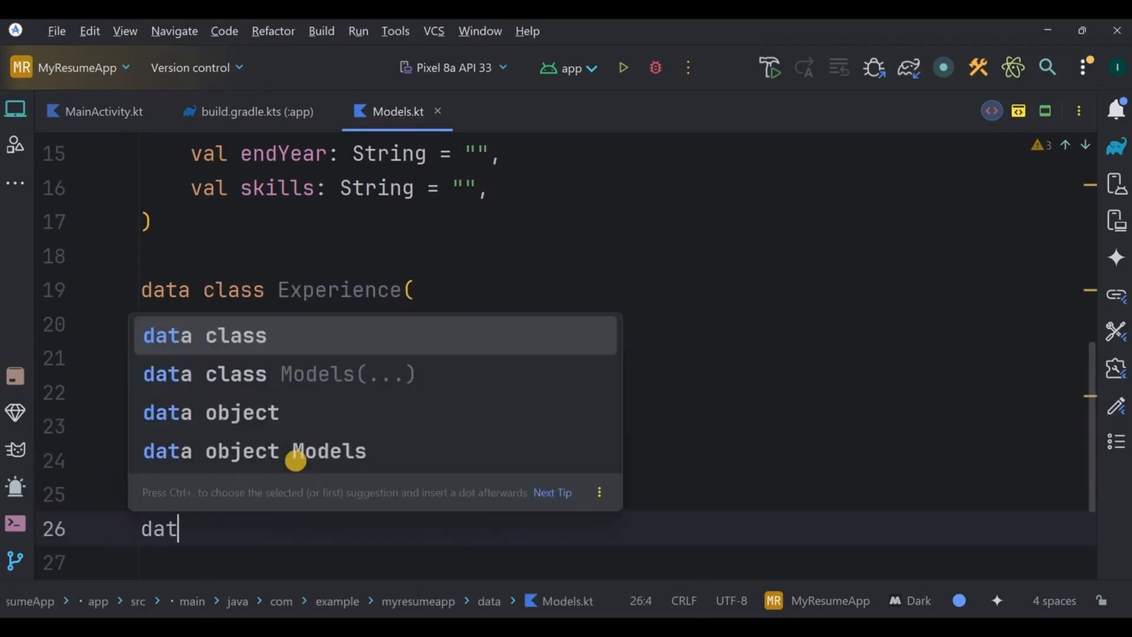
pyautogui.click(204, 335)
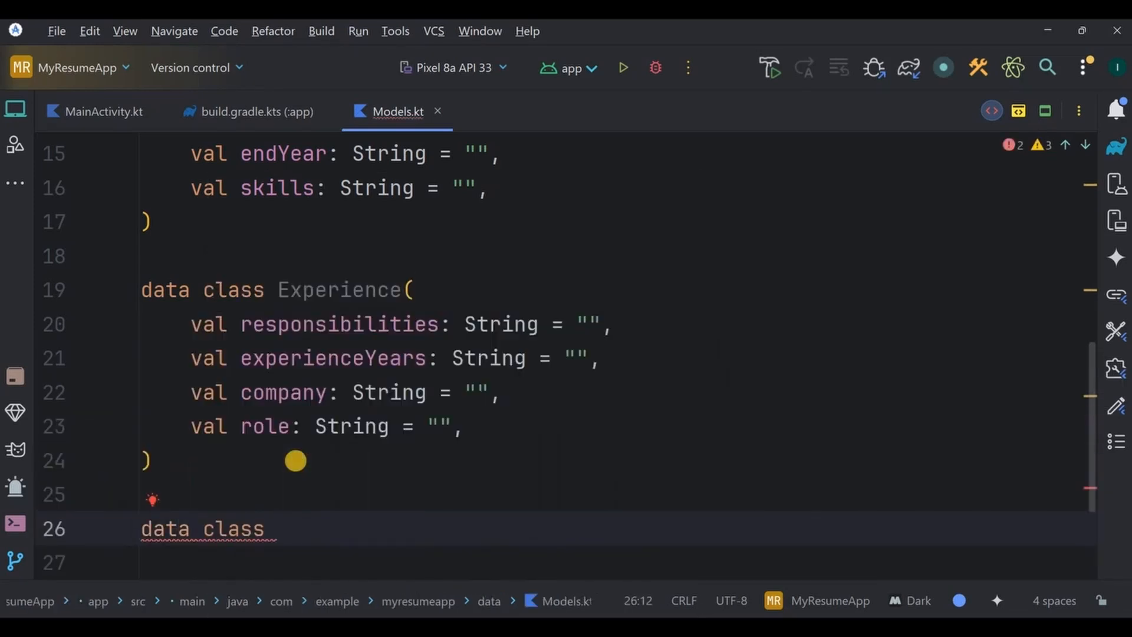
pyautogui.write('ResumeD')
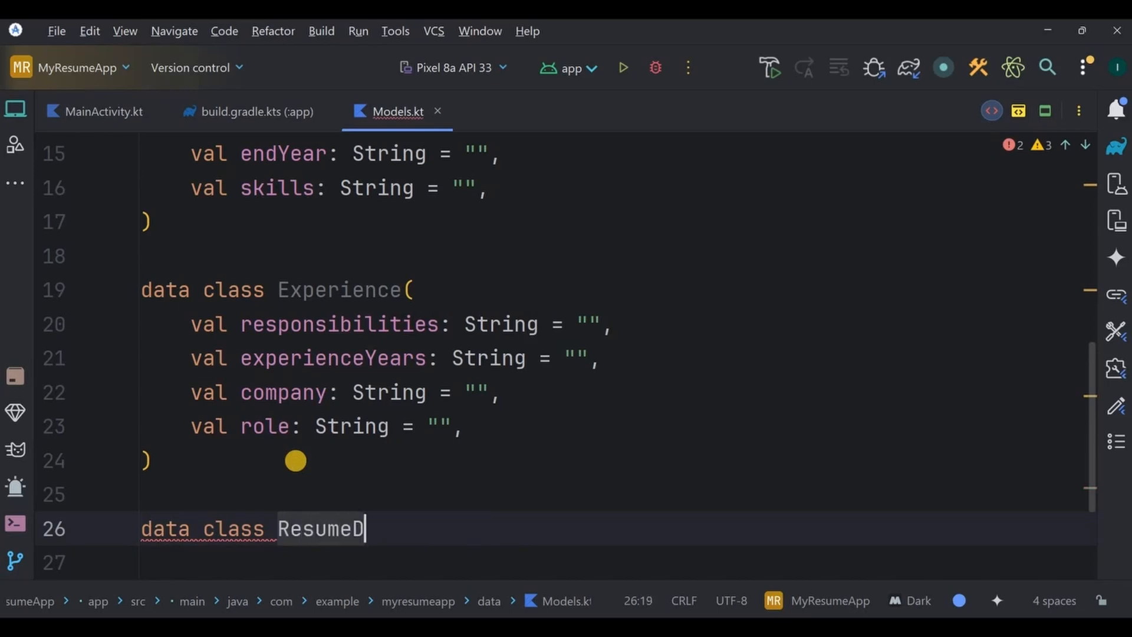
pyautogui.write('ata')
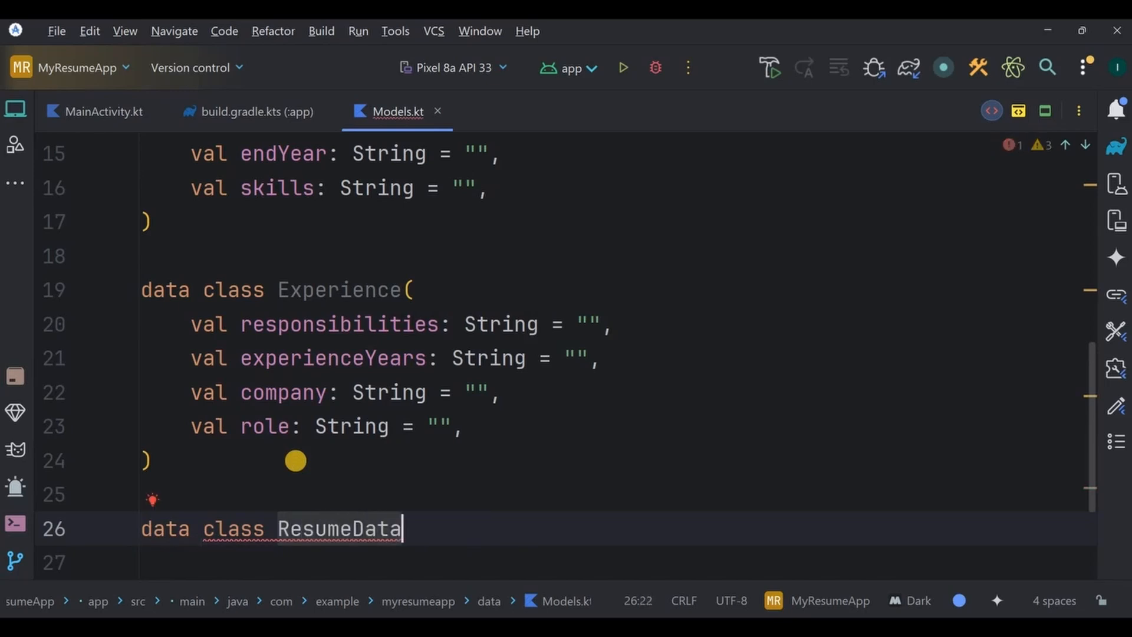
pyautogui.write('(')
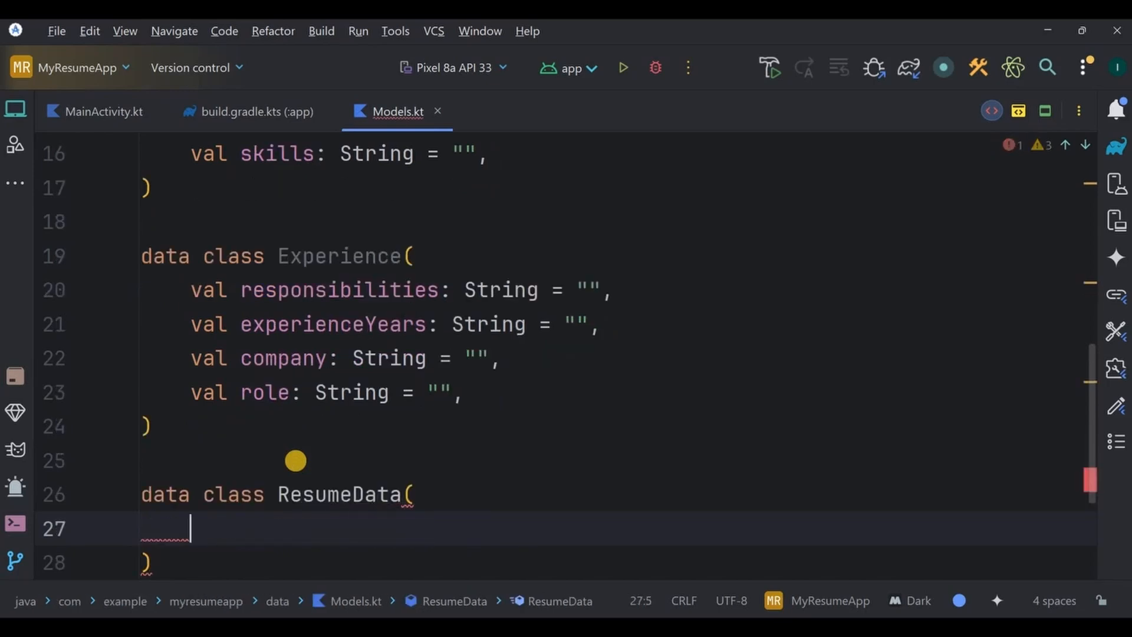
pyautogui.write('val id')
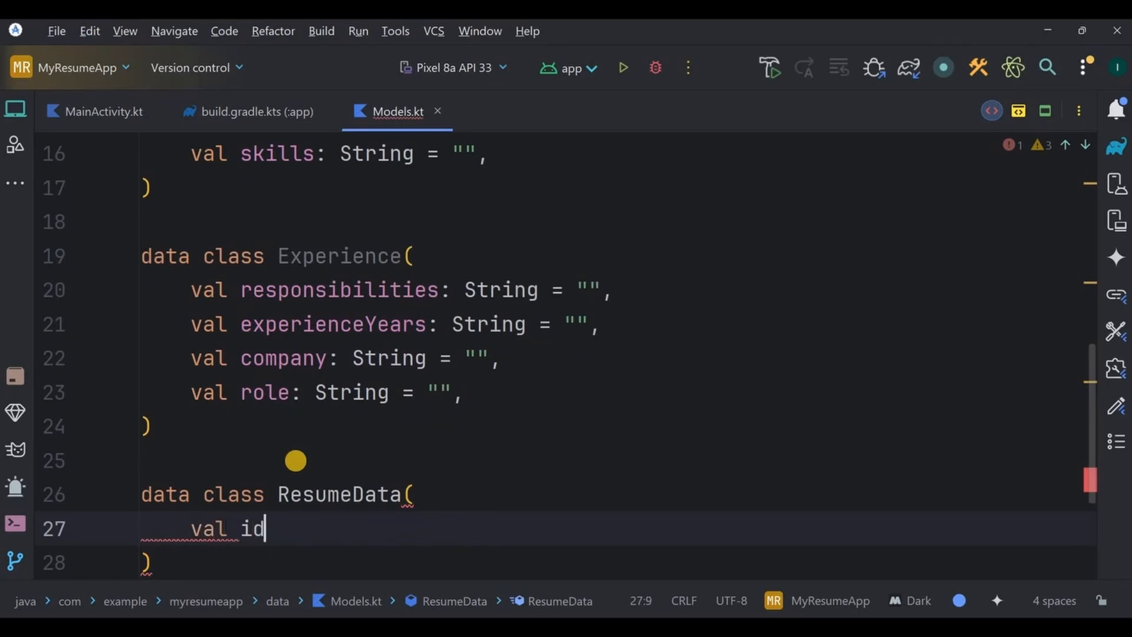
pyautogui.write(': Stri')
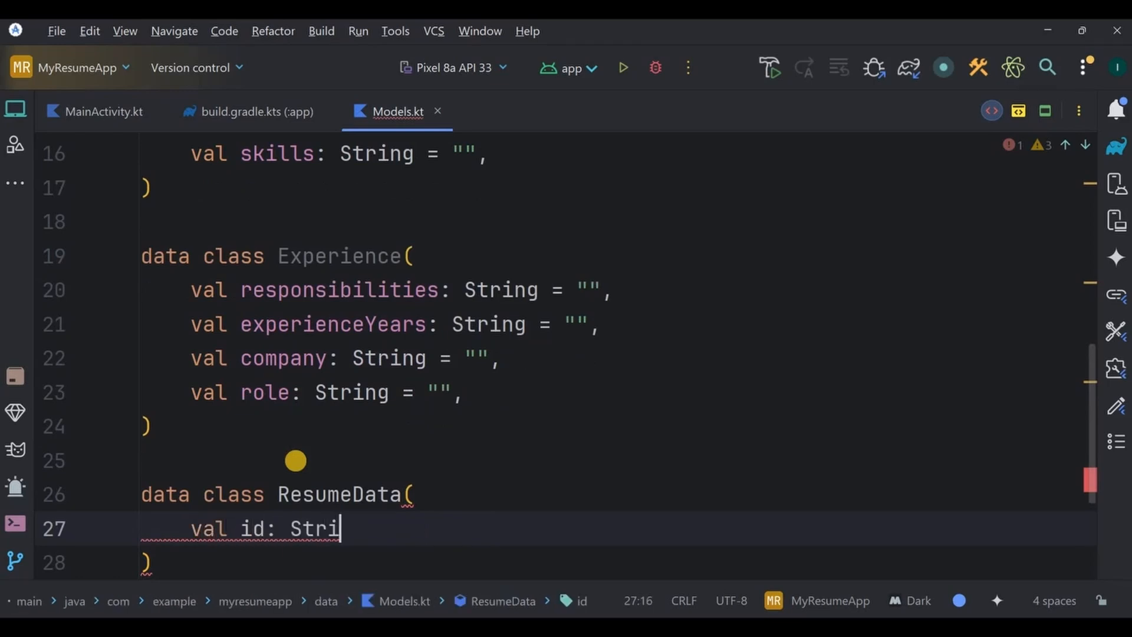
pyautogui.write('ng')
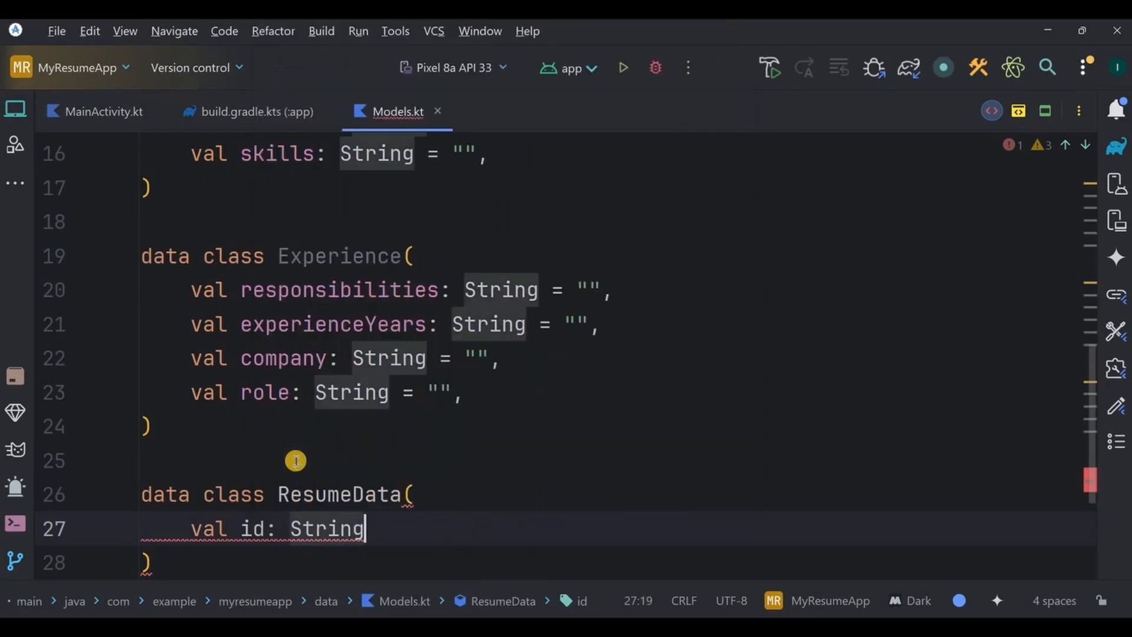
pyautogui.write('= ""')
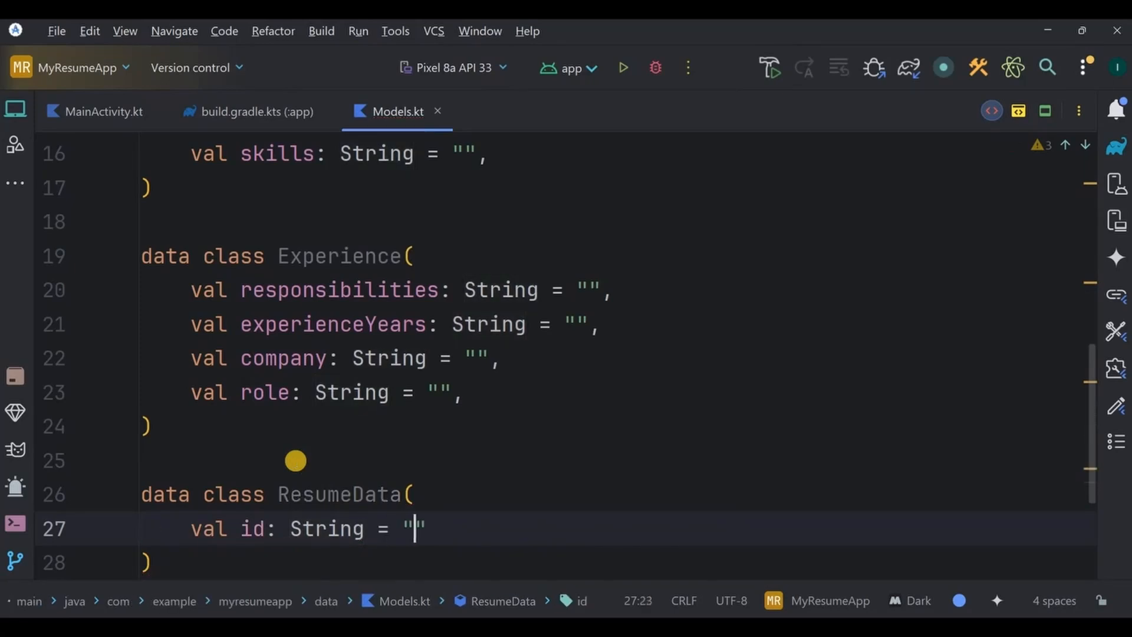
pyautogui.write(',')
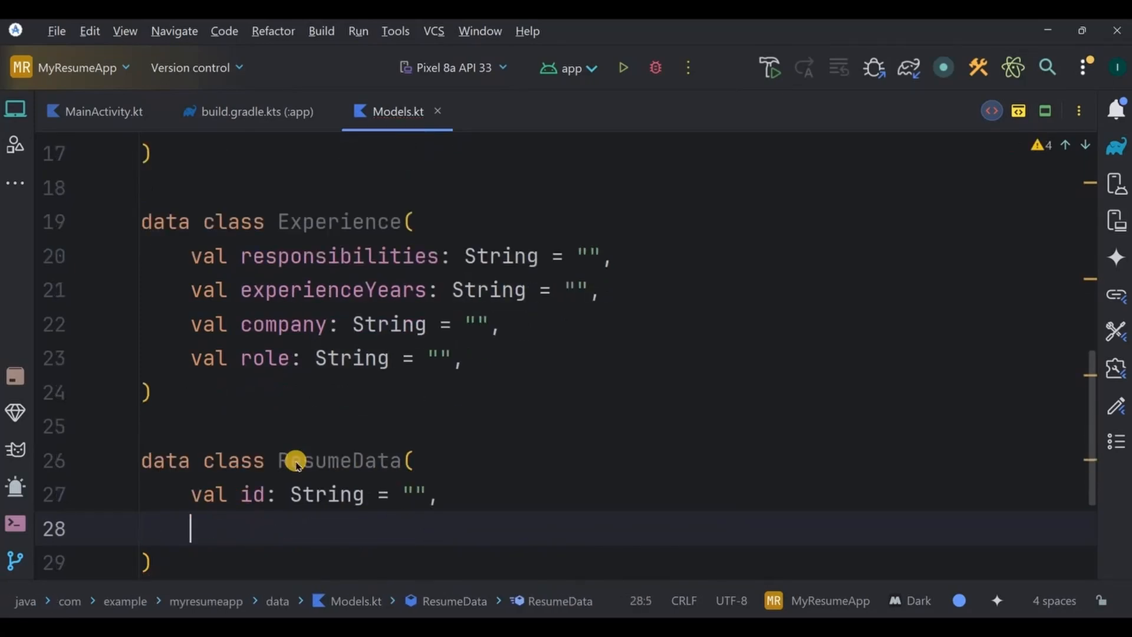
# Step: Add ResumeData's personal and qualificationSkills properties defaulting to PersonalDetails() and QualificationSkills()
pyautogui.write('val persona')
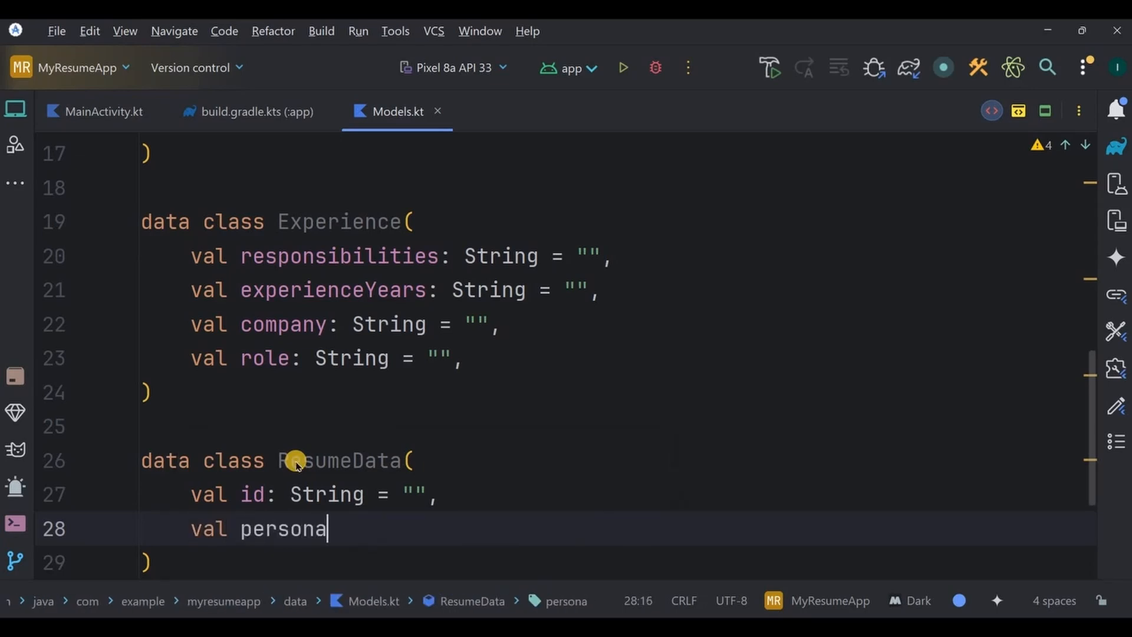
pyautogui.write('l: PersonalDetails')
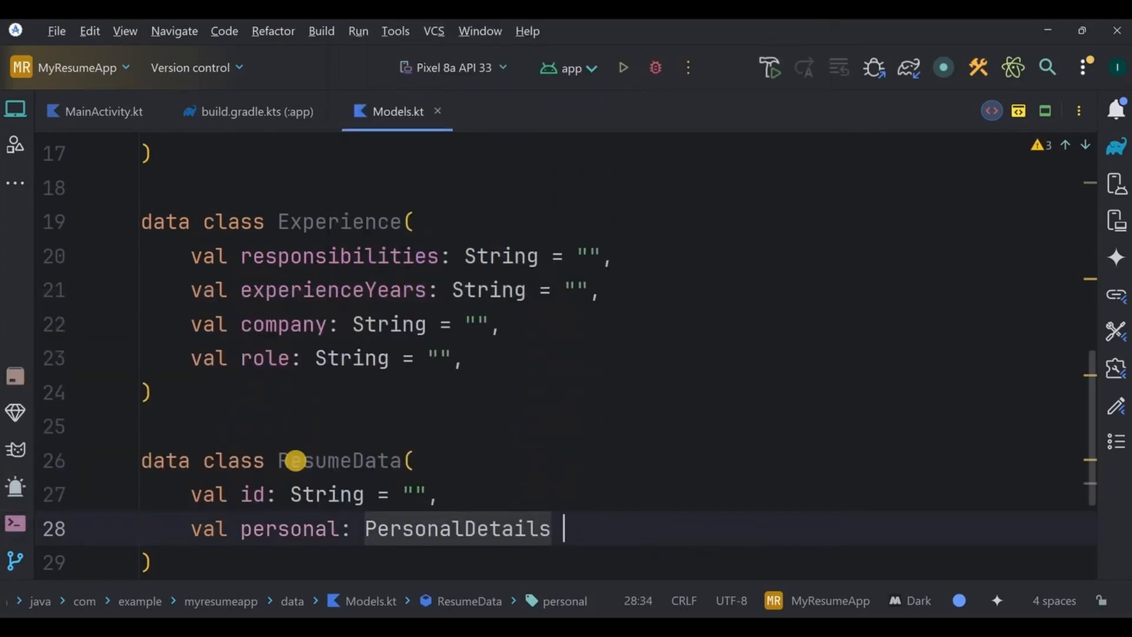
pyautogui.write('= PersonalDetails(),')
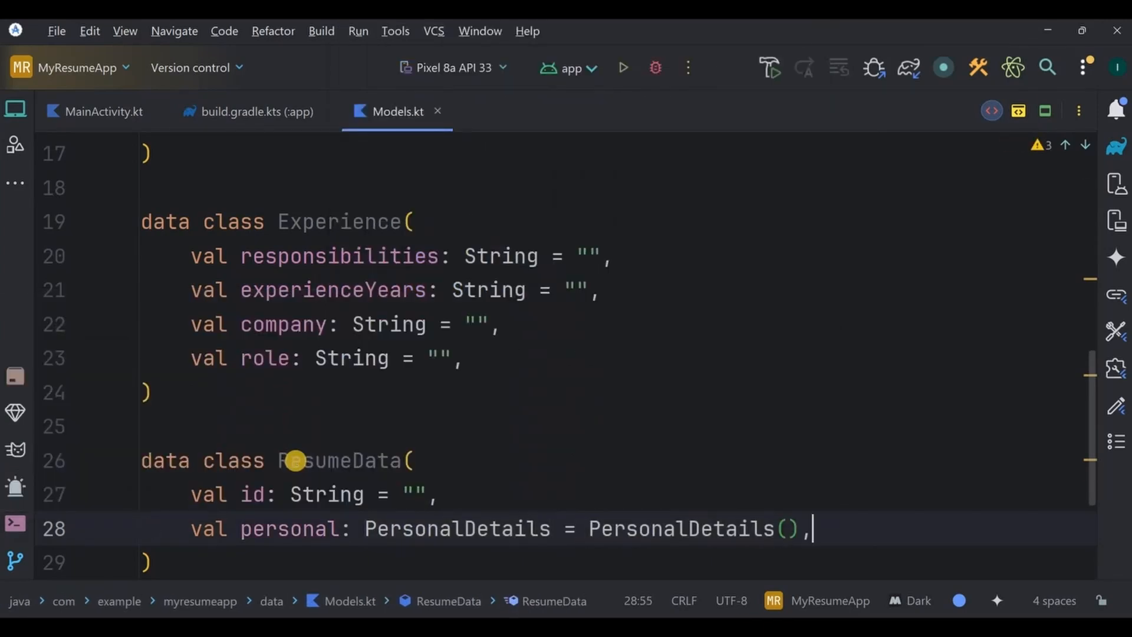
pyautogui.write('val qualificationSkills: QualificationSkills = QualificationSkills(),')
pyautogui.write('val experience: Experience = Experience(')
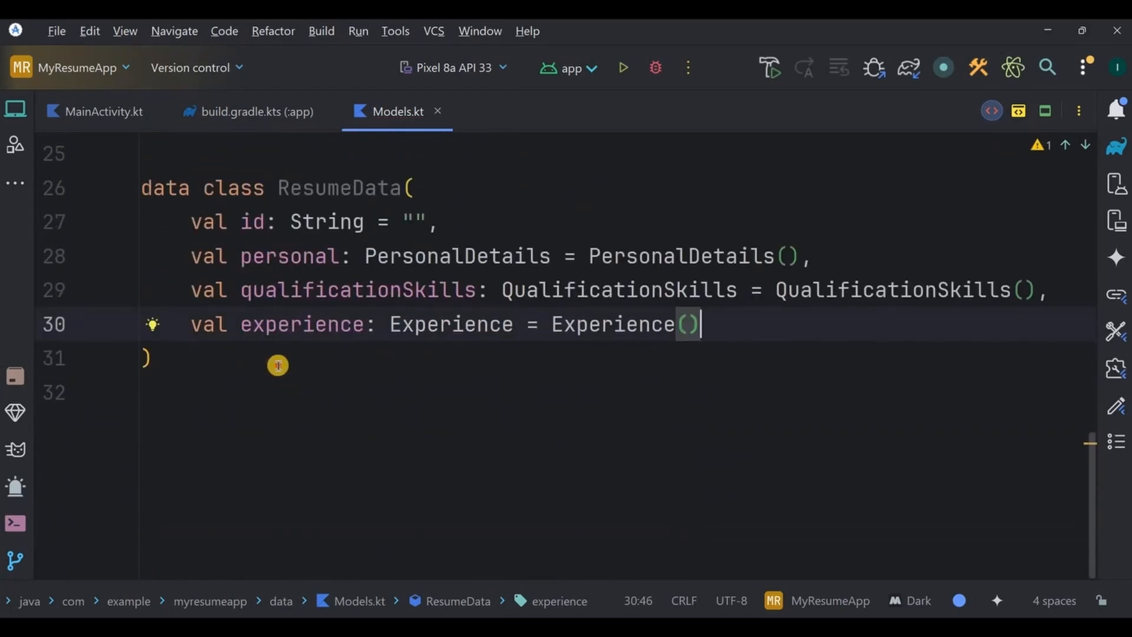
pyautogui.write('data class')
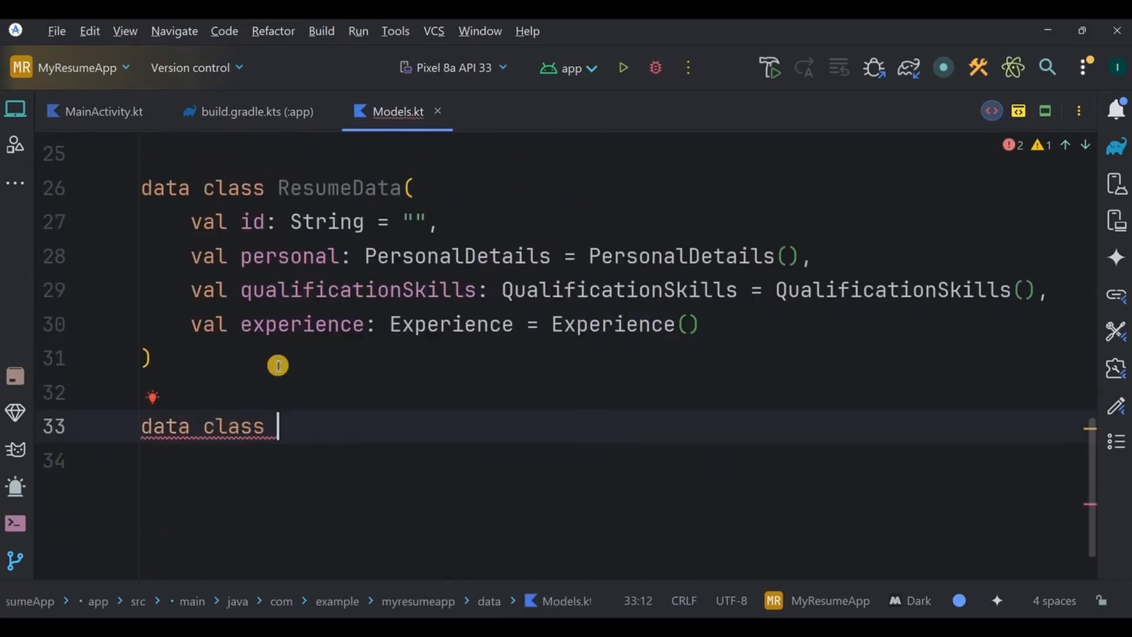
# Step: Start the UiState data class with resumeData defaulting to ResumeData()
pyautogui.write('UiSta')
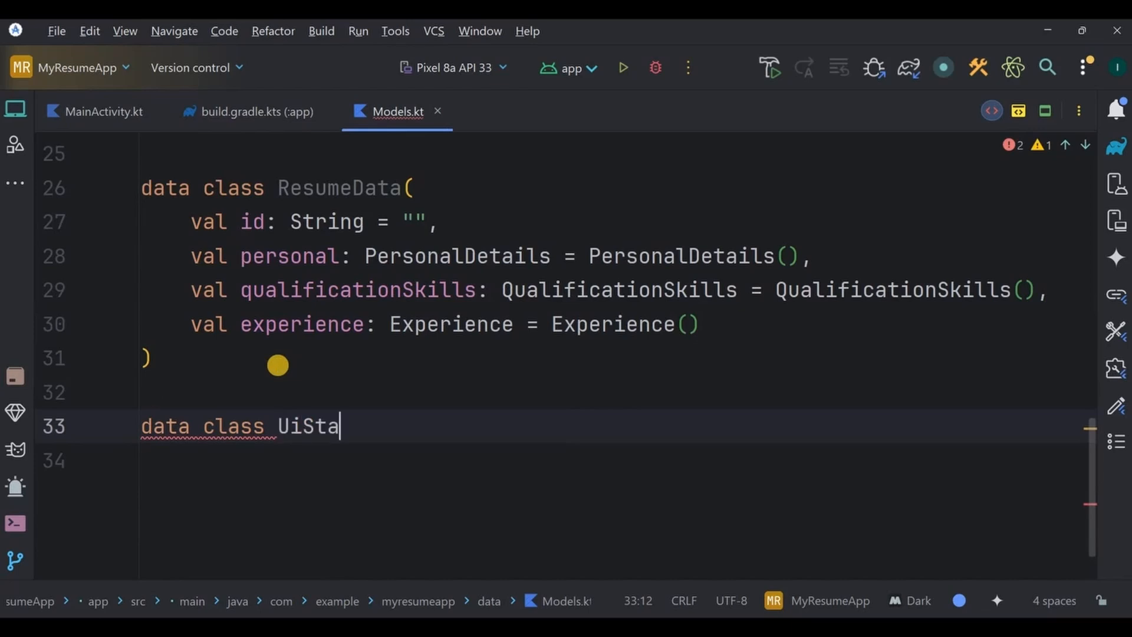
pyautogui.write('te()')
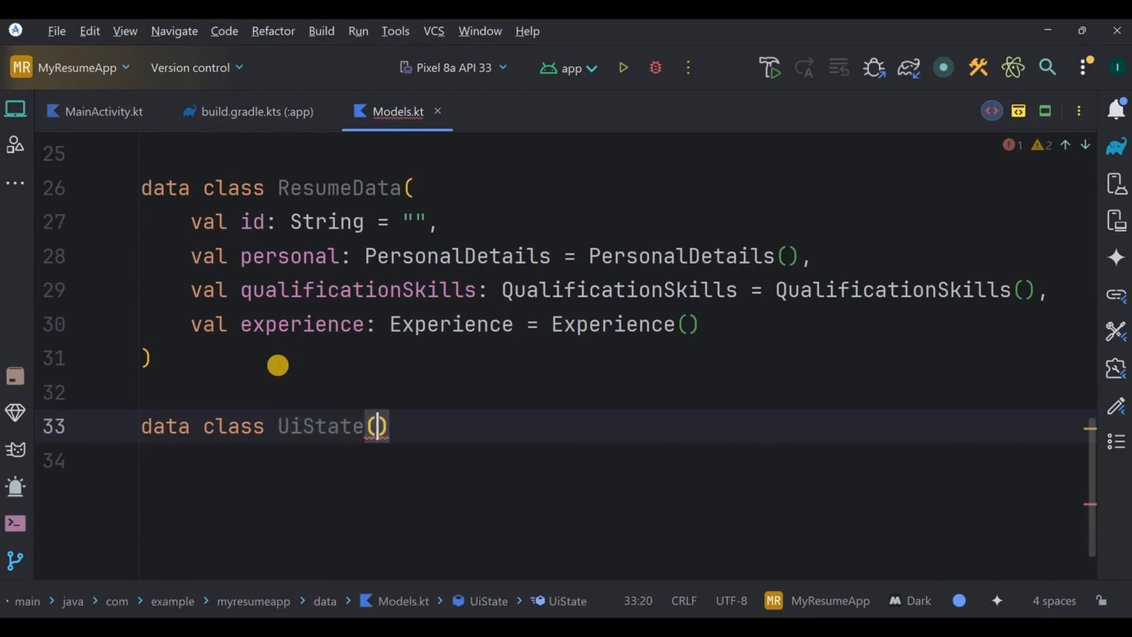
pyautogui.write('val resumeData: ResumeData = ResumeData()')
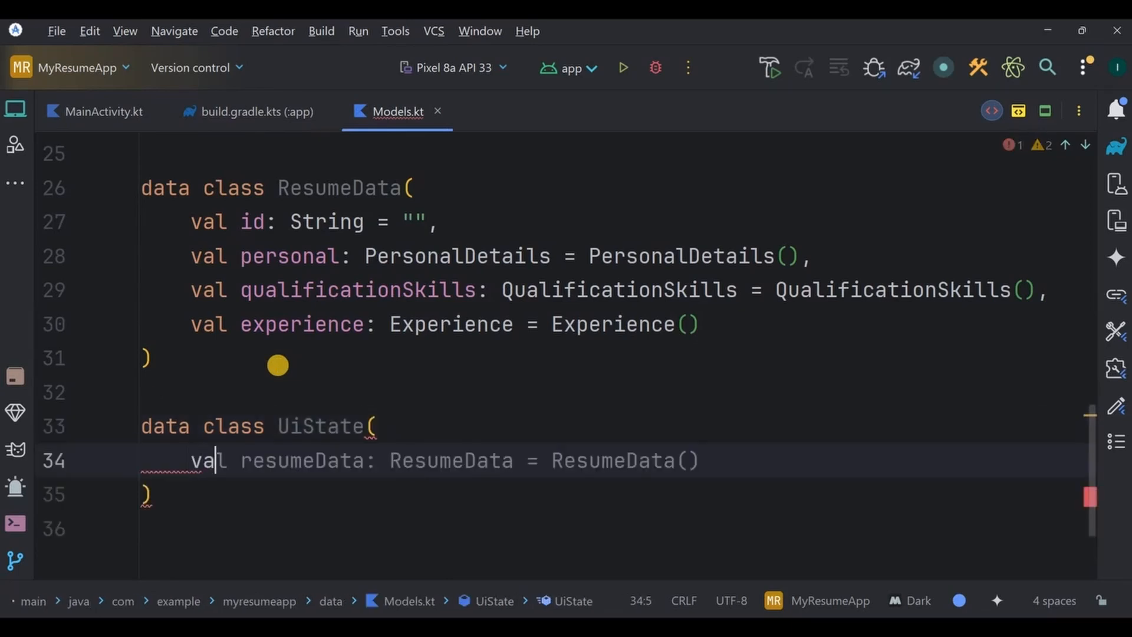
pyautogui.write('resume: Resu')
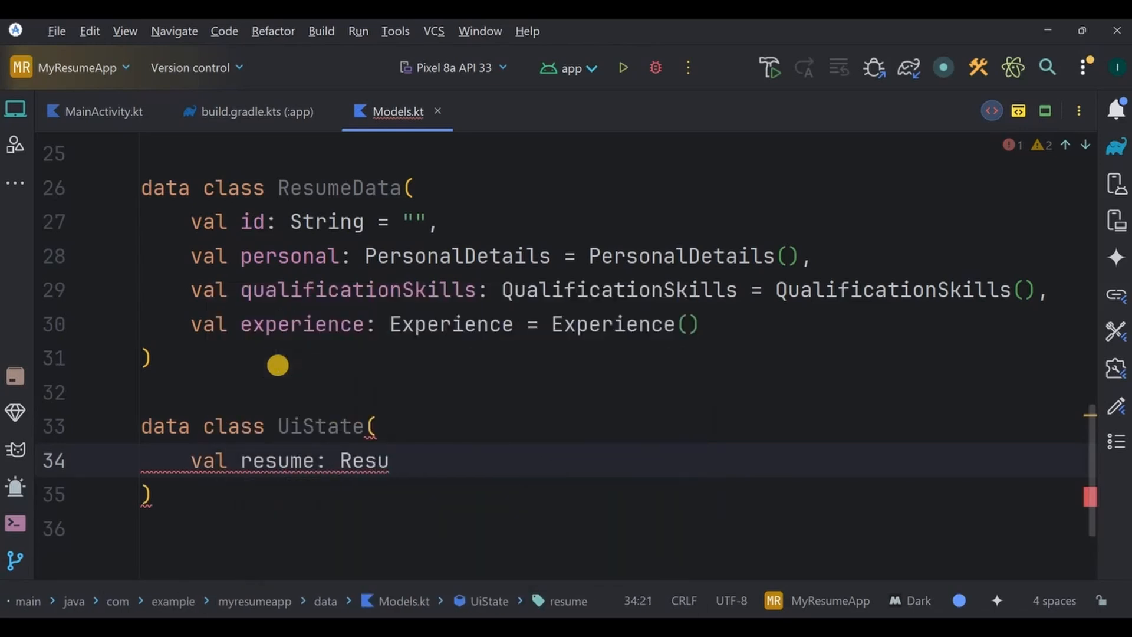
pyautogui.write('meData')
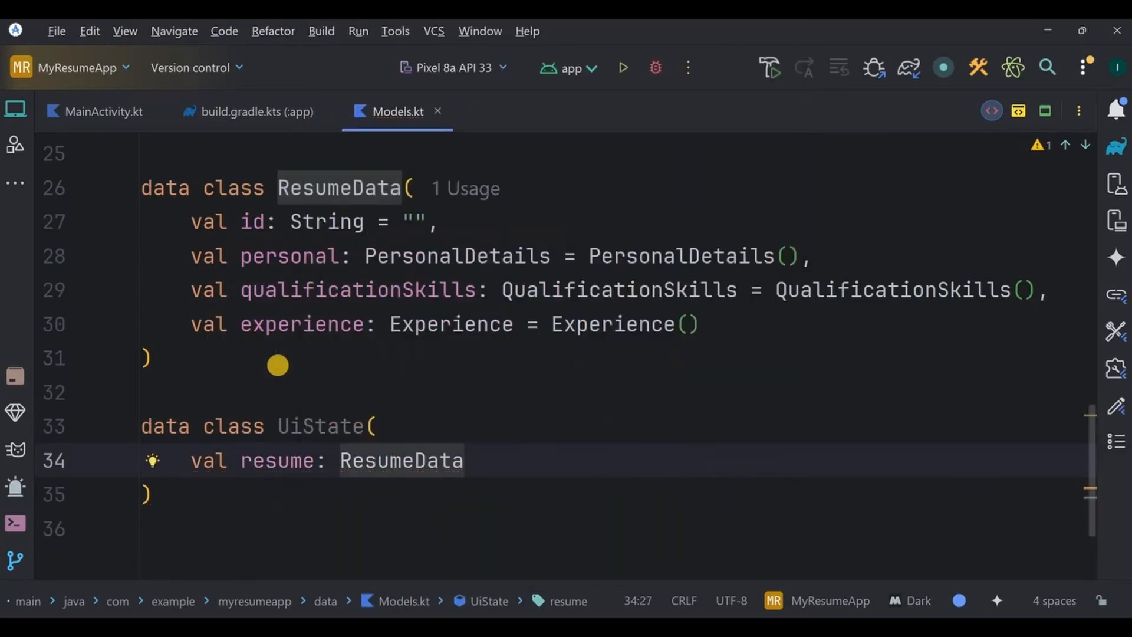
pyautogui.write('= Res')
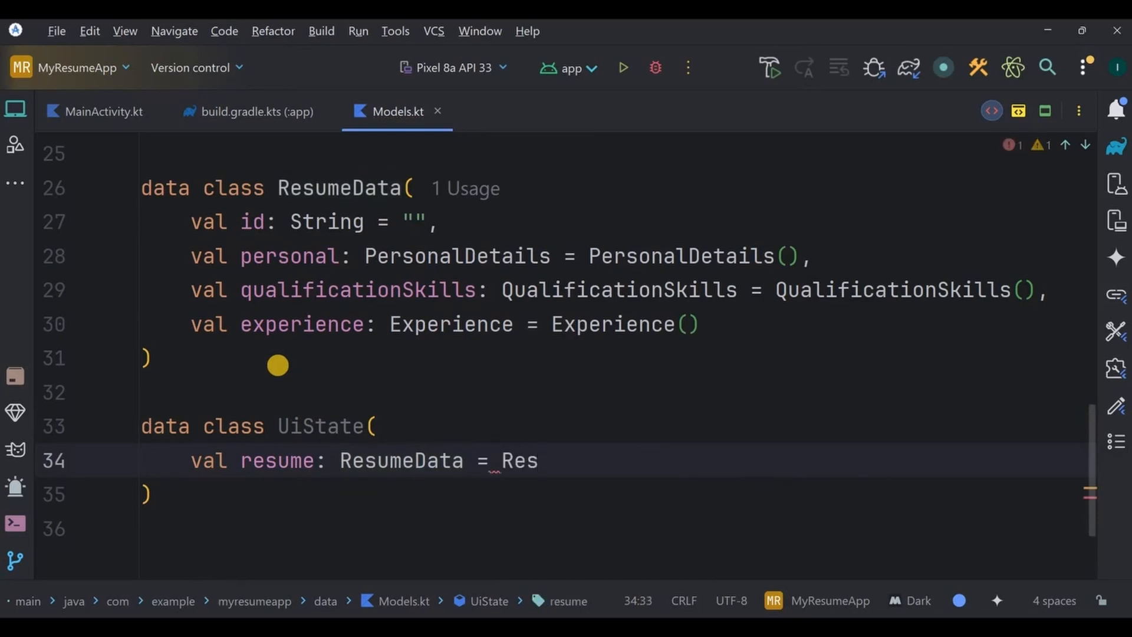
pyautogui.write('umeData(),')
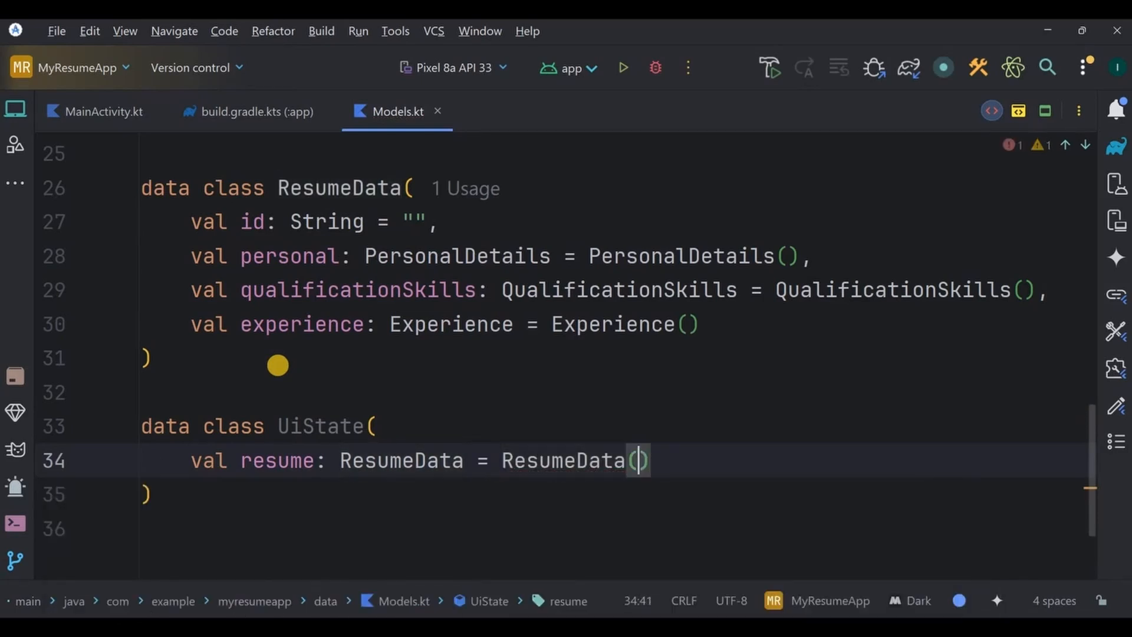
pyautogui.write(',')
pyautogui.write('val l')
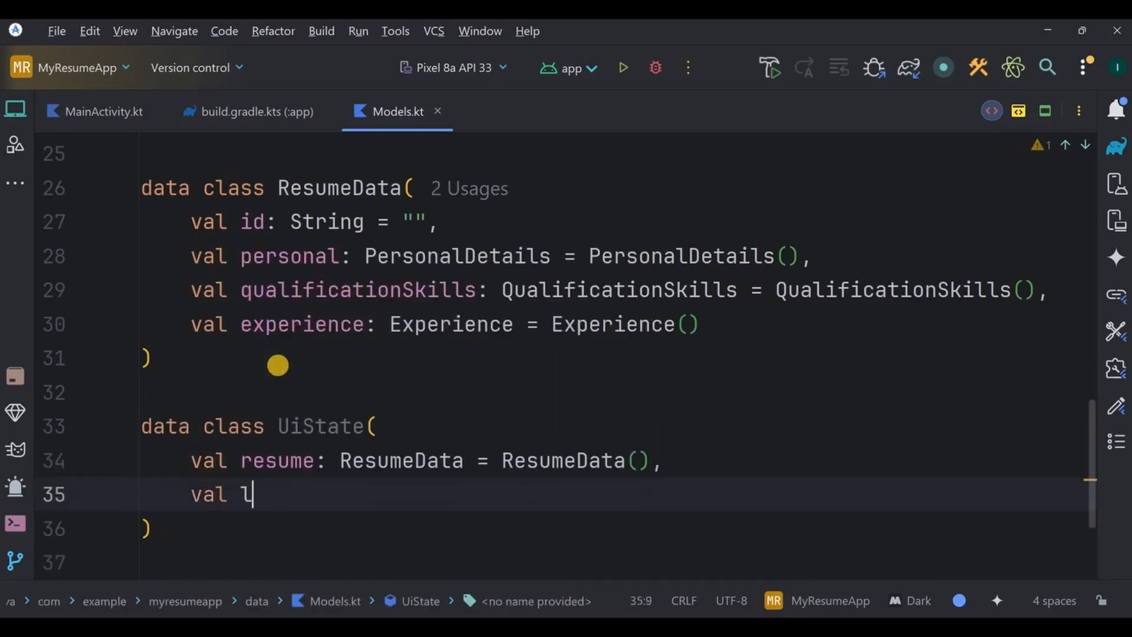
# Step: Add localPhotoUri: Uri? = null and isSaving: Boolean = false to UiState
pyautogui.write('ocalPhotoUri: Ur')
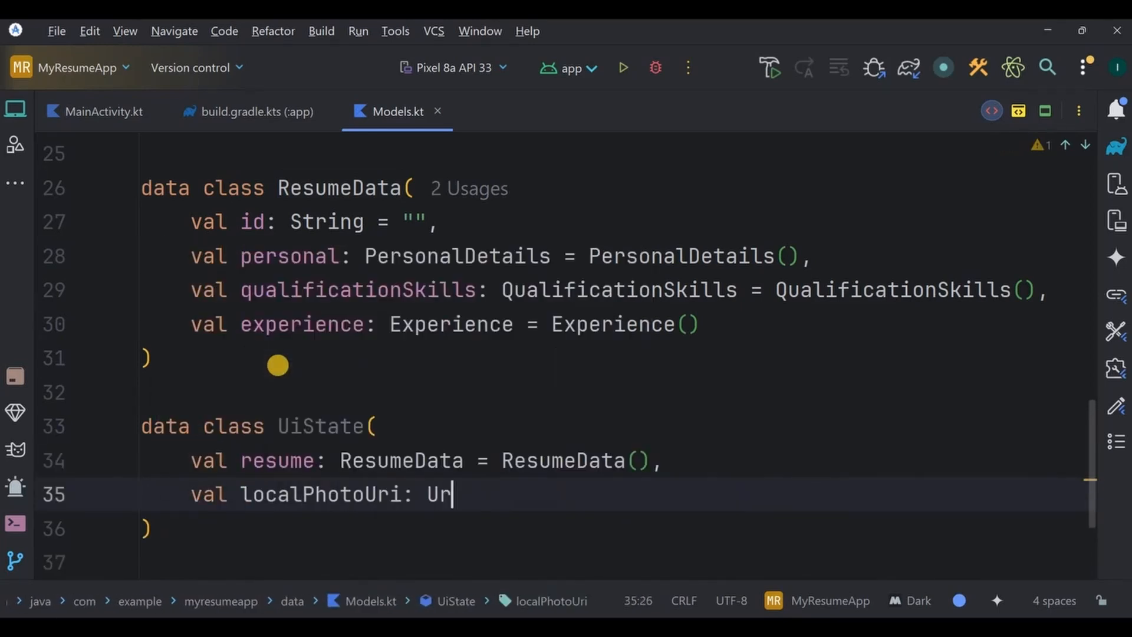
pyautogui.write('i')
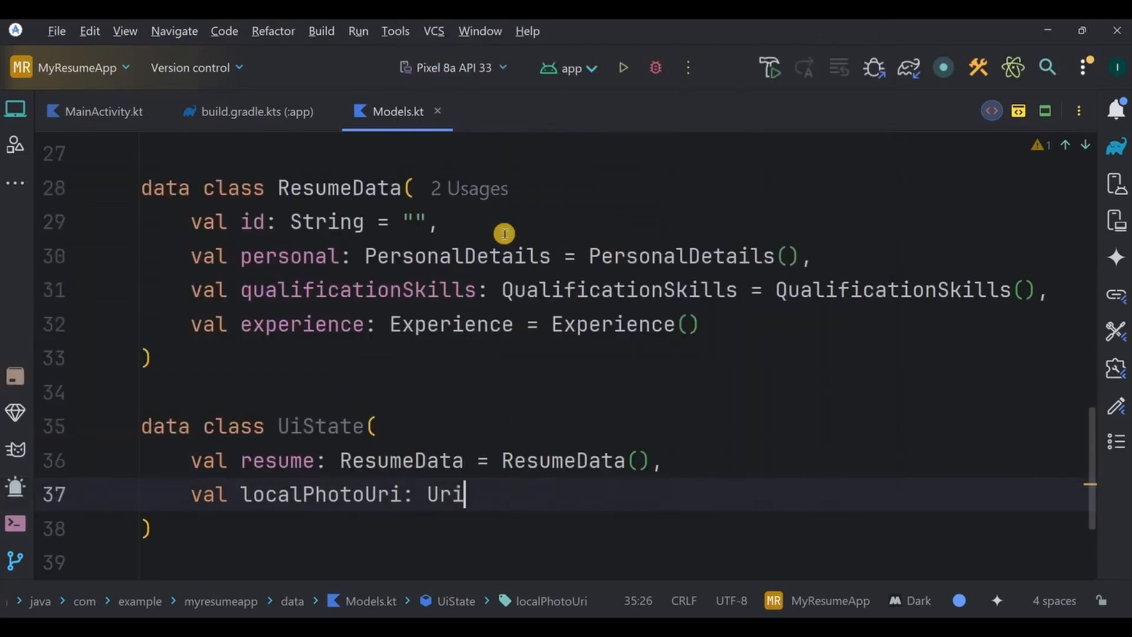
pyautogui.write('? = null,')
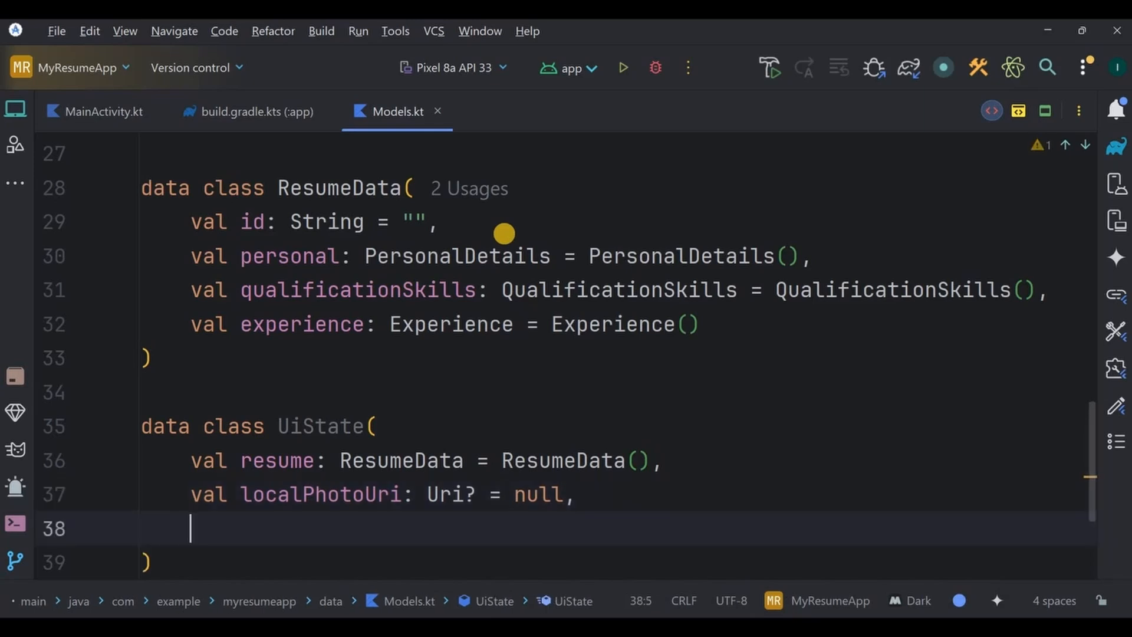
pyautogui.write('val isSaving: Boolean = false,')
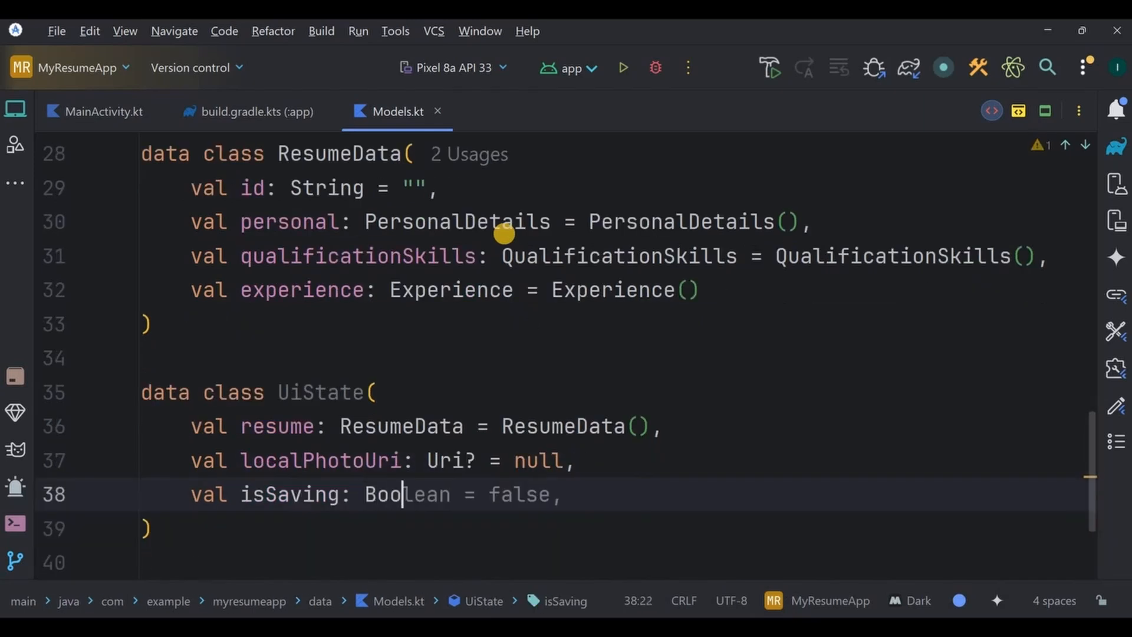
pyautogui.press('Delete')
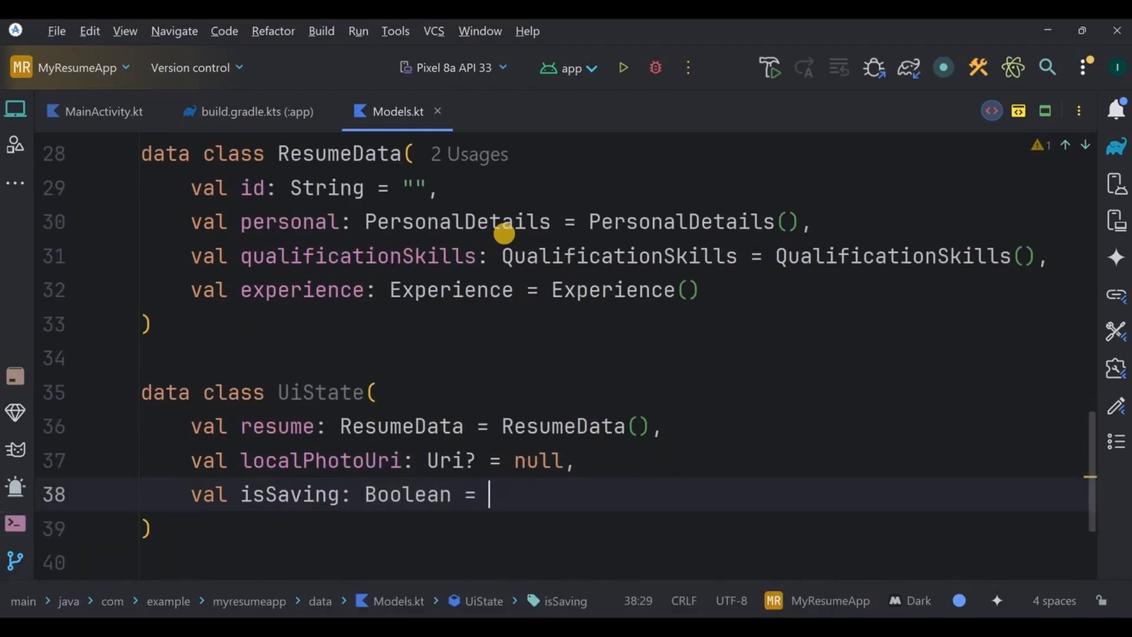
pyautogui.write('false')
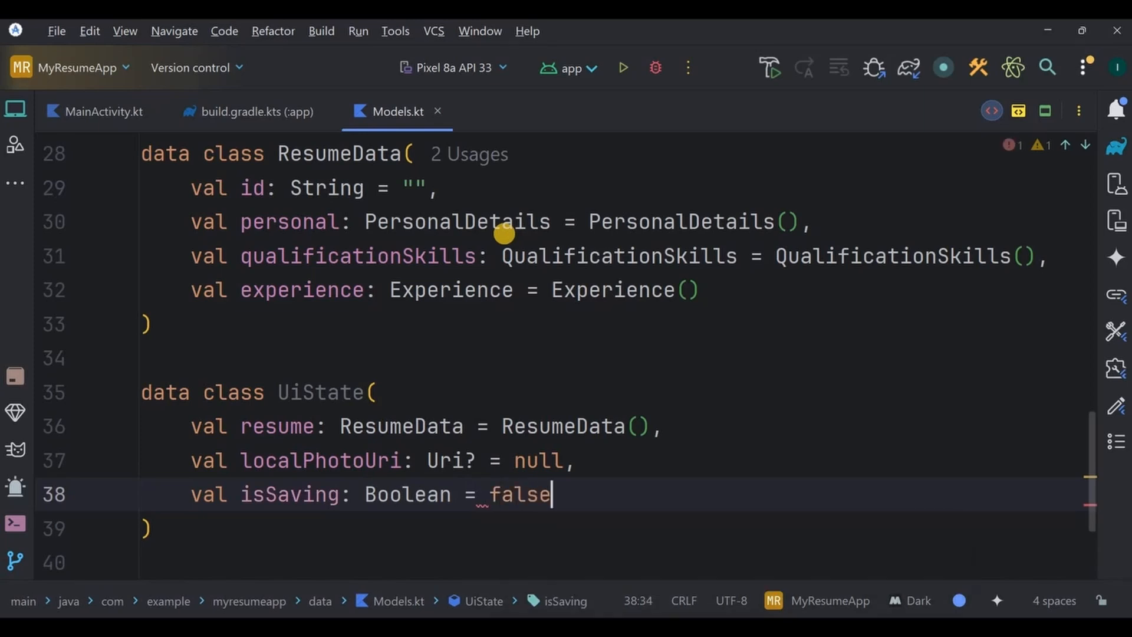
pyautogui.write(',')
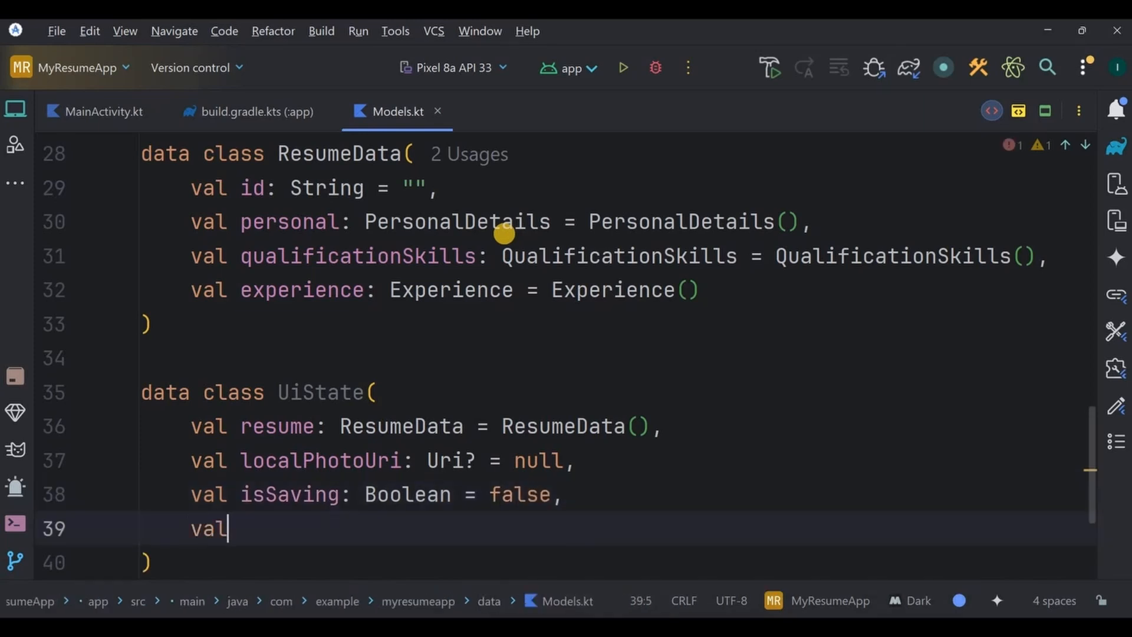
# Step: Add lastSavedId: String? = null and message: String? = null to UiState
pyautogui.write('lastSavedId: String = ""')
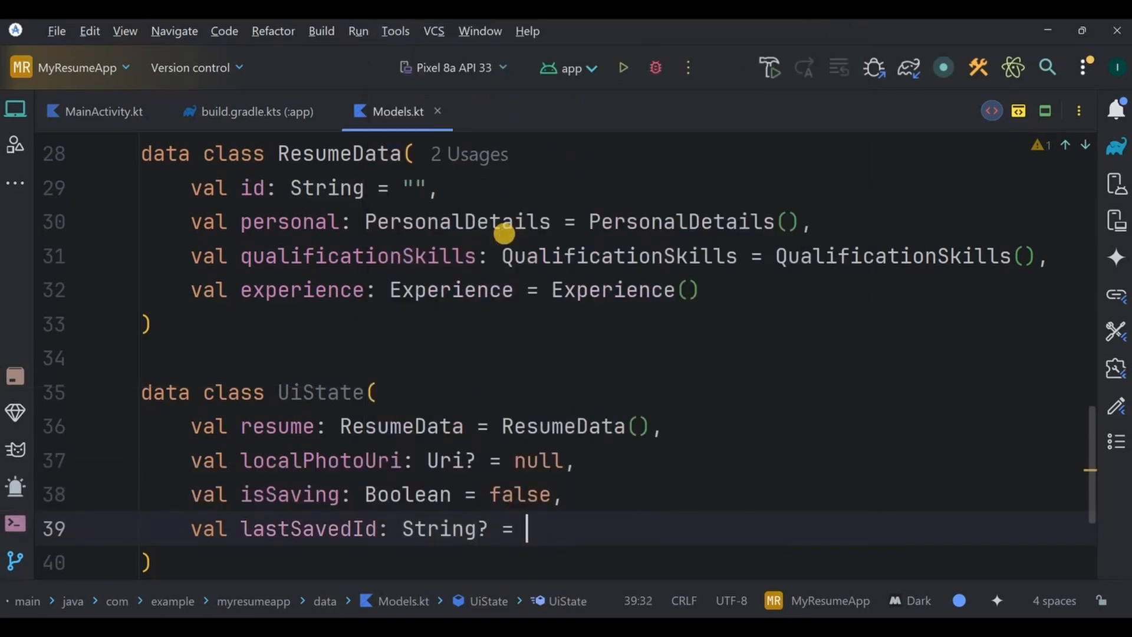
pyautogui.write('null')
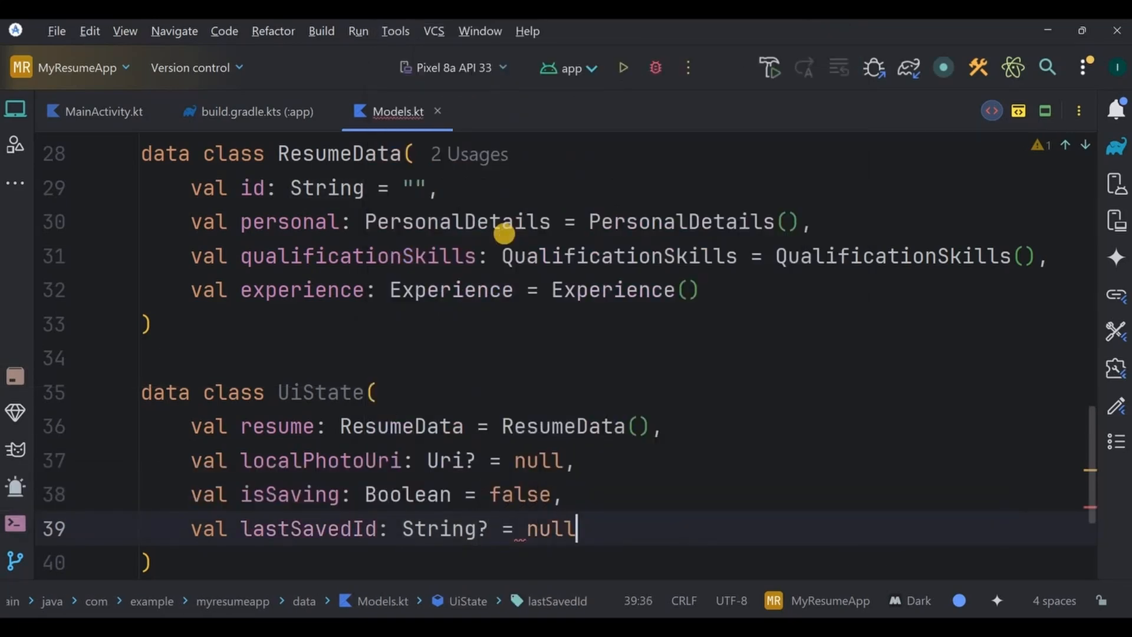
pyautogui.write('val message: String? = null')
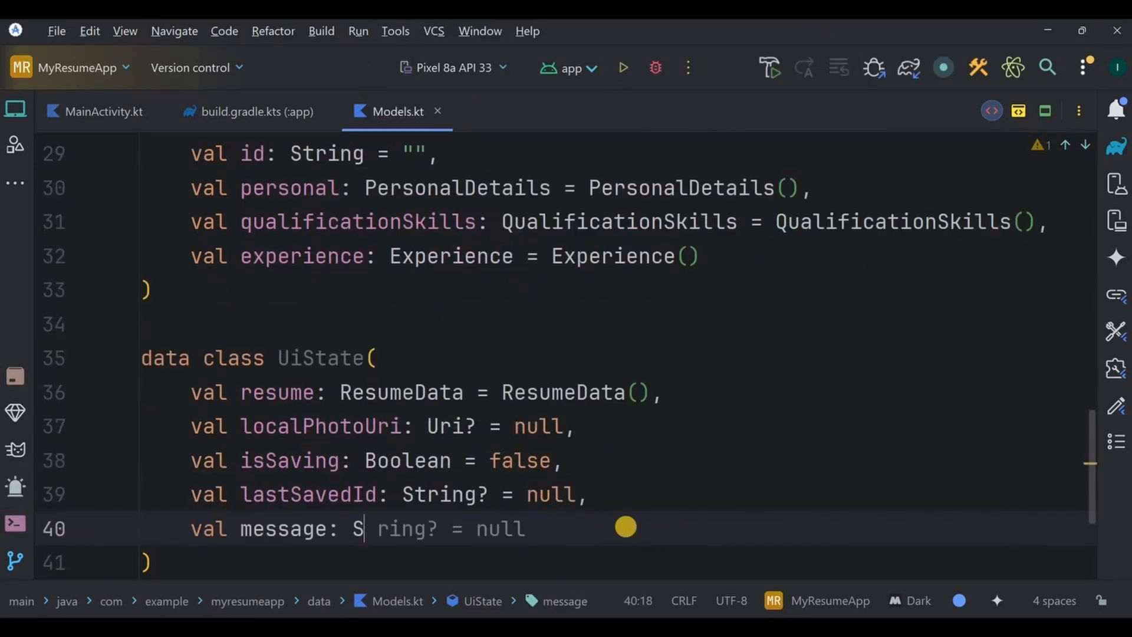
pyautogui.write('tring? = null')
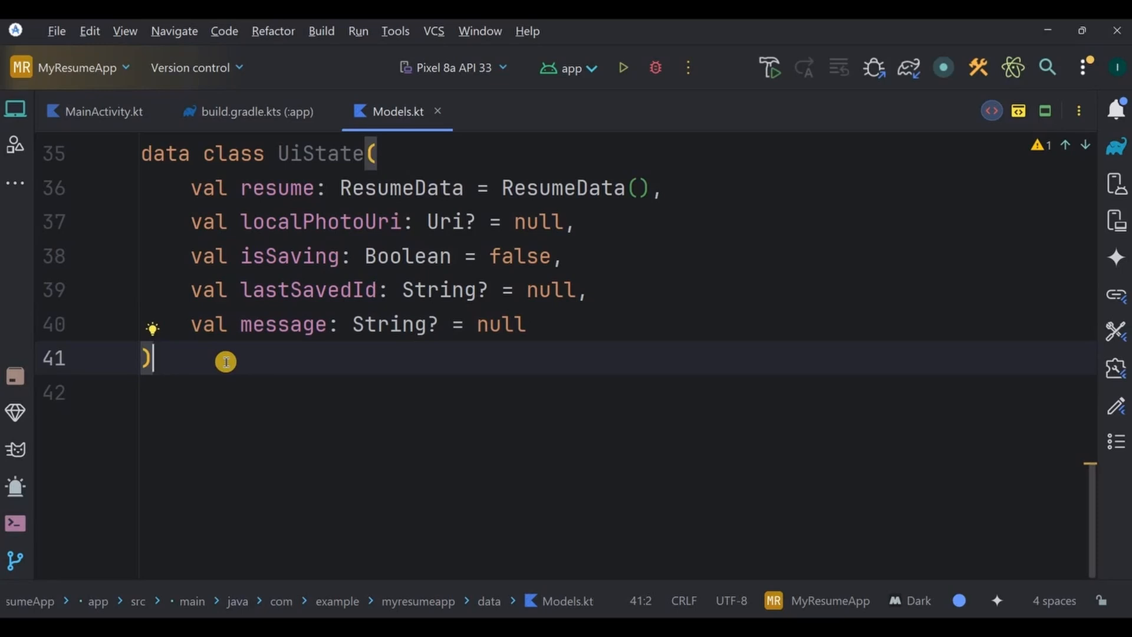
# Step: Create a new ResumeRepository Kotlin class in the data package from the Project tree
pyautogui.click(15, 109)
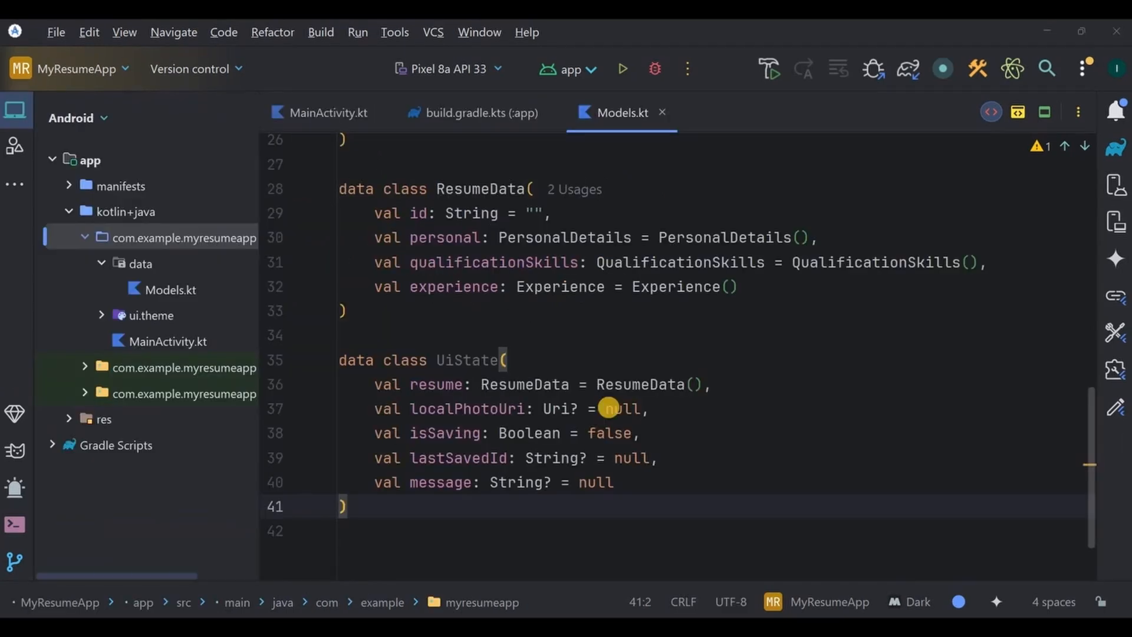
pyautogui.click(143, 263)
pyautogui.write('Resum')
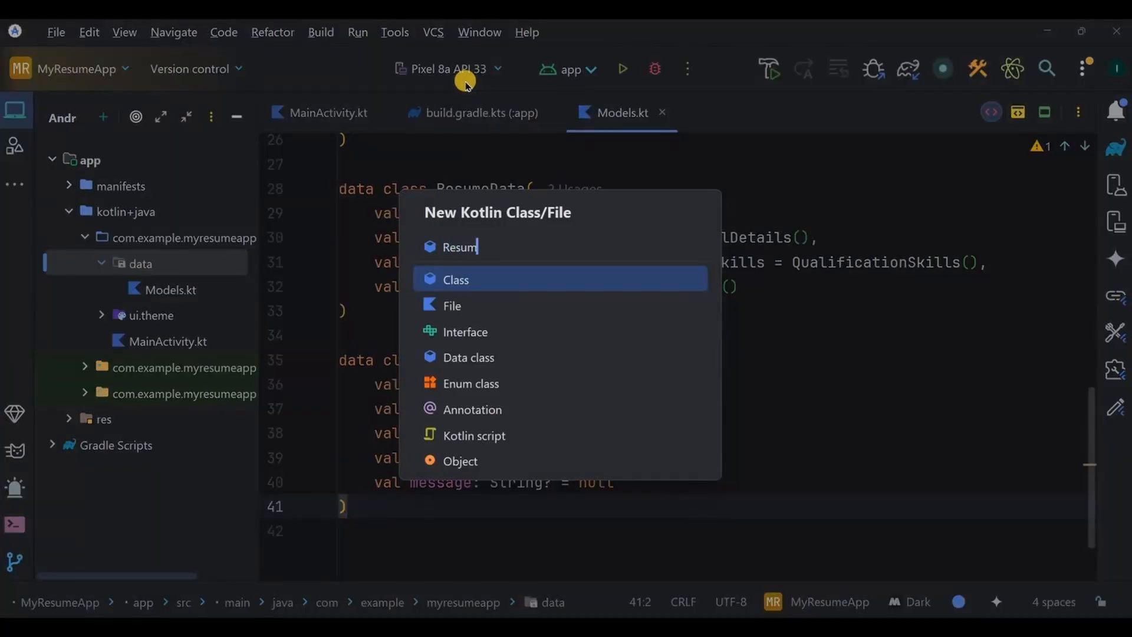
pyautogui.press('Escape')
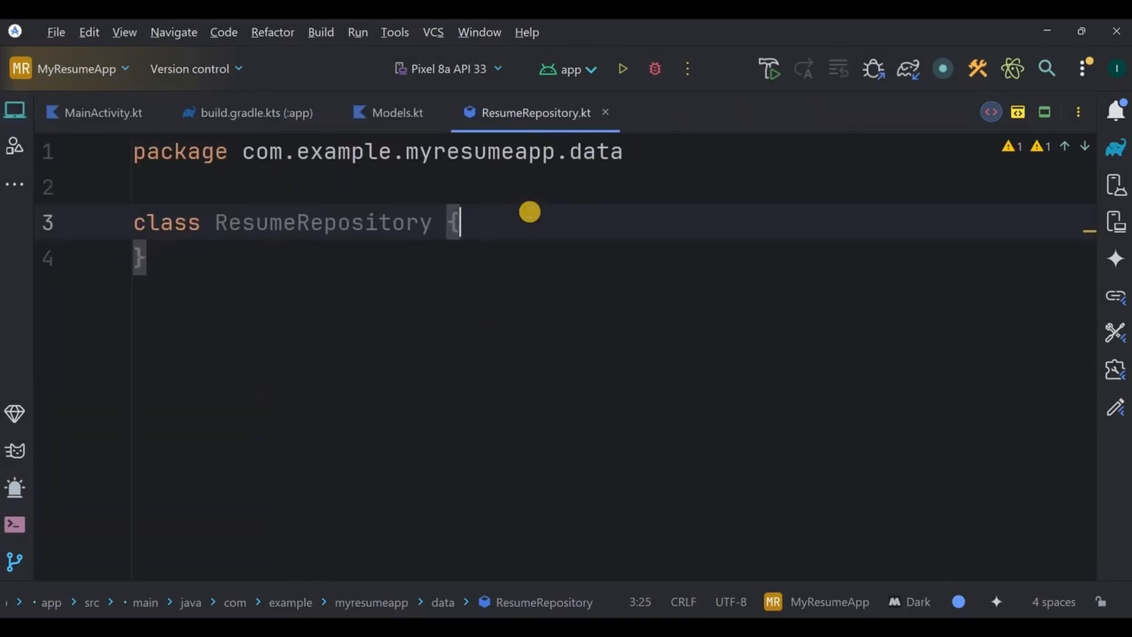
# Step: Add private firebaseDatabase and firebaseStorage reference properties to ResumeRepository
pyautogui.write('private val')
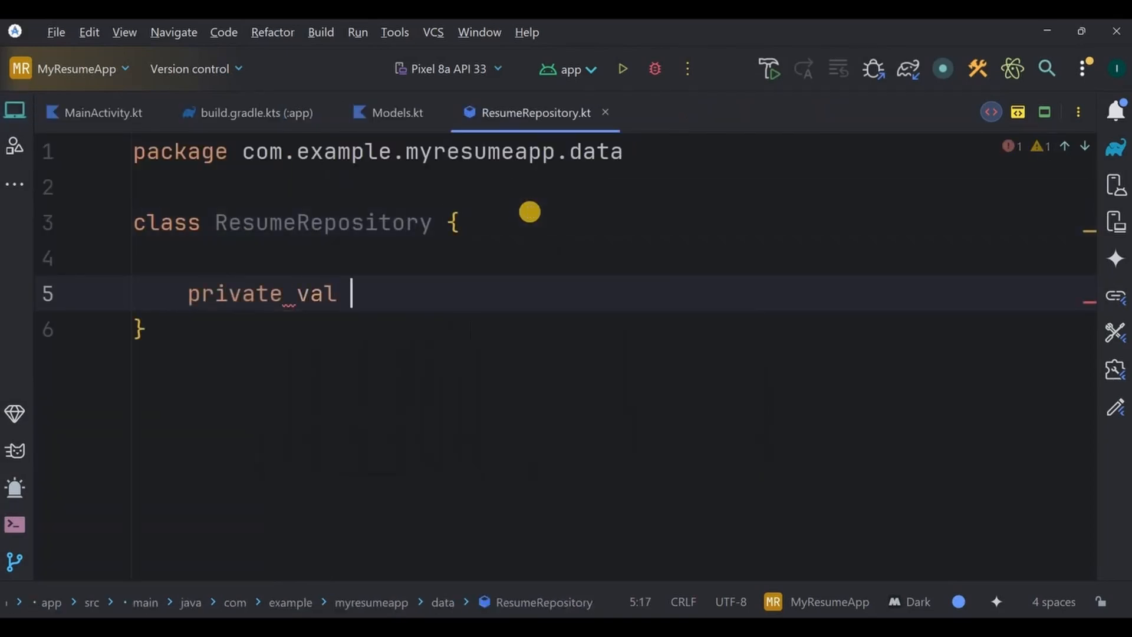
pyautogui.write('firebaseD')
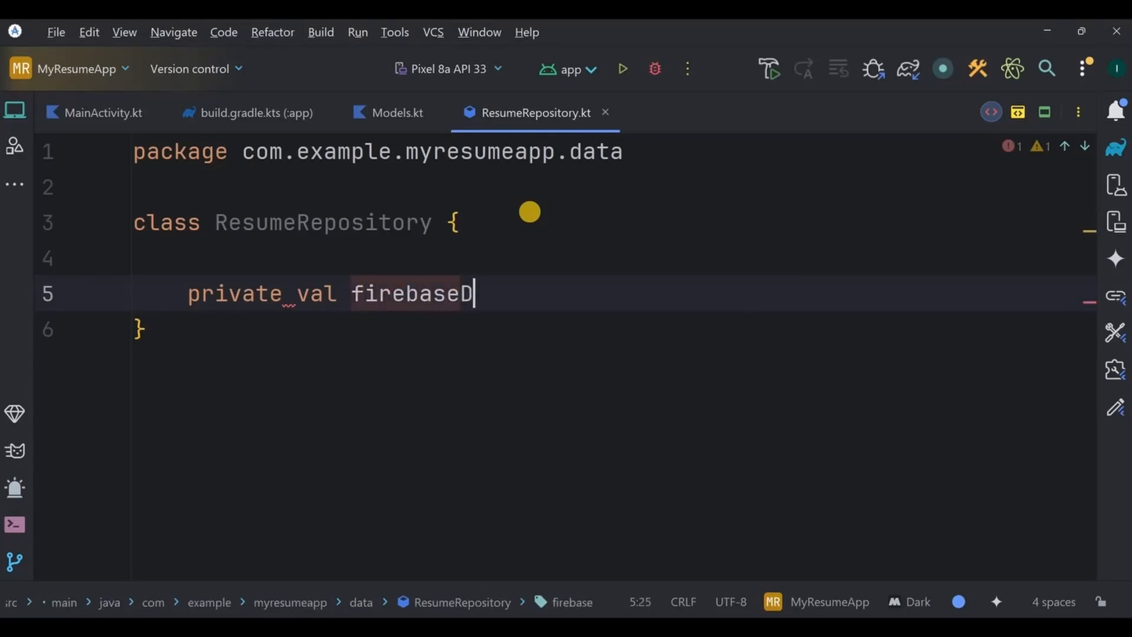
pyautogui.write('atabase: DatabaseReference = Firebase.databas')
pyautogui.write('pri')
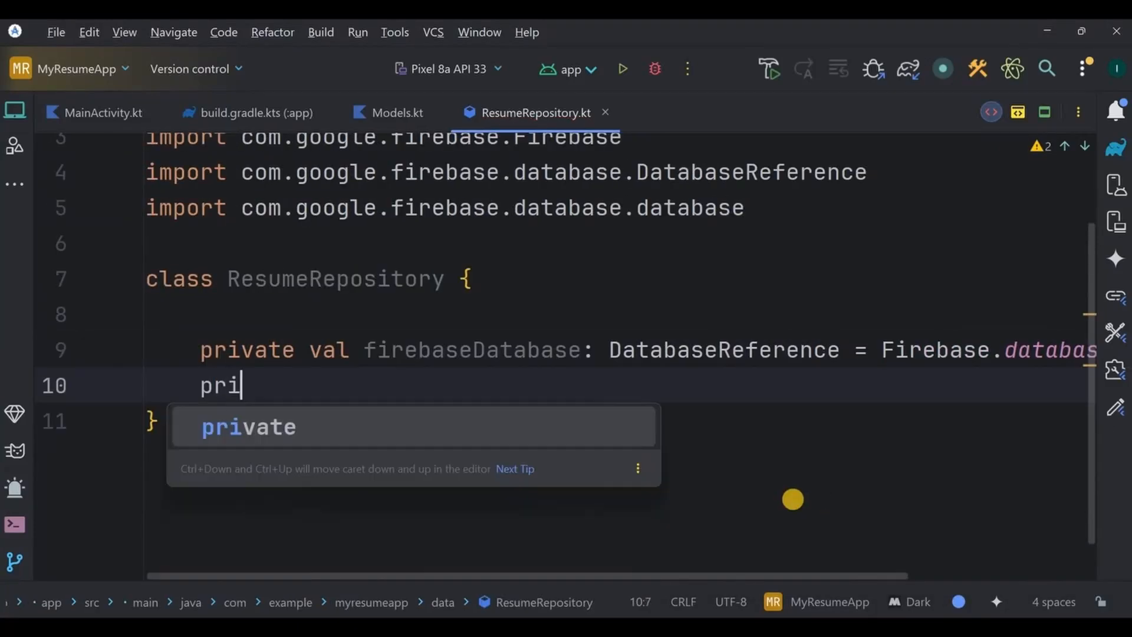
pyautogui.write('vate val firebaseStorage: StorageReference = Firebase.st')
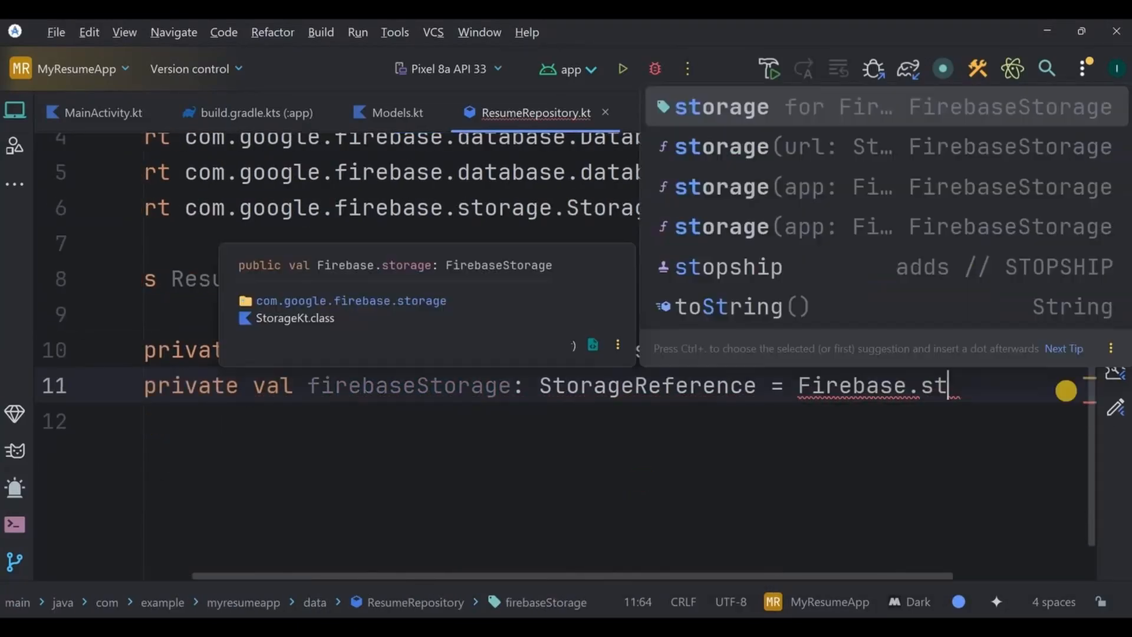
pyautogui.press('Enter')
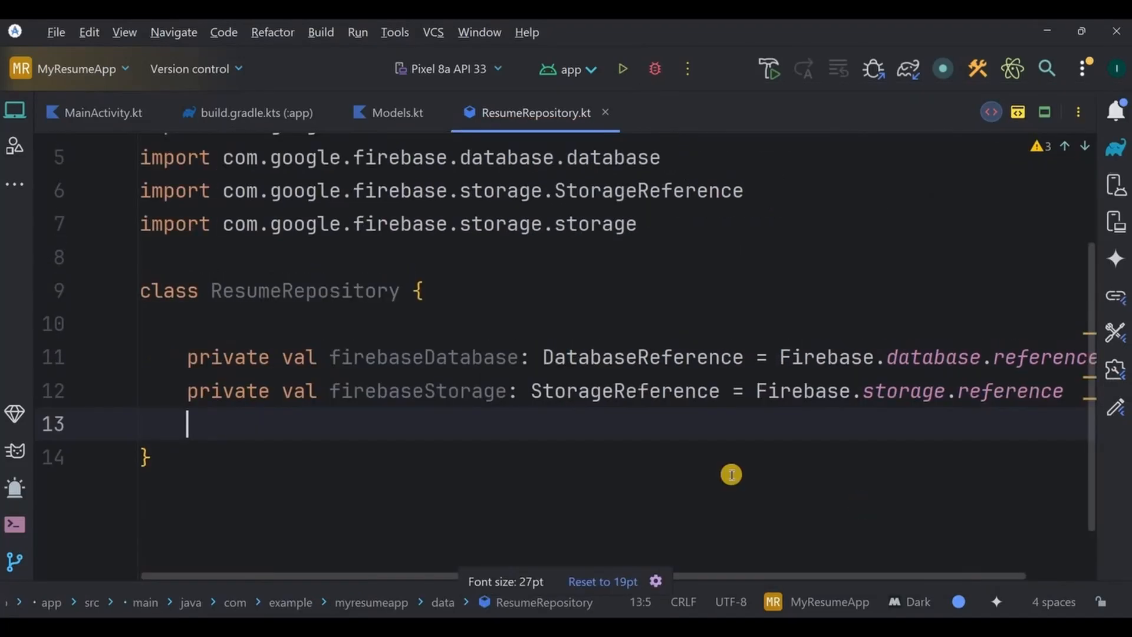
# Step: Add a private userID getter returning Firebase.auth.currentUser?.uid or "guest"
pyautogui.write('private val userID: String')
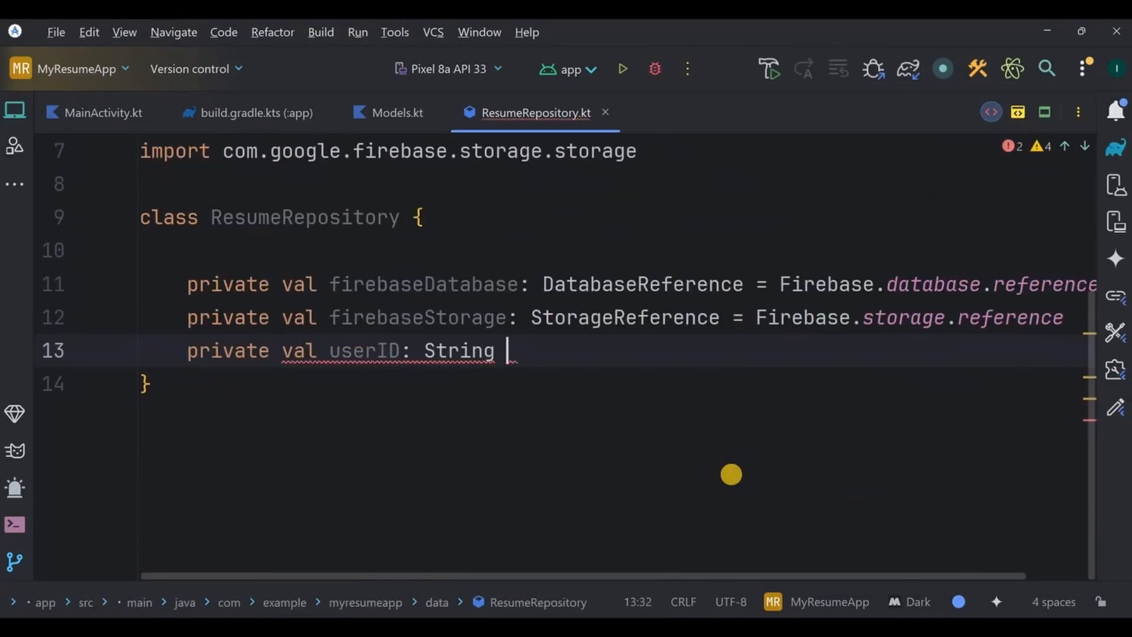
pyautogui.write('get() = Firebase.auth.currentUser')
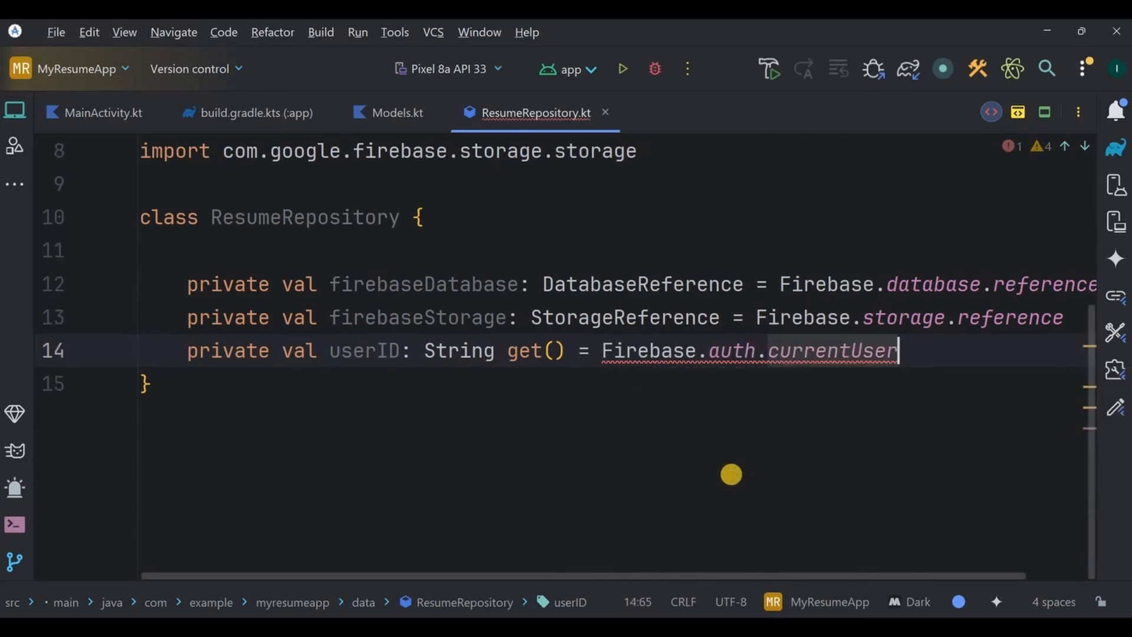
pyautogui.write('?.uid ?: "guest')
pyautogui.write('su')
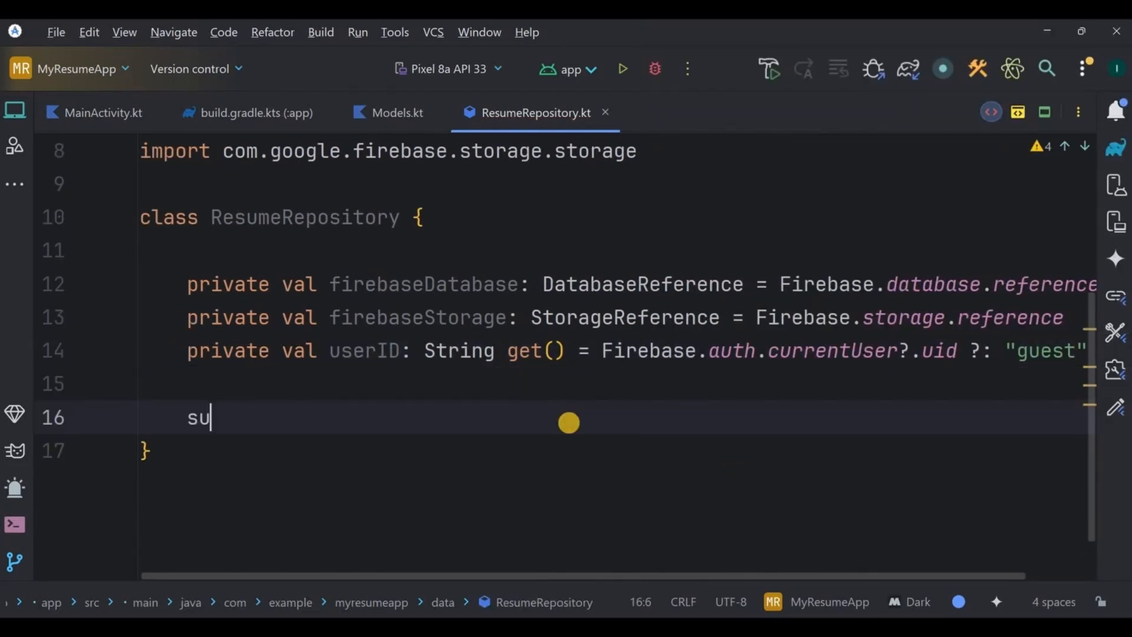
# Step: Declare suspend fun createOrUpdate taking a resume and a nullable photo Bitmap
pyautogui.write('spend fun cr')
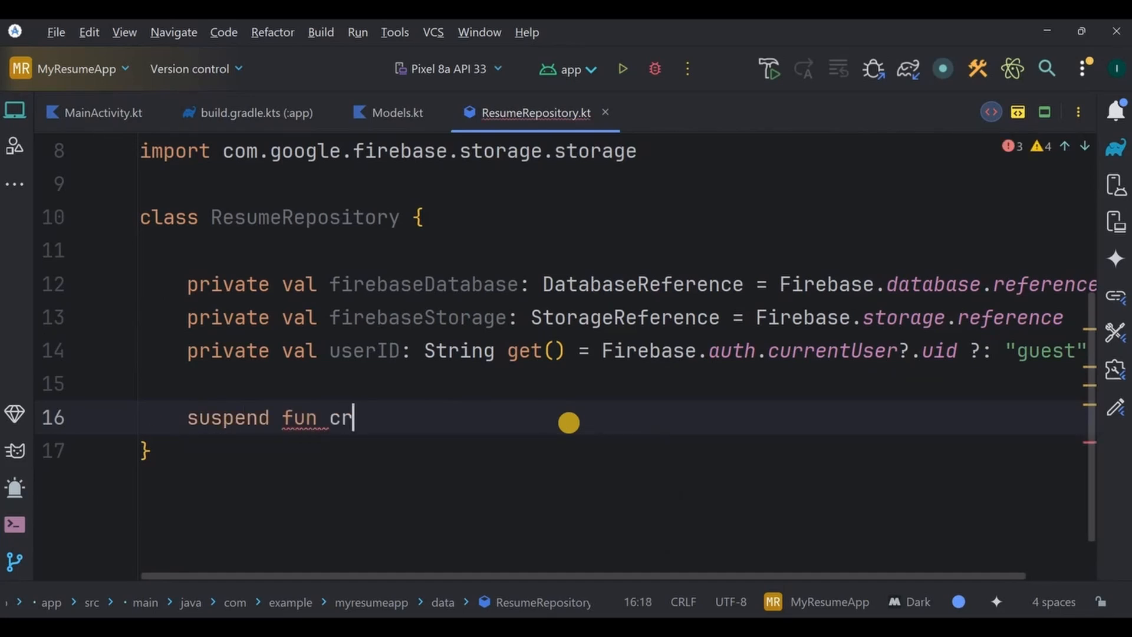
pyautogui.write('eateOrUpdate(resume: ResumeData, localP')
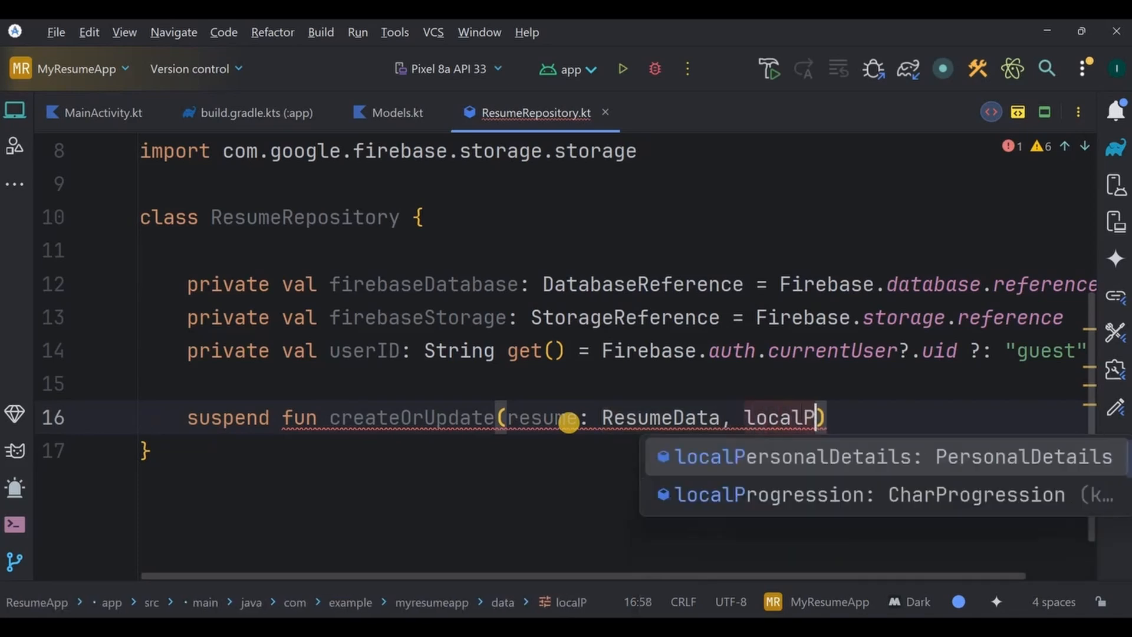
pyautogui.write('hotoBitmap: Bit')
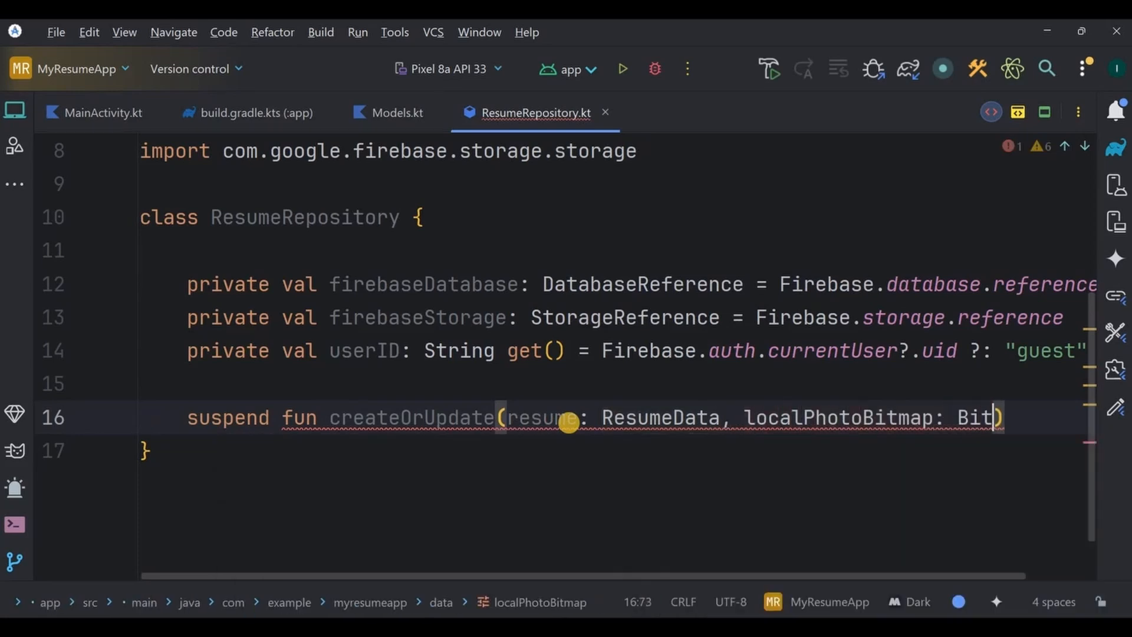
pyautogui.write('map')
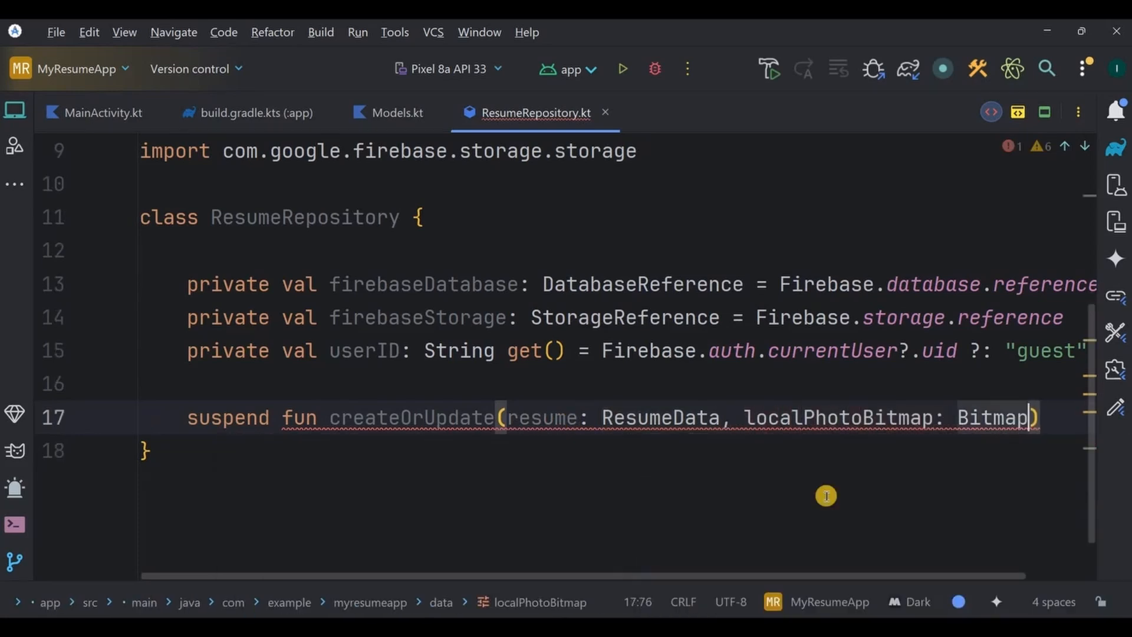
pyautogui.write('?')
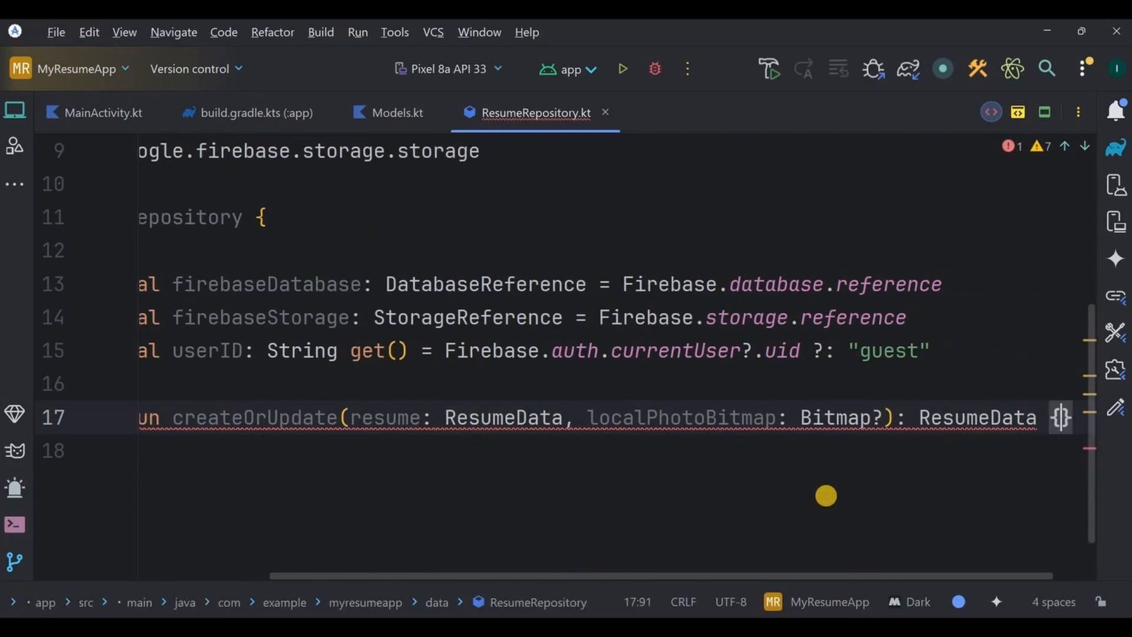
# Step: Derive id from resume.id, else a pushed key under "users/$userID/resumes"
pyautogui.write('val')
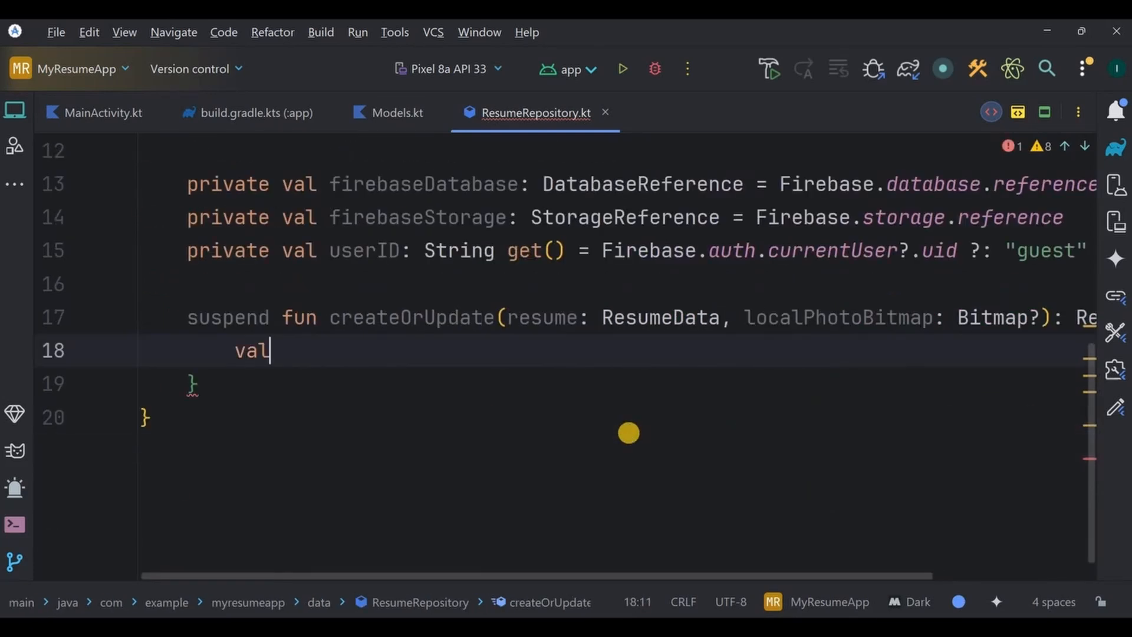
pyautogui.write('id =')
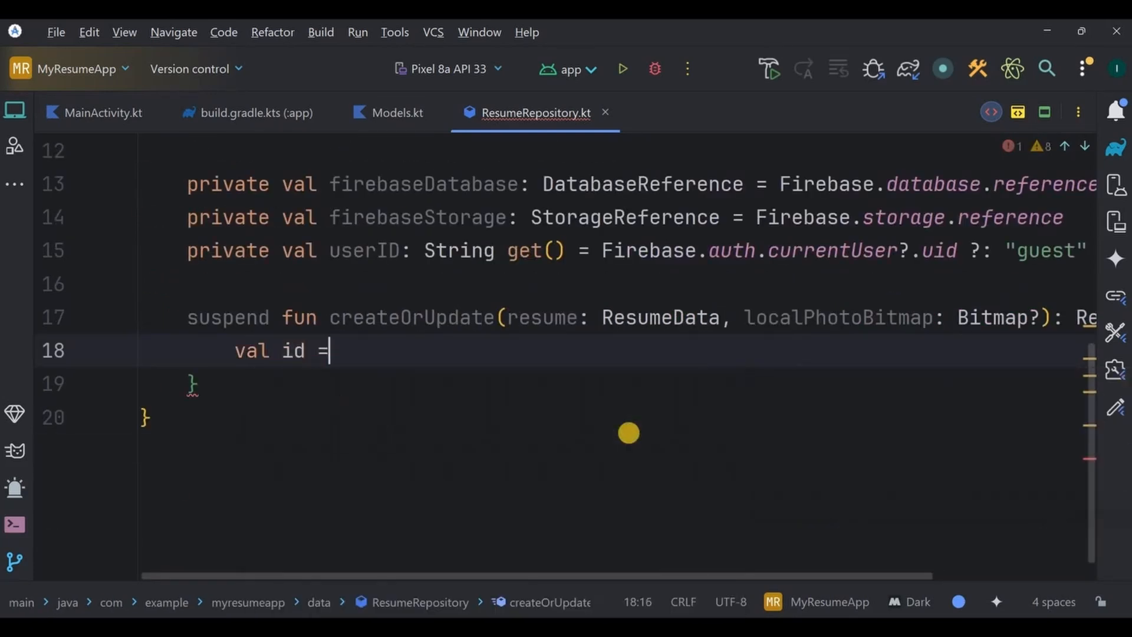
pyautogui.write('resume.id.ifEmpty {')
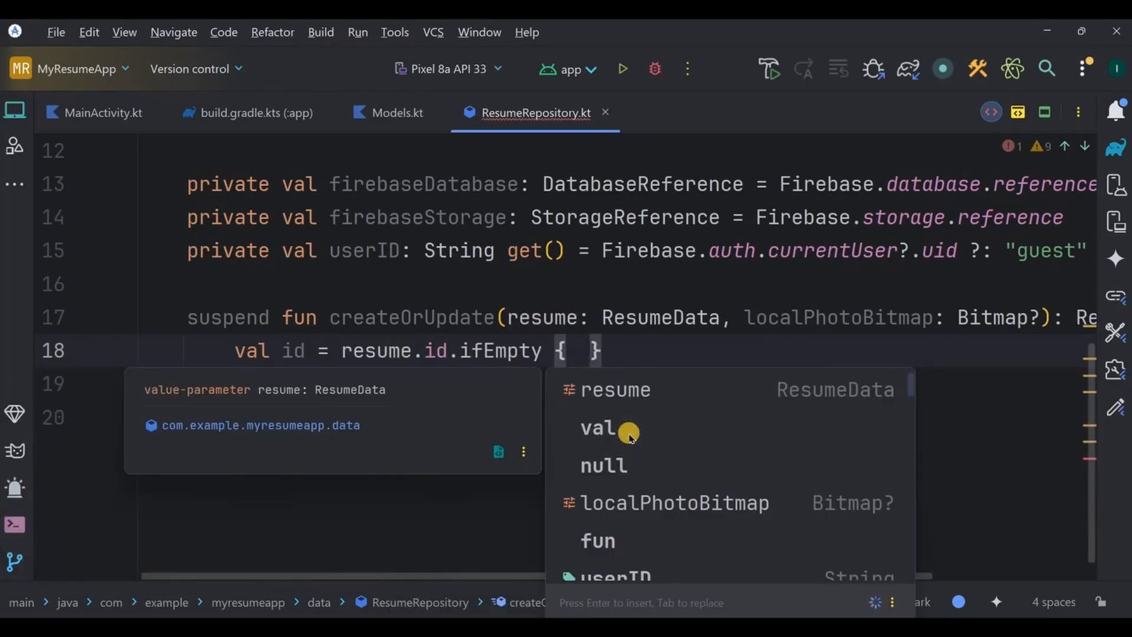
pyautogui.write('firebaseDatabase.child("')
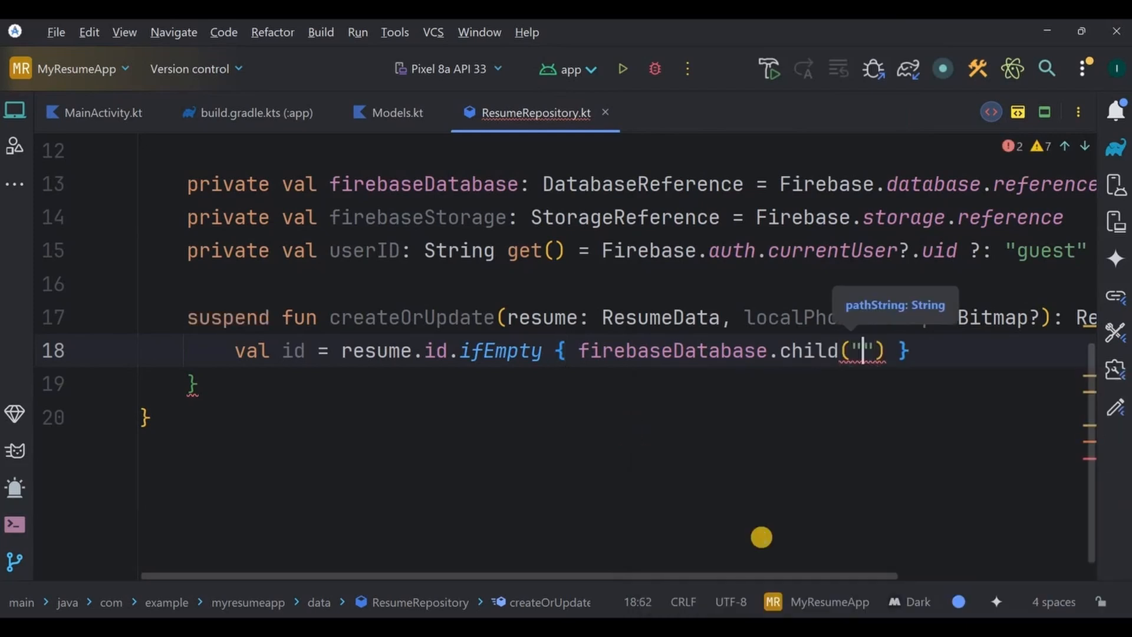
pyautogui.write('users/')
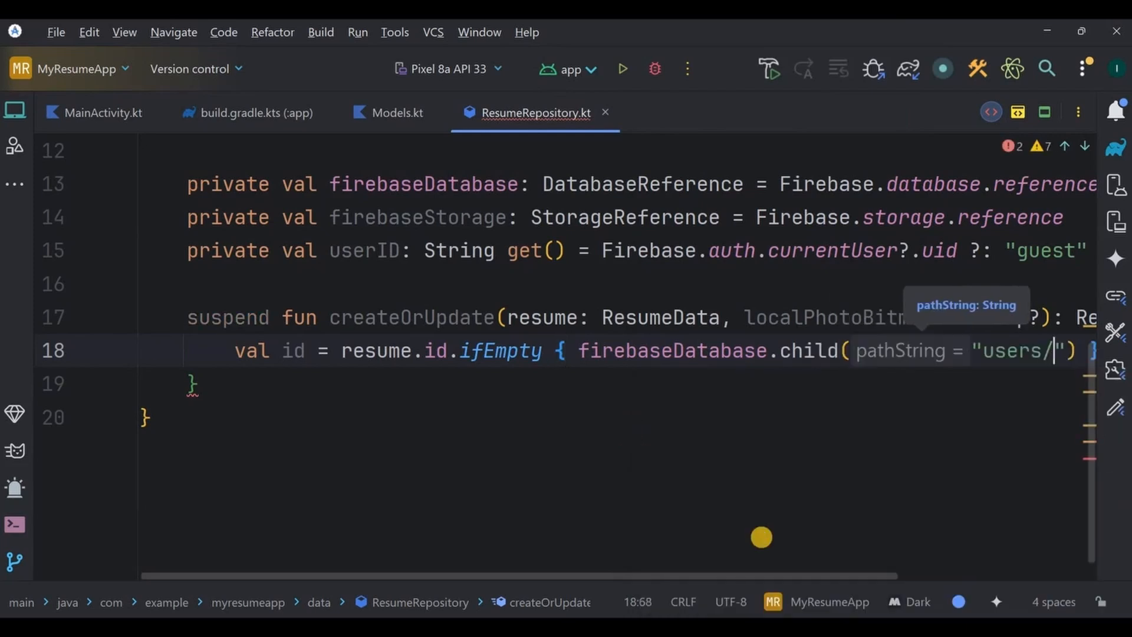
pyautogui.write('$')
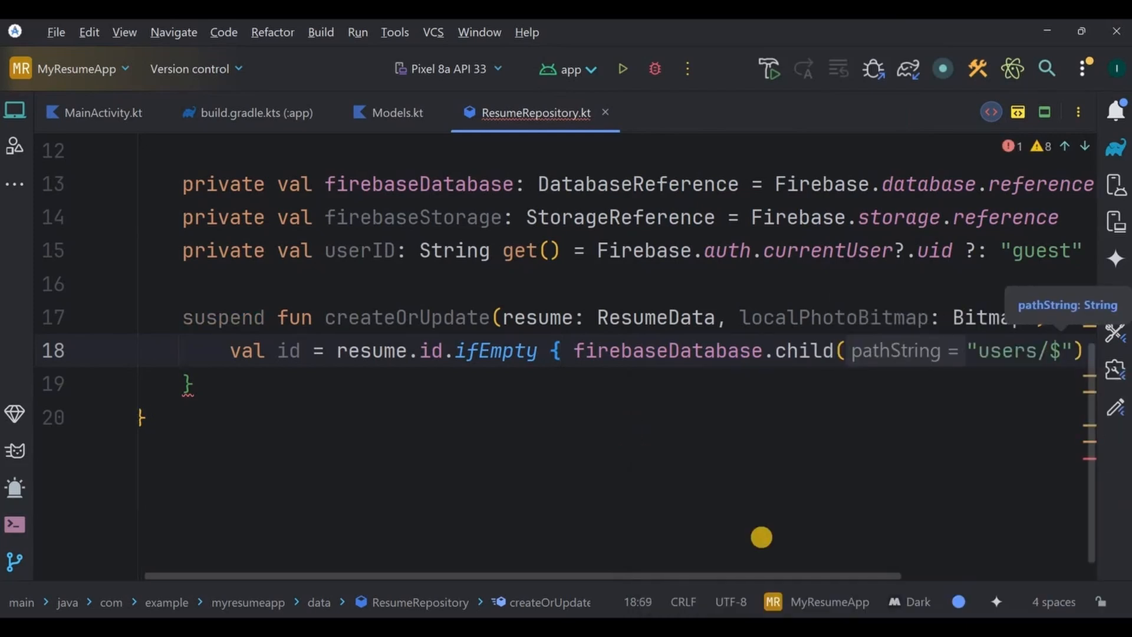
pyautogui.write('userID/resumes").push().ke')
pyautogui.write('var')
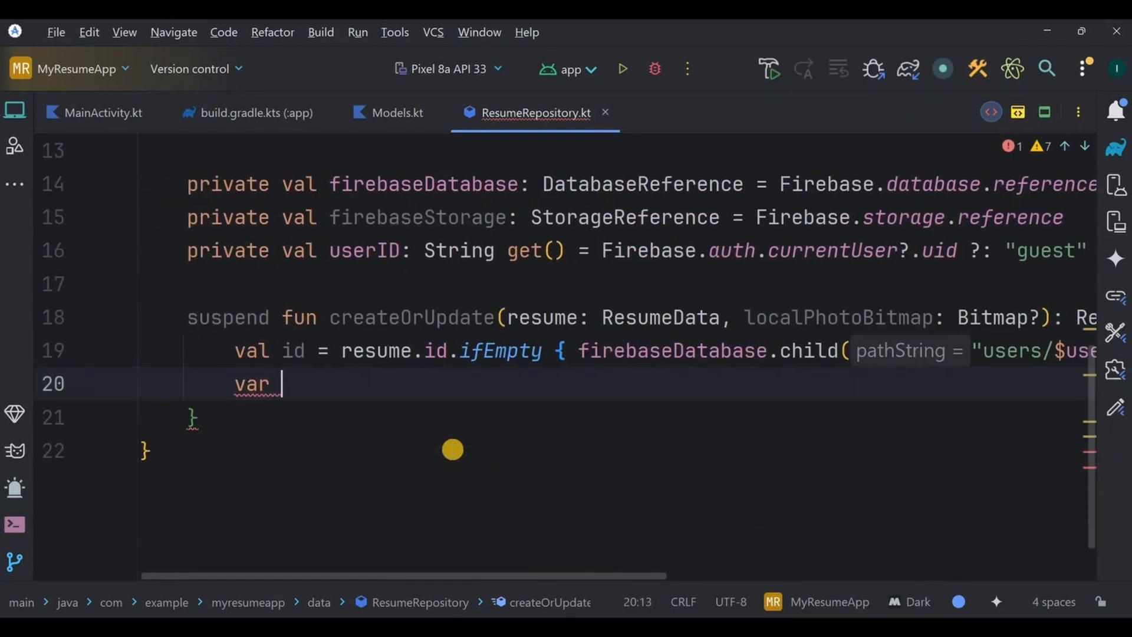
# Step: Initialise photoUrl from resume.personal.photoUrl and guard on localPhotoBitmap != null
pyautogui.write('photoUrl =')
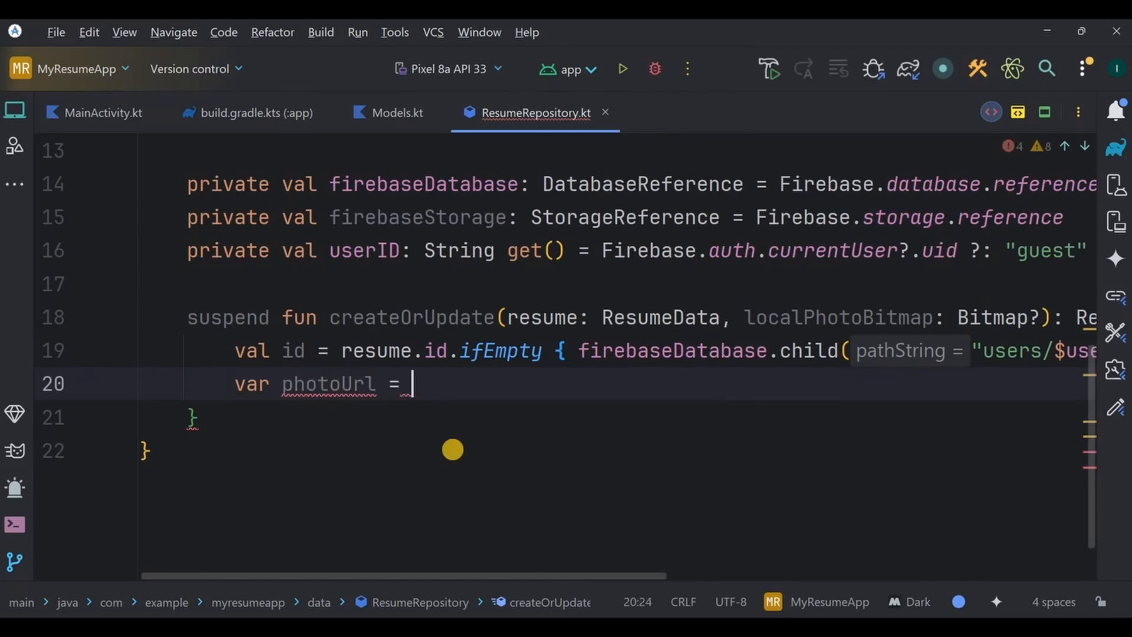
pyautogui.write('resume.personal.photoUrl')
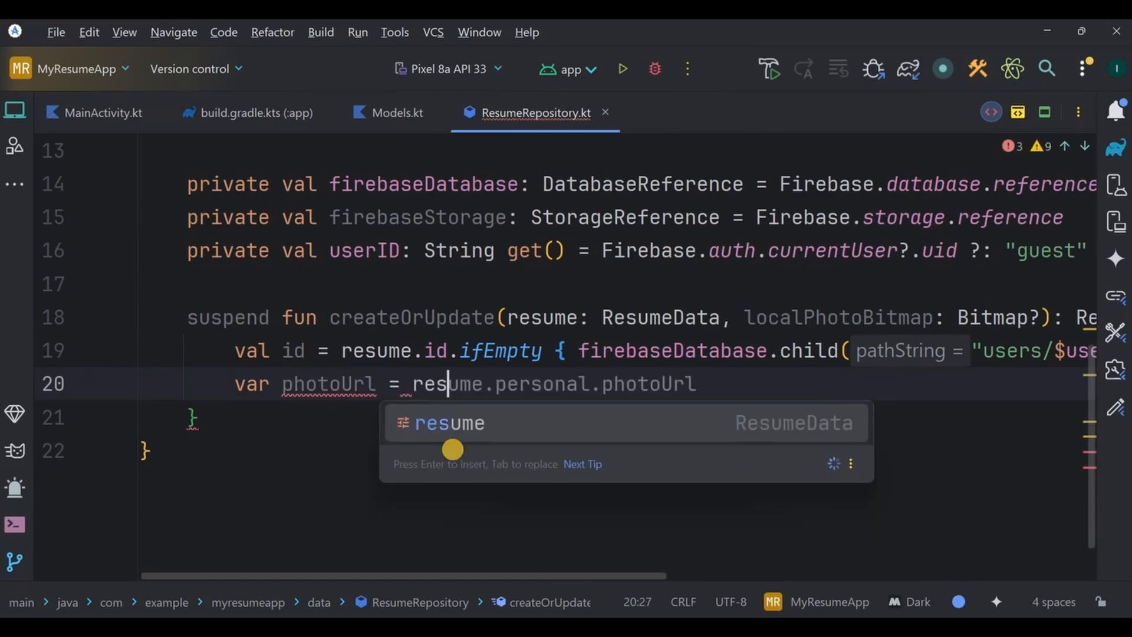
pyautogui.write('personal.ph')
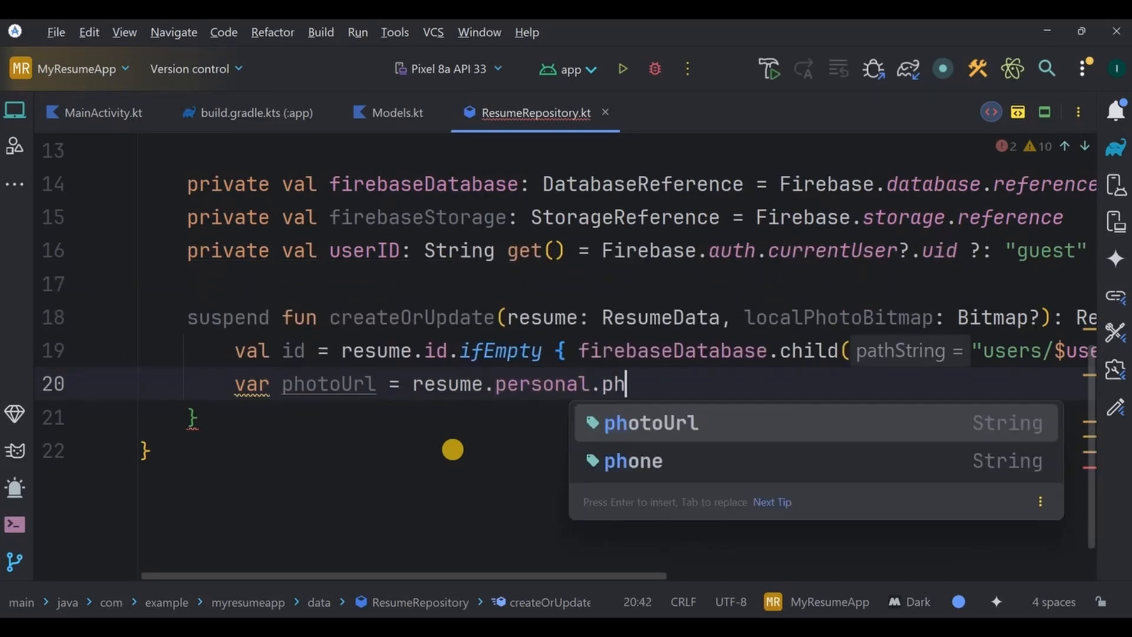
pyautogui.press('Enter')
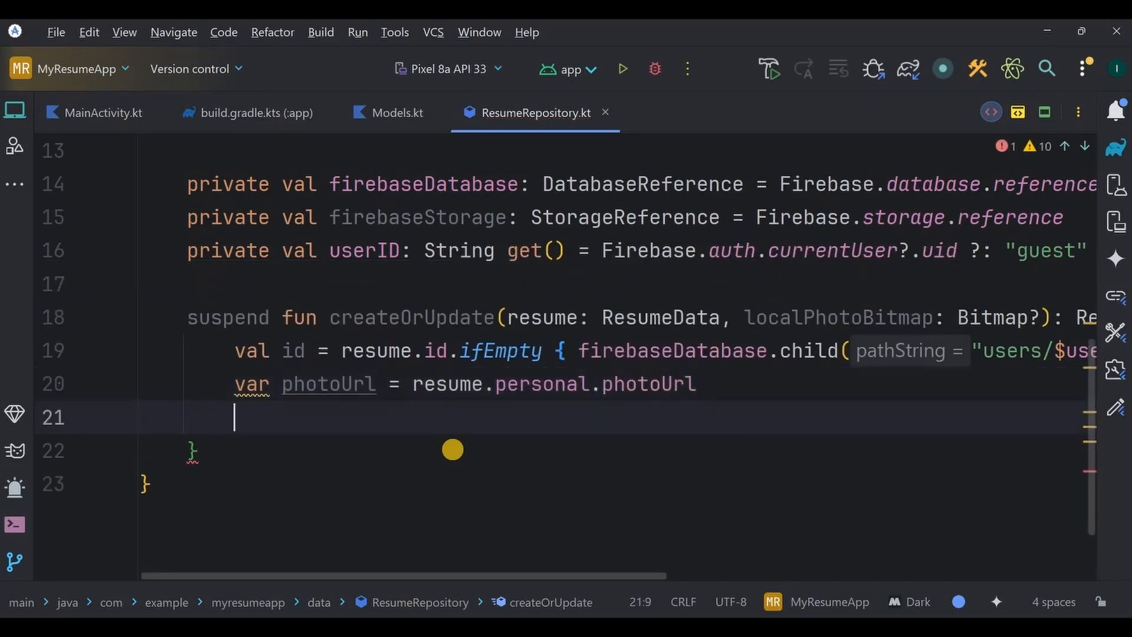
pyautogui.write('if (localPhotoBitmap != null) {')
pyautogui.write('v')
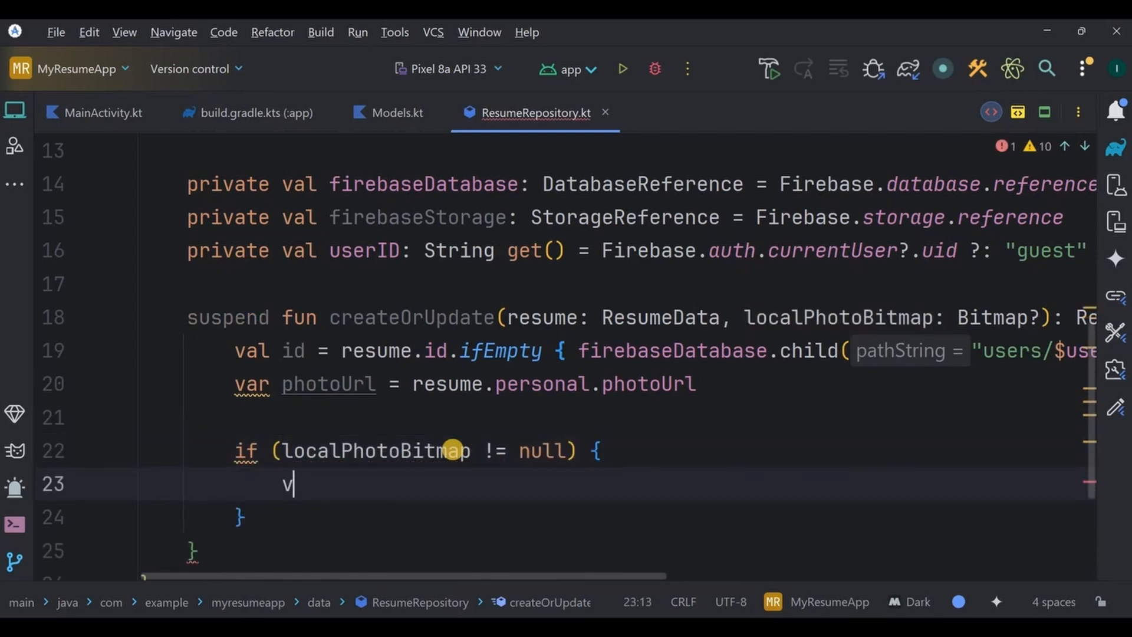
# Step: Compress the bitmap to JPEG bytes, putBytes to storage and set photoUrl from downloadUrl.await()
pyautogui.write('al bytes = ByteArrayOutputStream().use { out ->')
pyautogui.write('localPhotoBitmap')
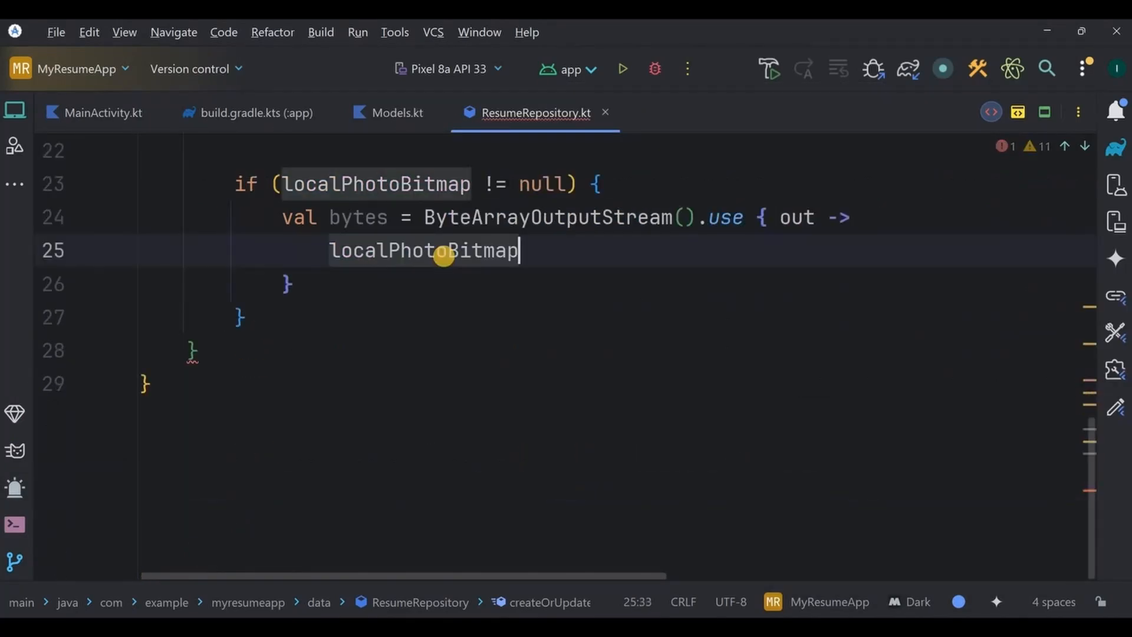
pyautogui.write('.compress(Bitmap.CompressFormat.JPEG, 92')
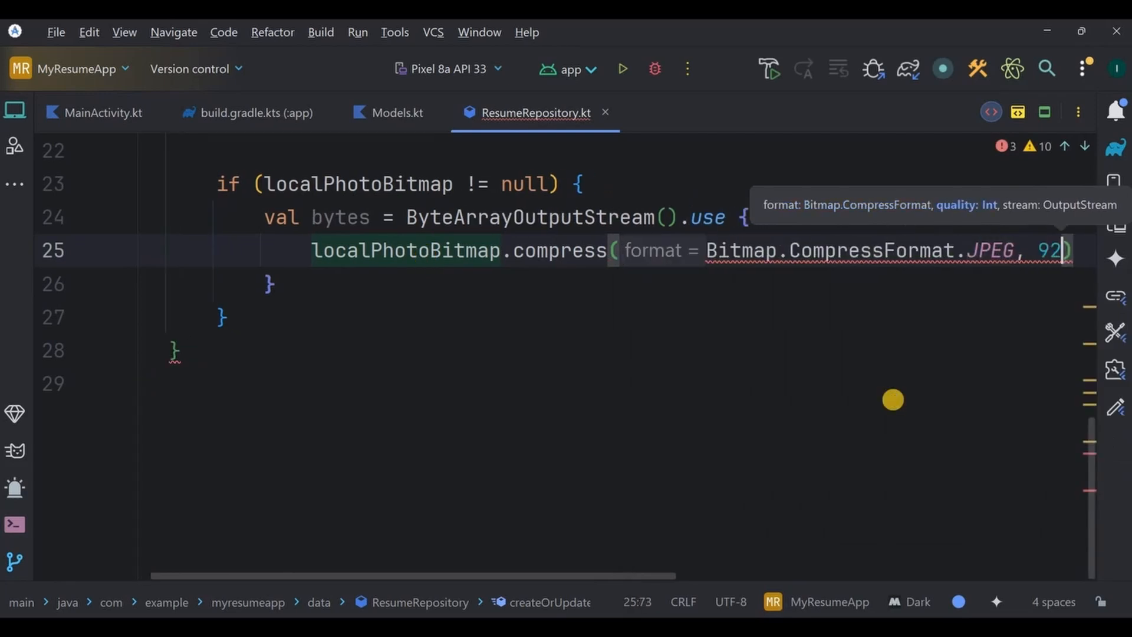
pyautogui.write('o')
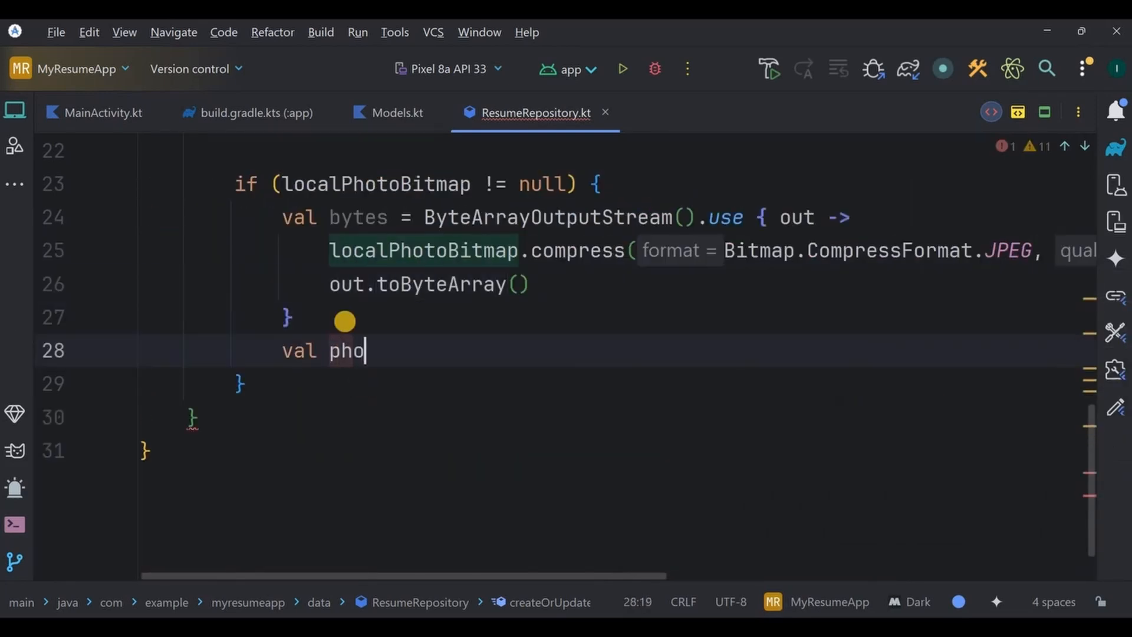
pyautogui.write('toPath = "users/$userID/$id/photo.jpg')
pyautogui.write('photoStorage')
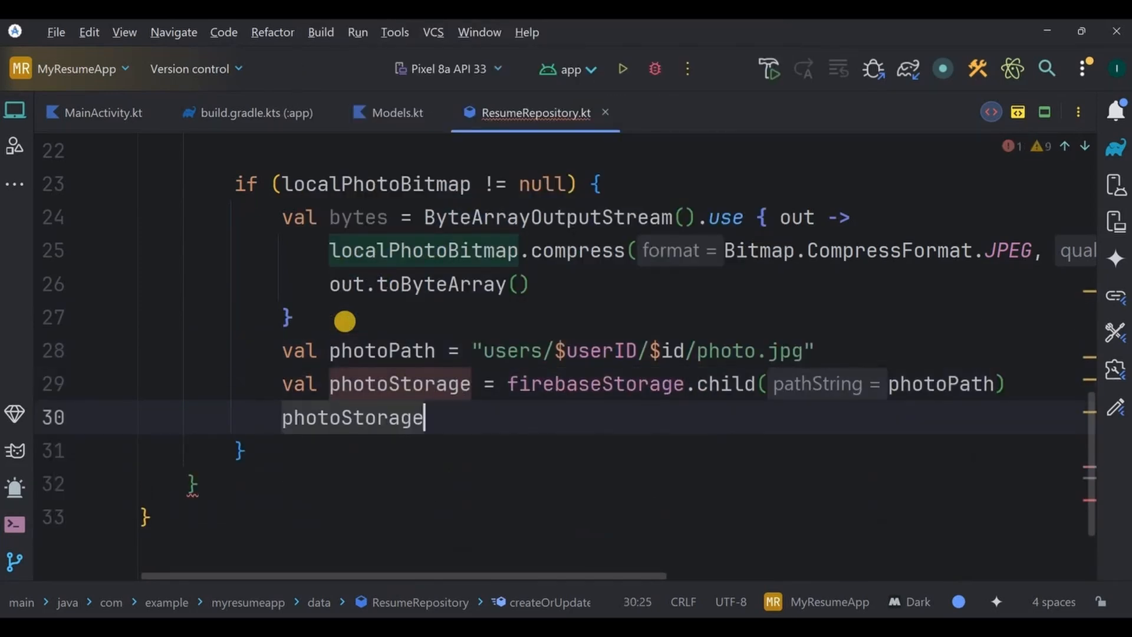
pyautogui.write('.putBytes(bytes).await()')
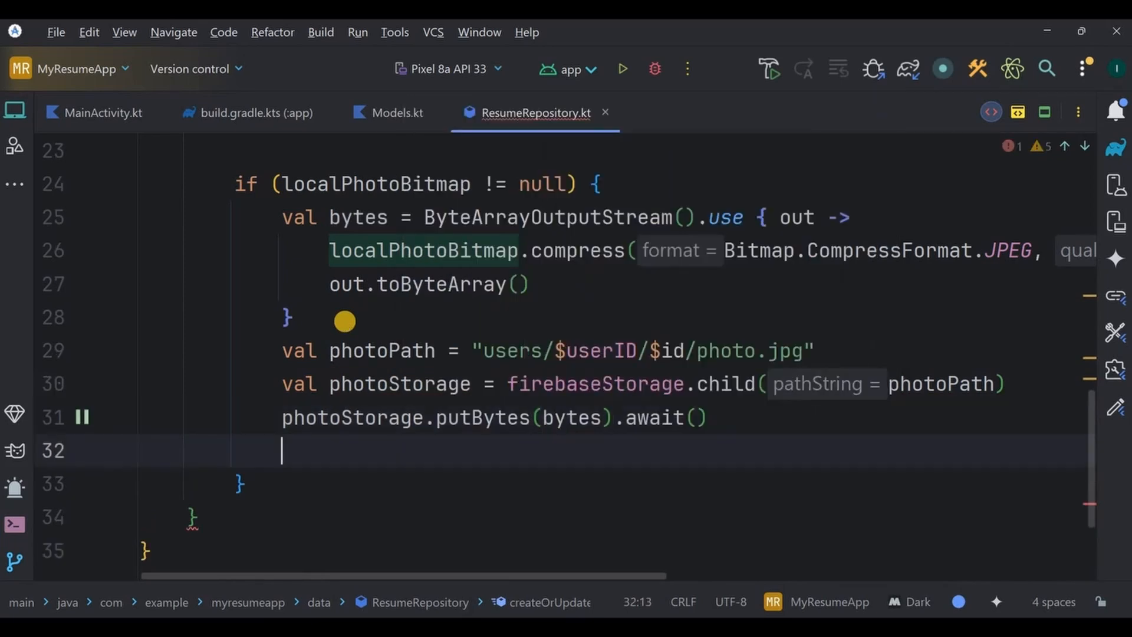
pyautogui.write('photoUrl = photoStorage.downloadUrl')
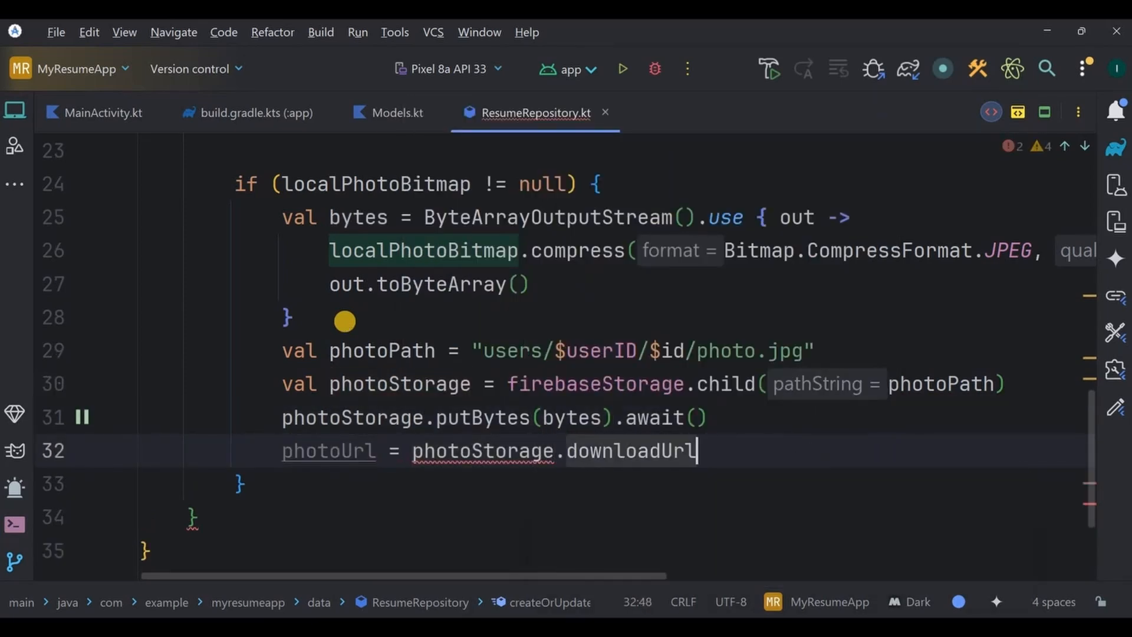
pyautogui.write('.await().toString()')
pyautogui.write('val updated = re')
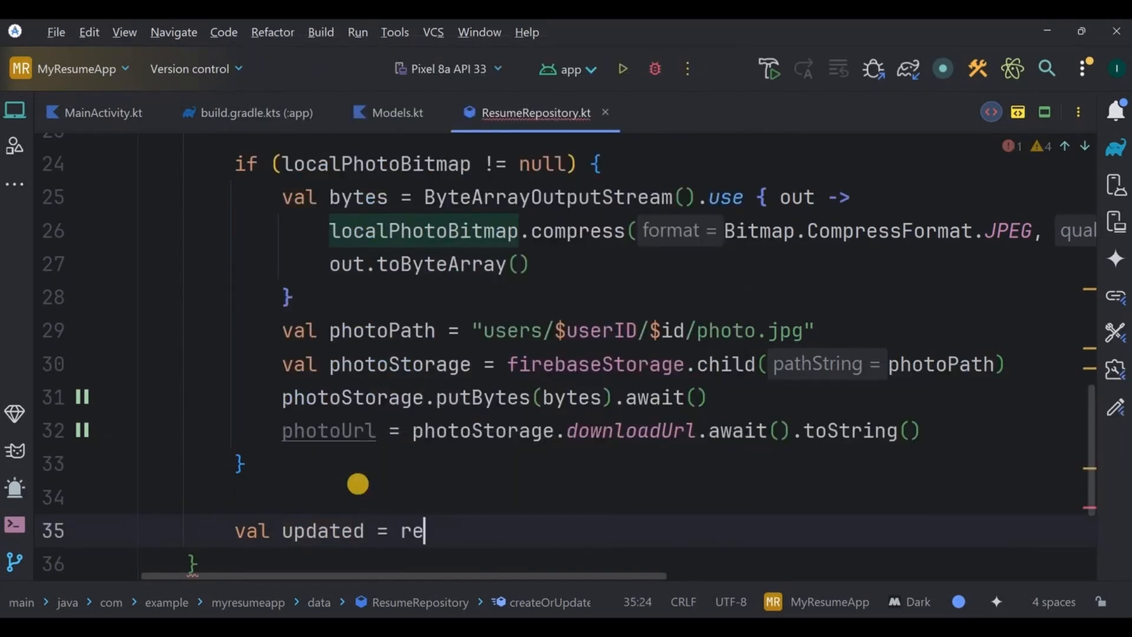
# Step: Copy the resume with id and photoUrl, setValue(updated).await() on the database and return it
pyautogui.write('sume.copy(')
pyautogui.write('id =')
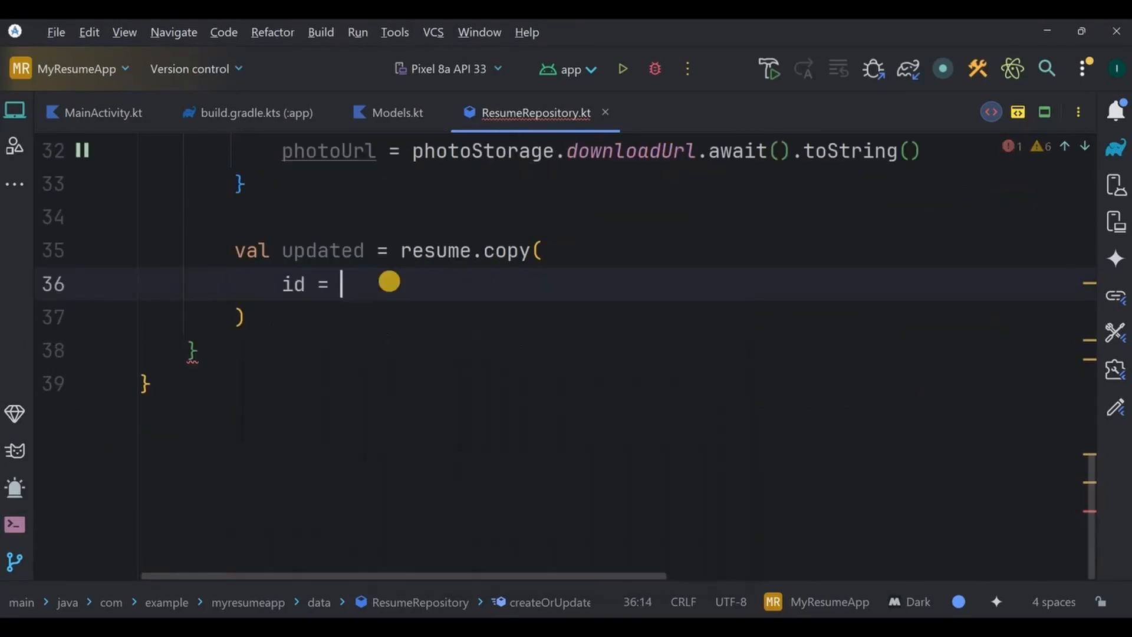
pyautogui.write('id,')
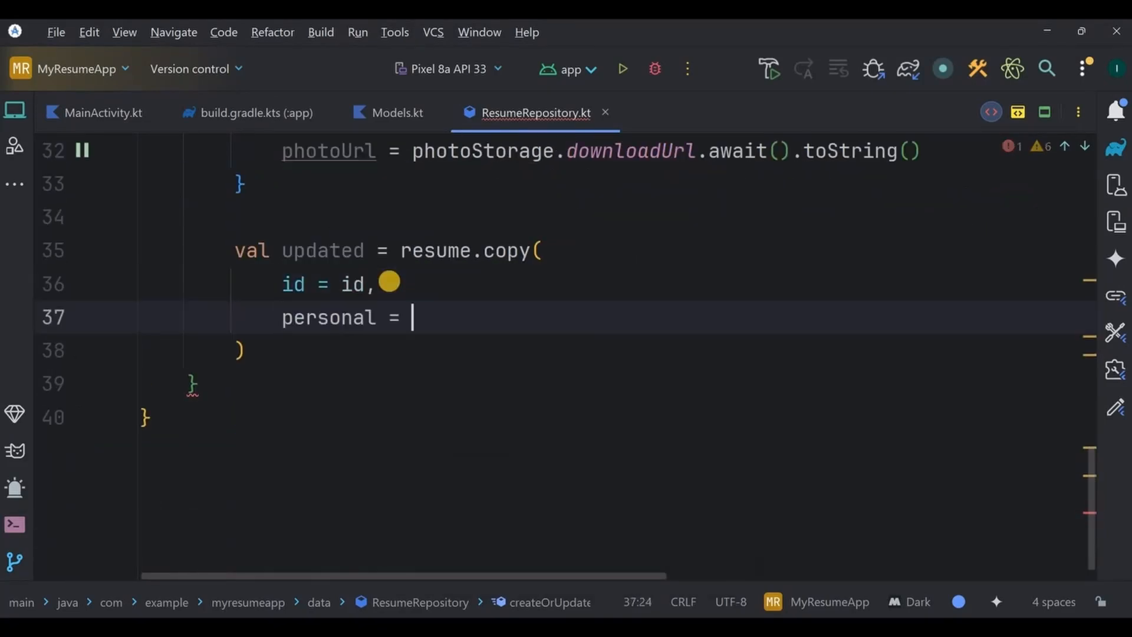
pyautogui.write('resume.personal.co')
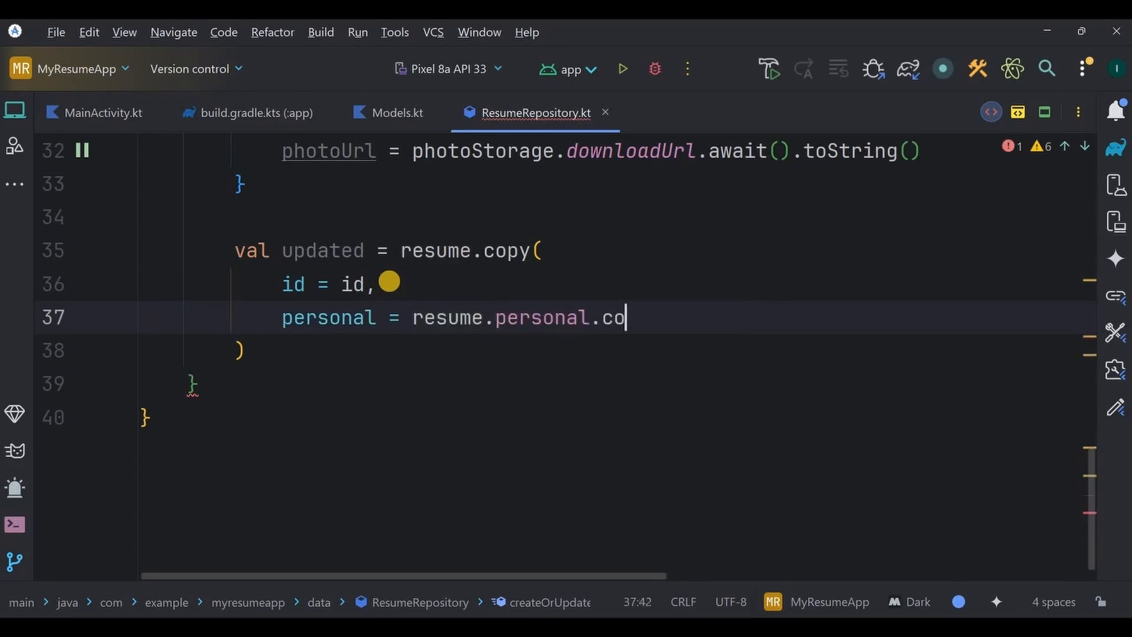
pyautogui.write('py(photoUrl = pho')
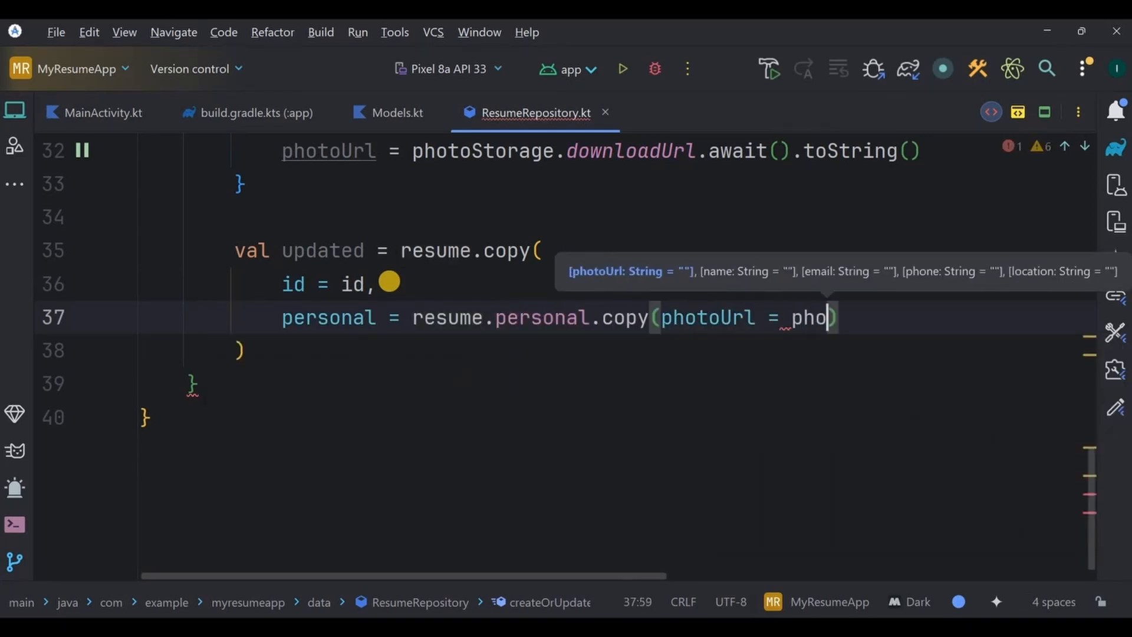
pyautogui.write('firebaseDatabase.child("users/$userID/resumes/$id").s')
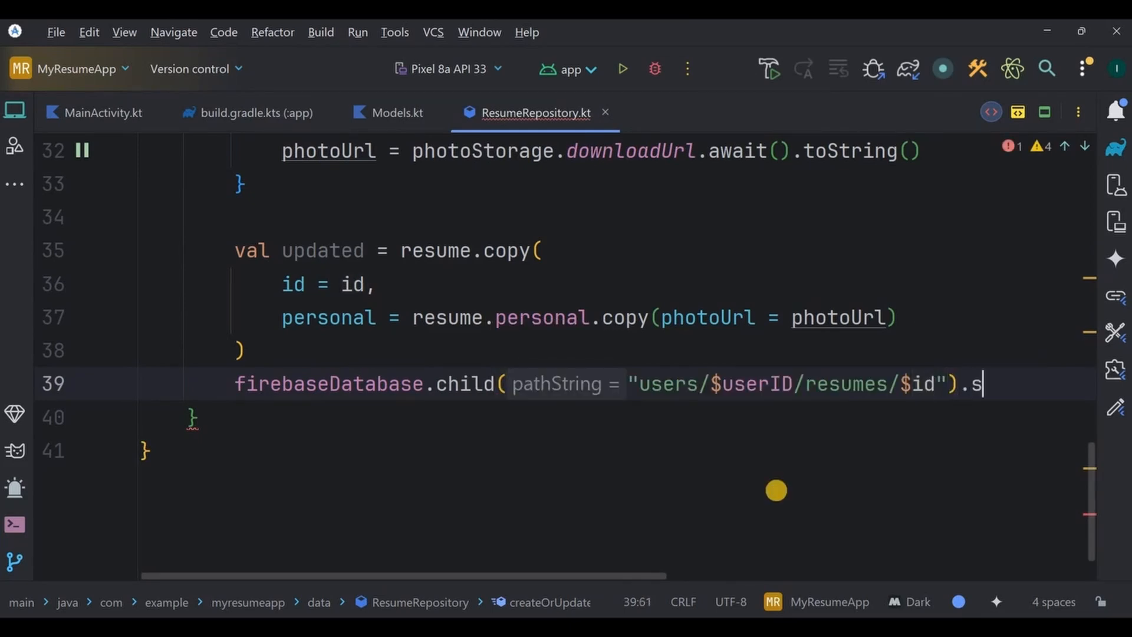
pyautogui.write('etValue()')
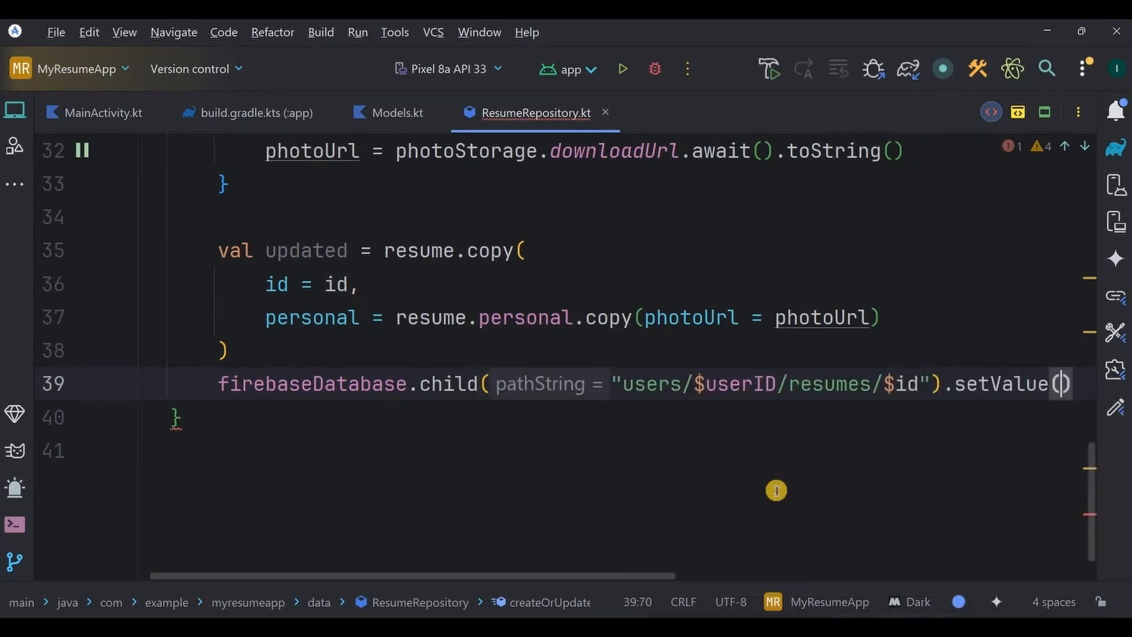
pyautogui.write('updated).await()')
pyautogui.write('return updated')
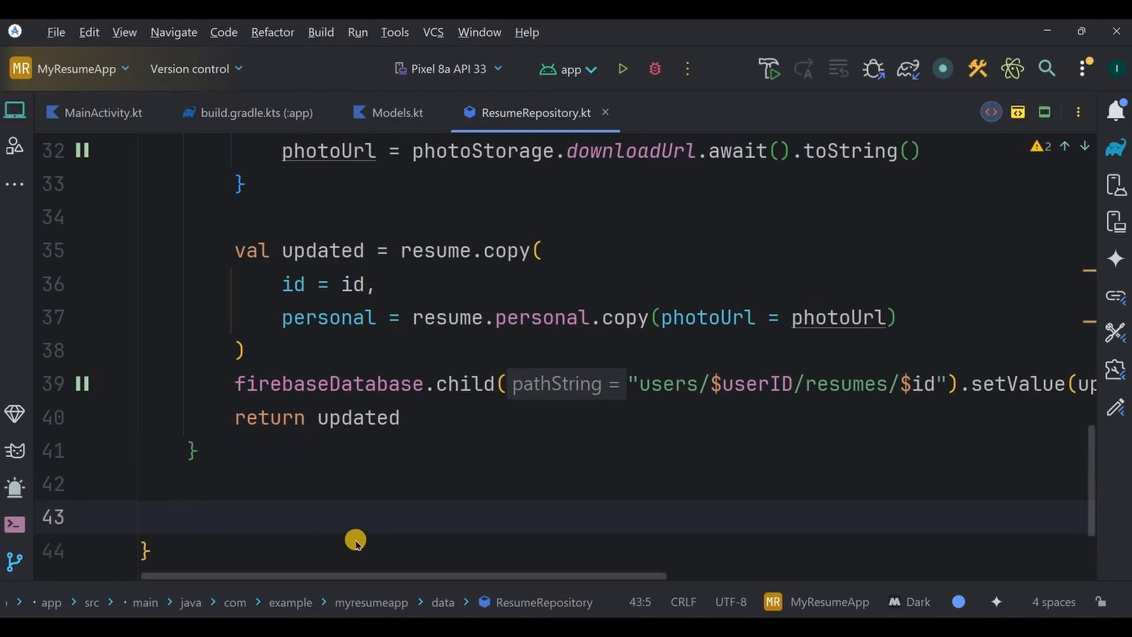
# Step: Add suspend fun fetch(id: String) returning resumeData.getValue(ResumeData::class.java), then begin delete
pyautogui.write('suspend fun fet')
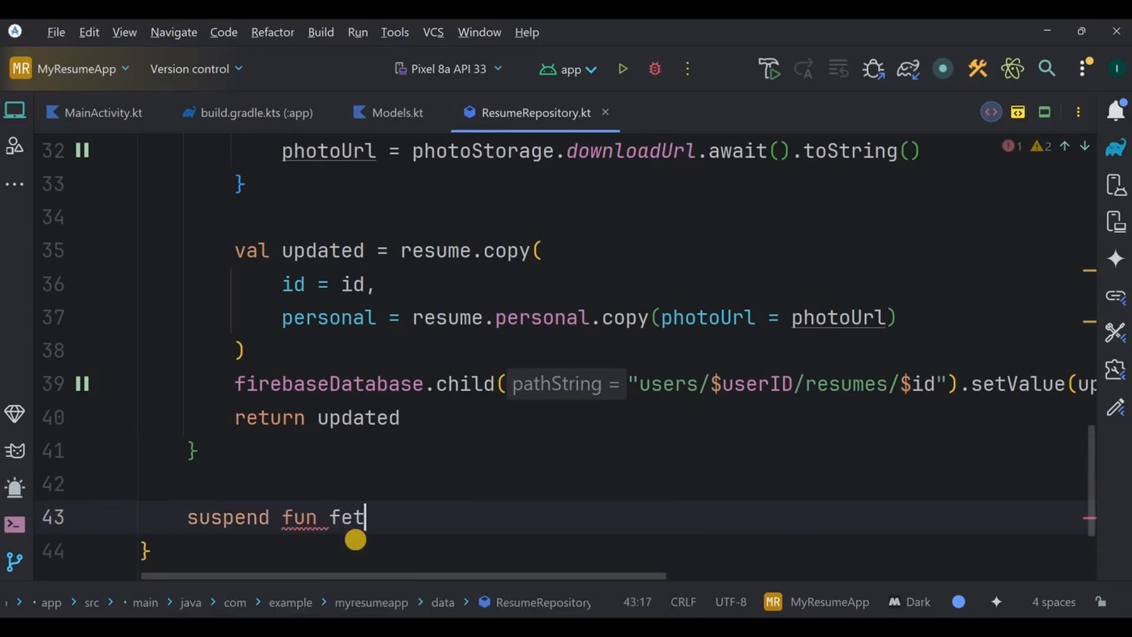
pyautogui.write('ch()')
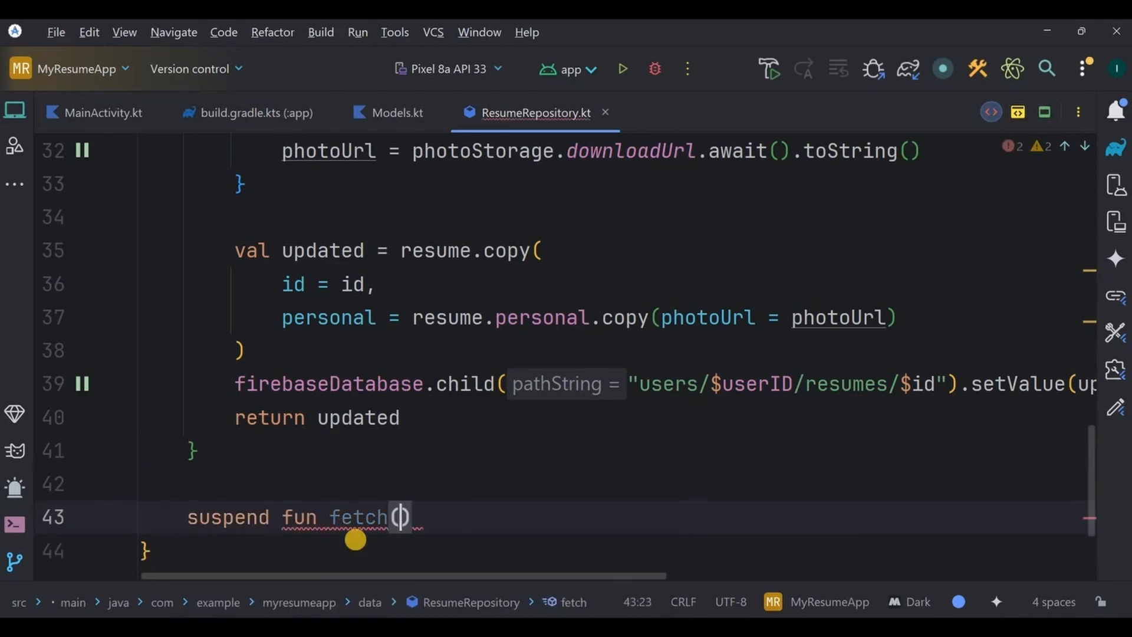
pyautogui.write('id: St')
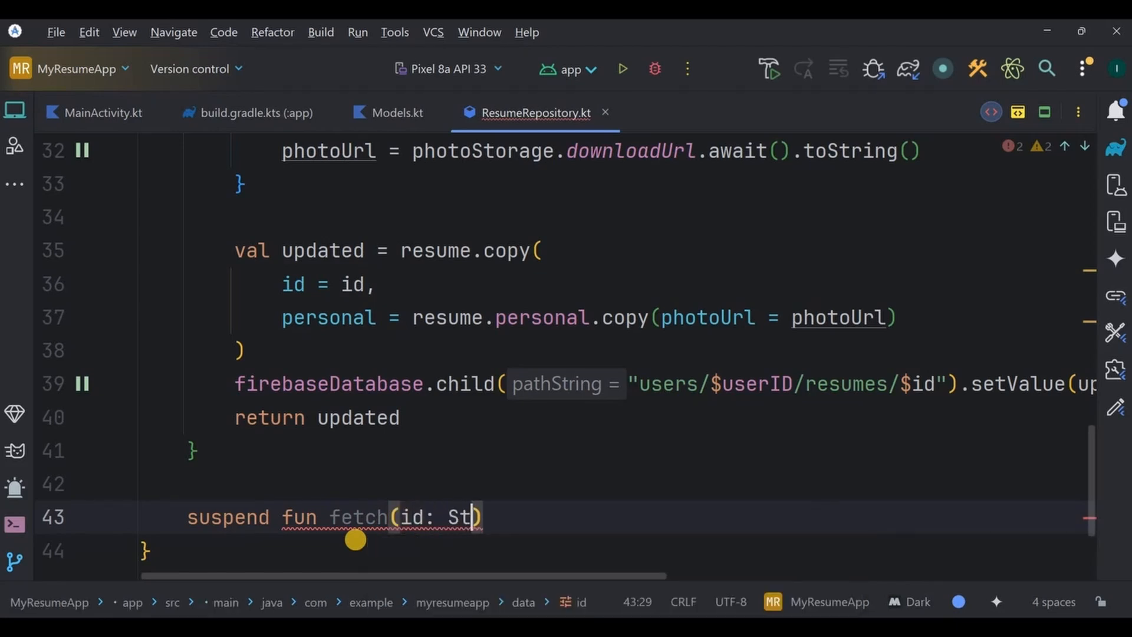
pyautogui.write('ring')
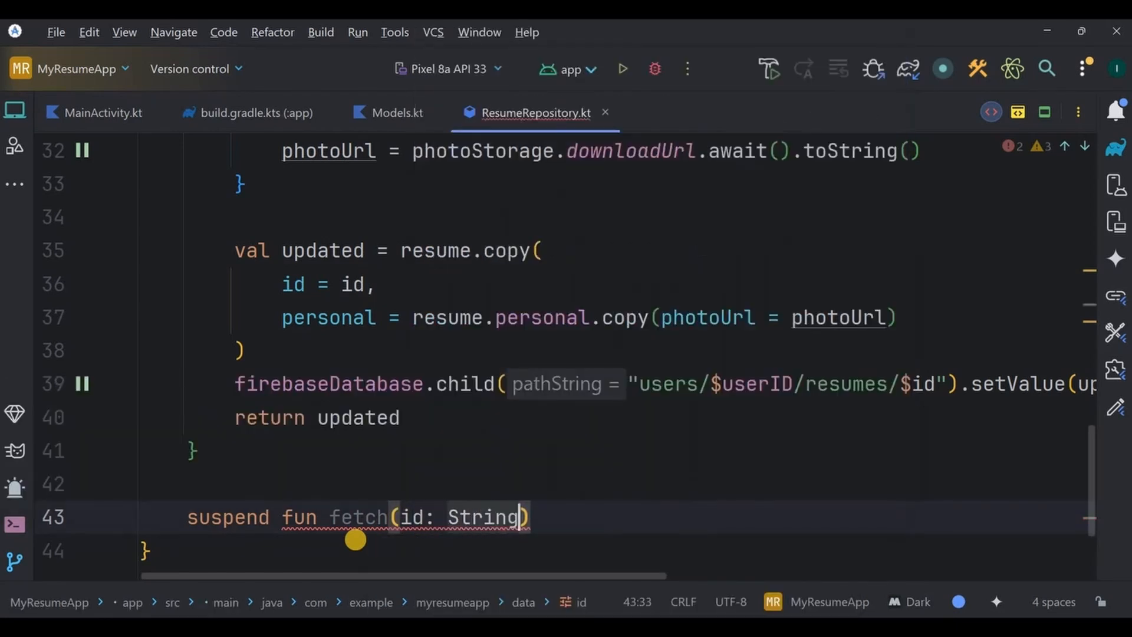
pyautogui.write(': ResumeData? {')
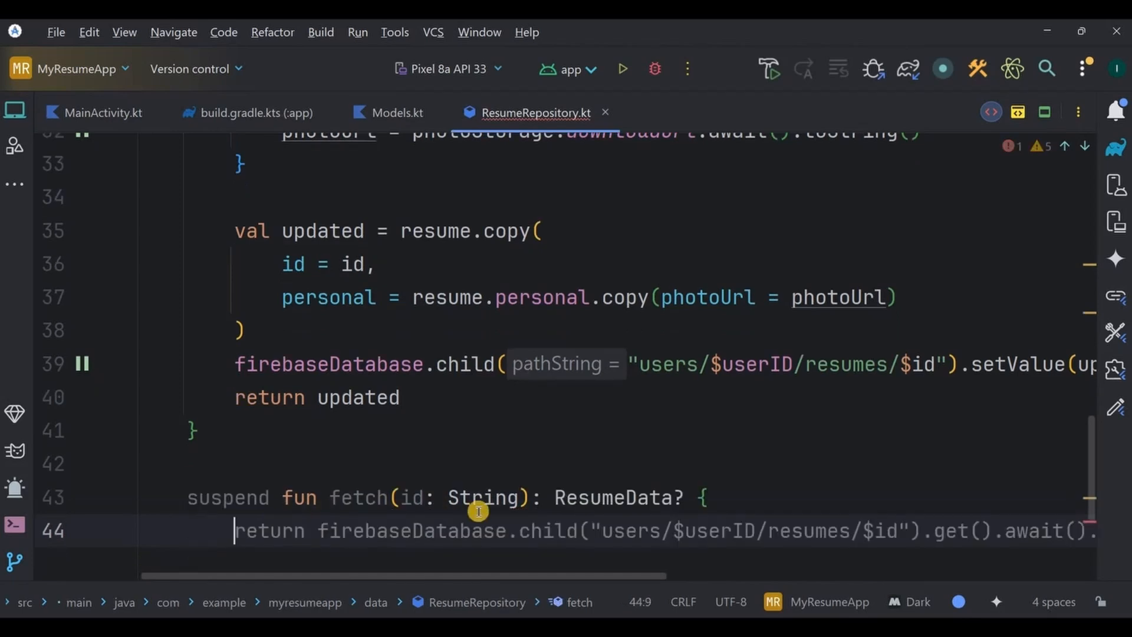
pyautogui.scroll(-3)
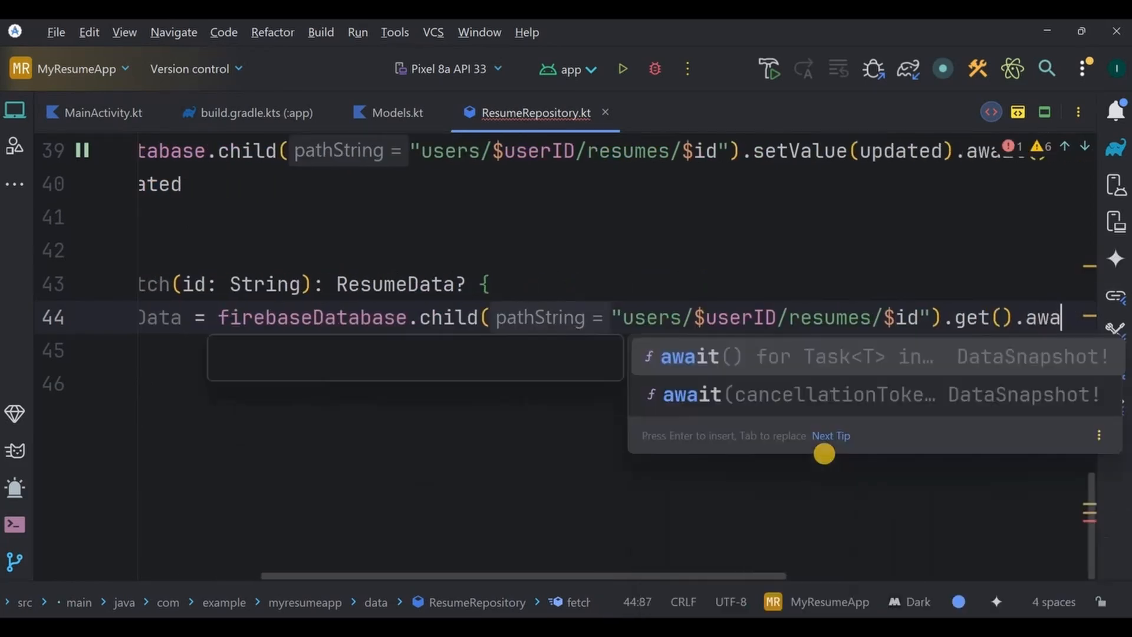
pyautogui.write('return resumeData.getValue()')
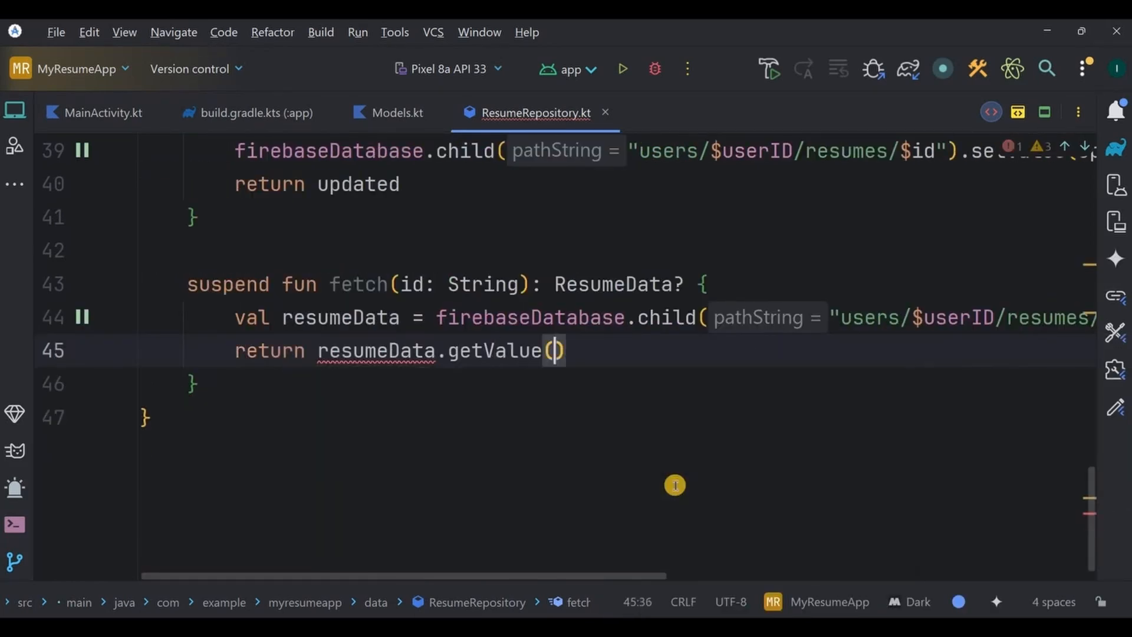
pyautogui.write('suspend fun delete(id: String) {')
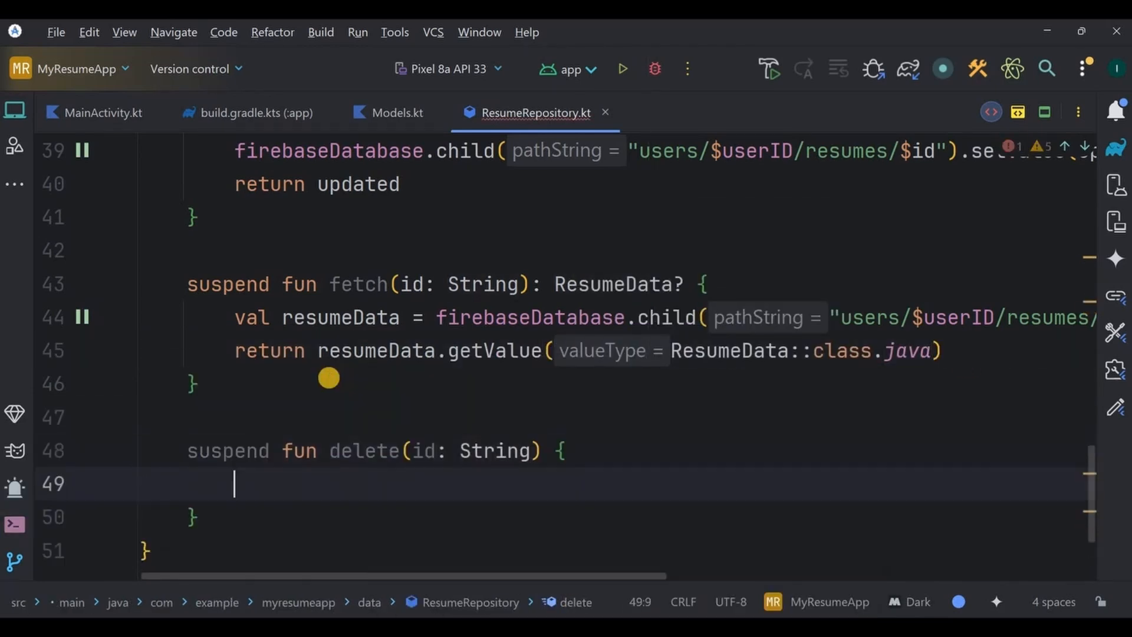
# Step: Remove the "users/$userID/resumes/$id" database record with removeValue().await()
pyautogui.write('firebaseDatabase.child(')
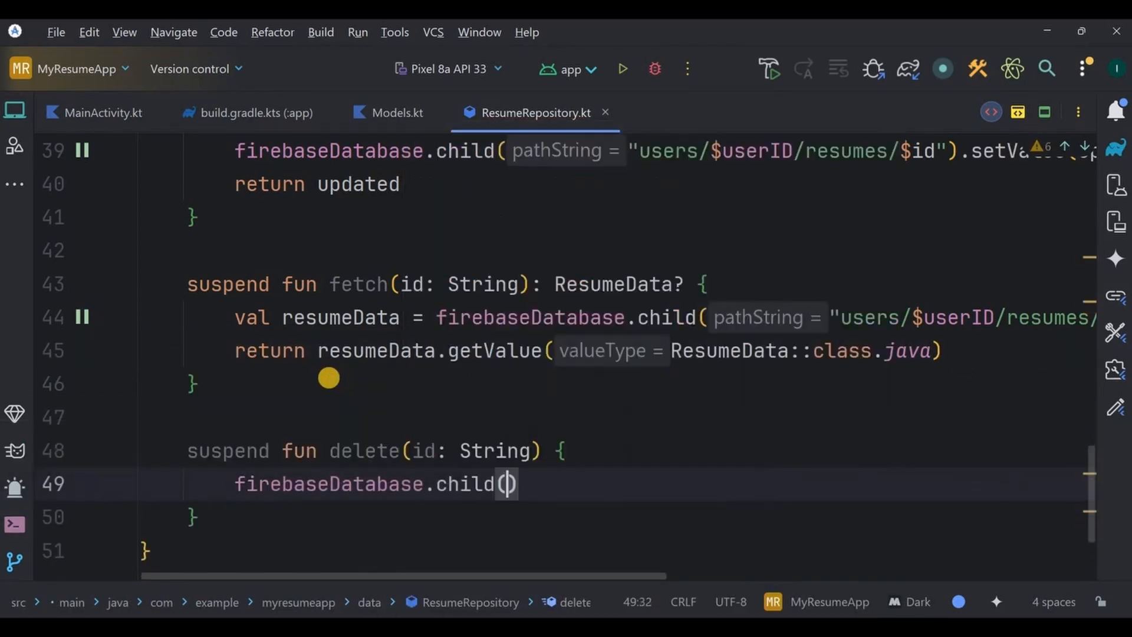
pyautogui.write('"users/$userID/resumes/$id").removeValue(')
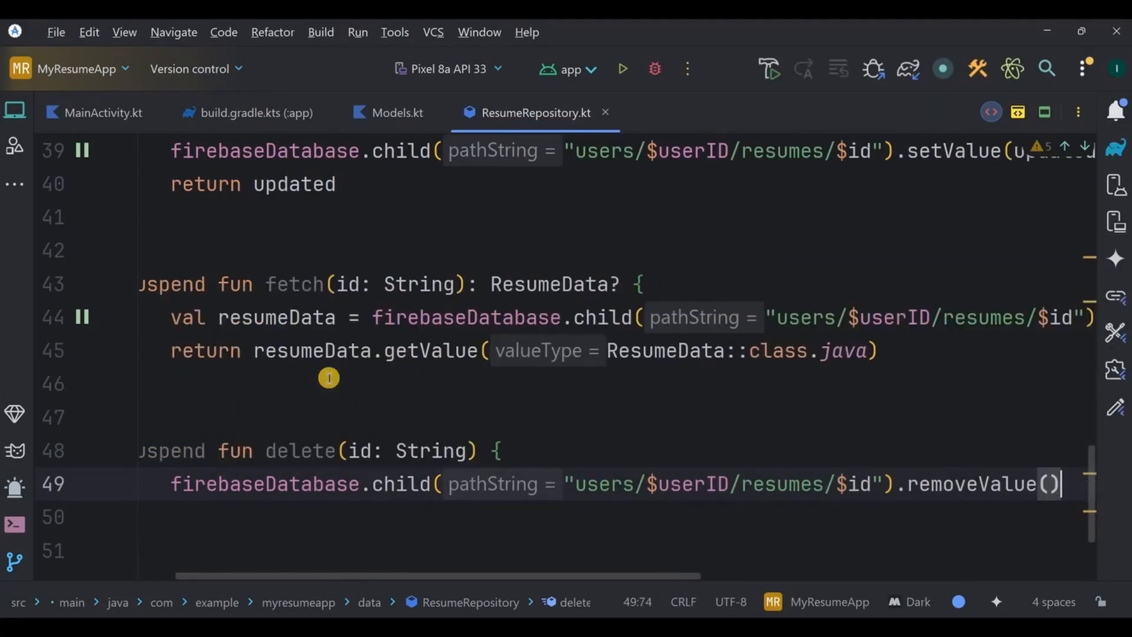
pyautogui.write('.aw')
pyautogui.click(617, 518)
pyautogui.write('runCatching {  ')
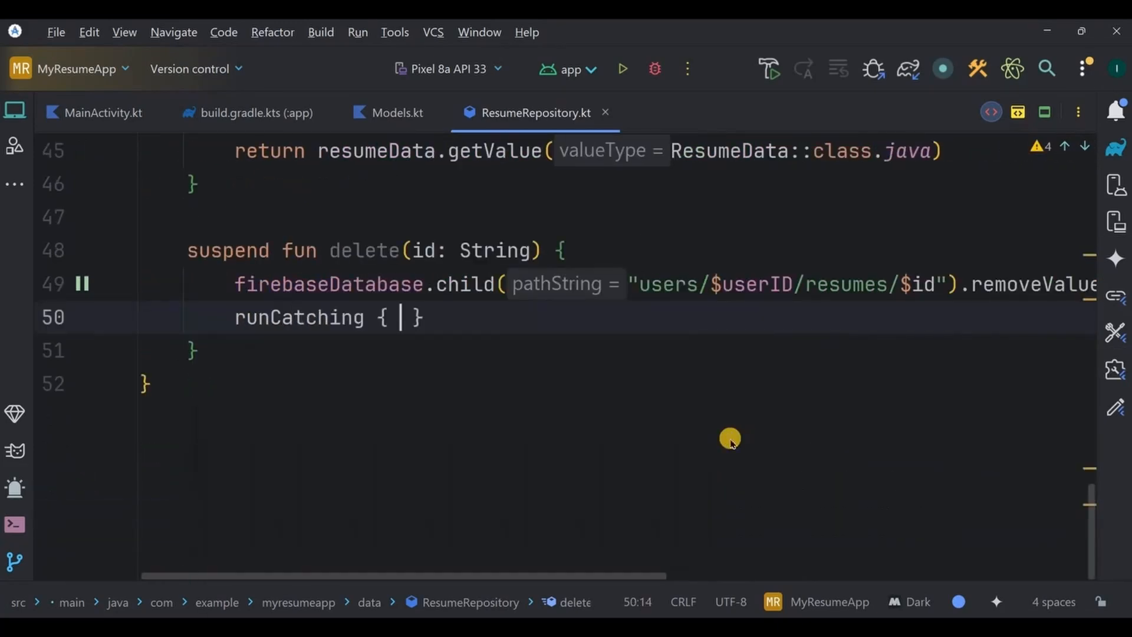
# Step: Delete the resume's photo.jpg from firebaseStorage inside runCatching
pyautogui.write('f')
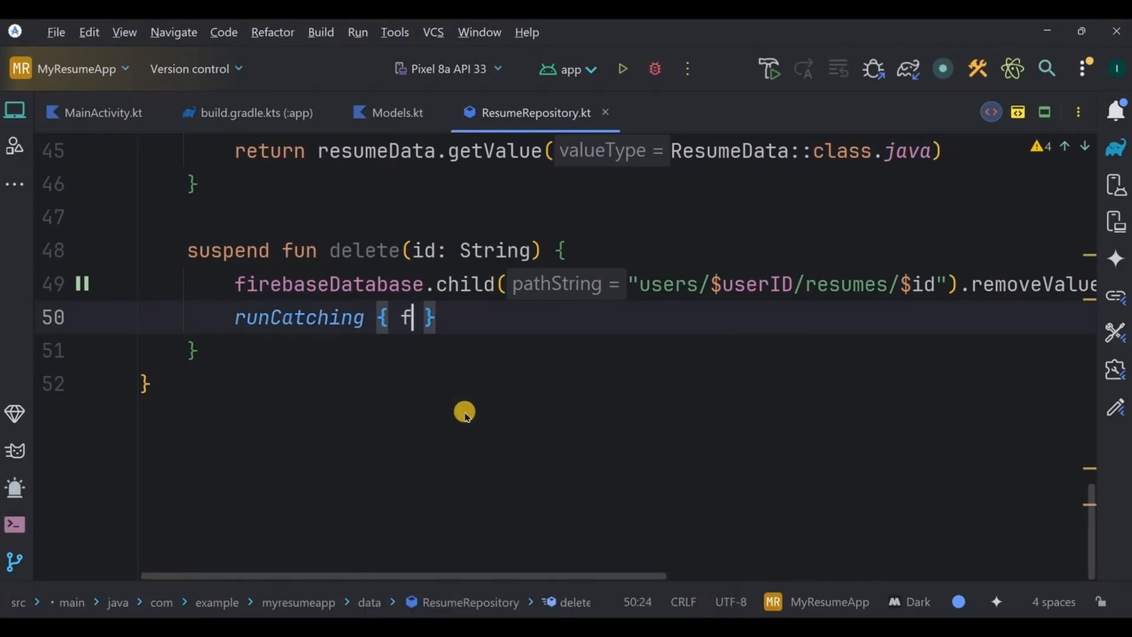
pyautogui.write('irebaseStorage.child(')
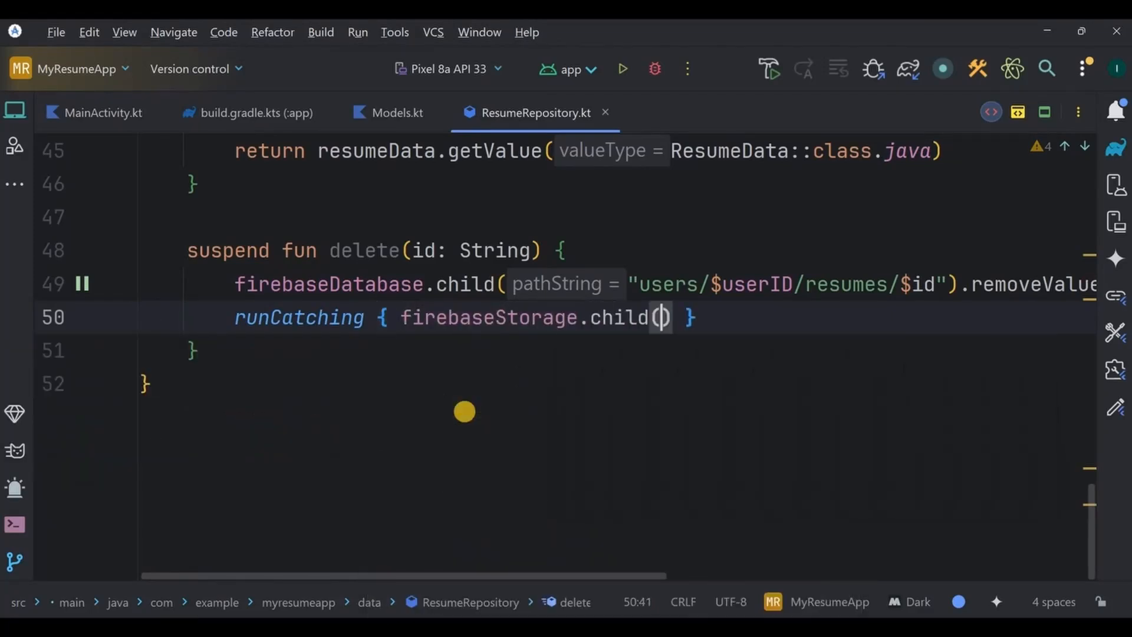
pyautogui.write('"users/$userID/$')
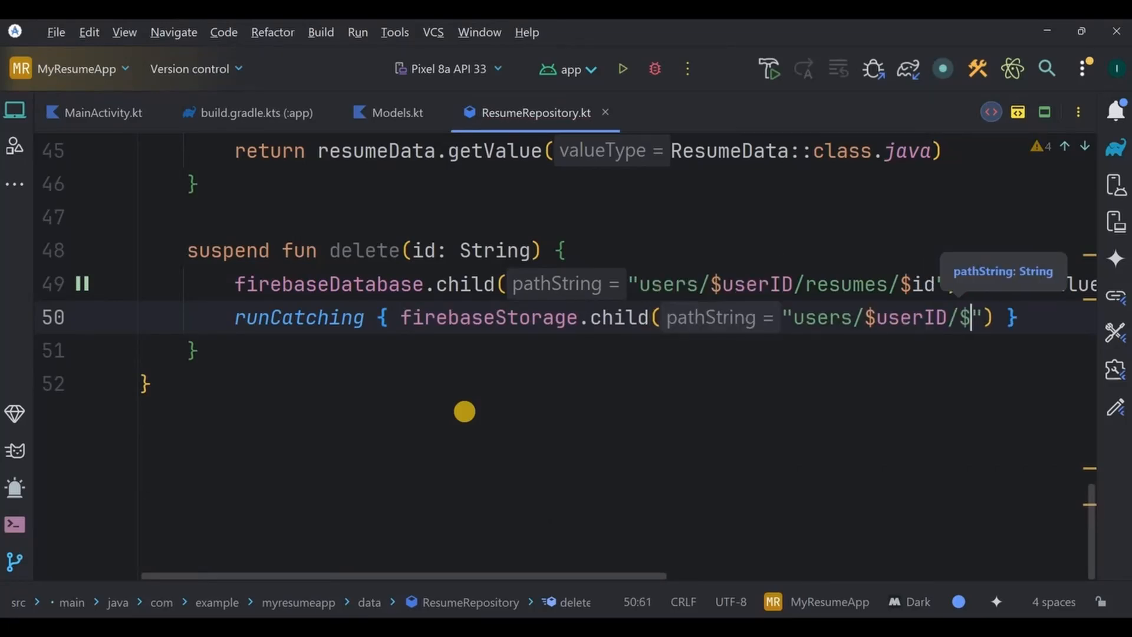
pyautogui.write('id')
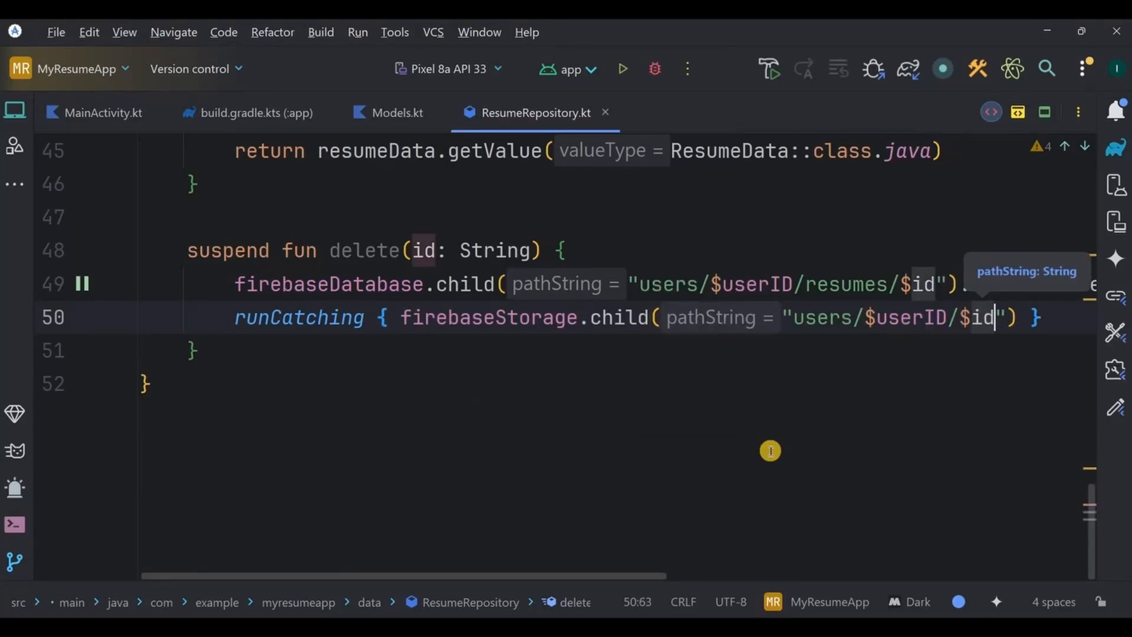
pyautogui.write('/ph')
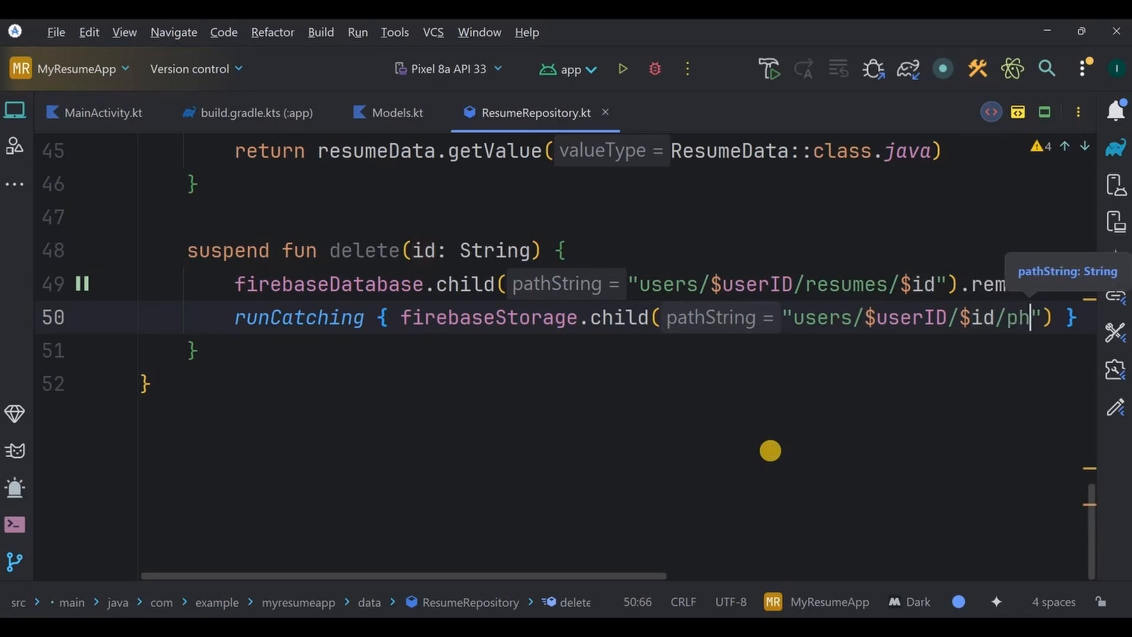
pyautogui.write('oto')
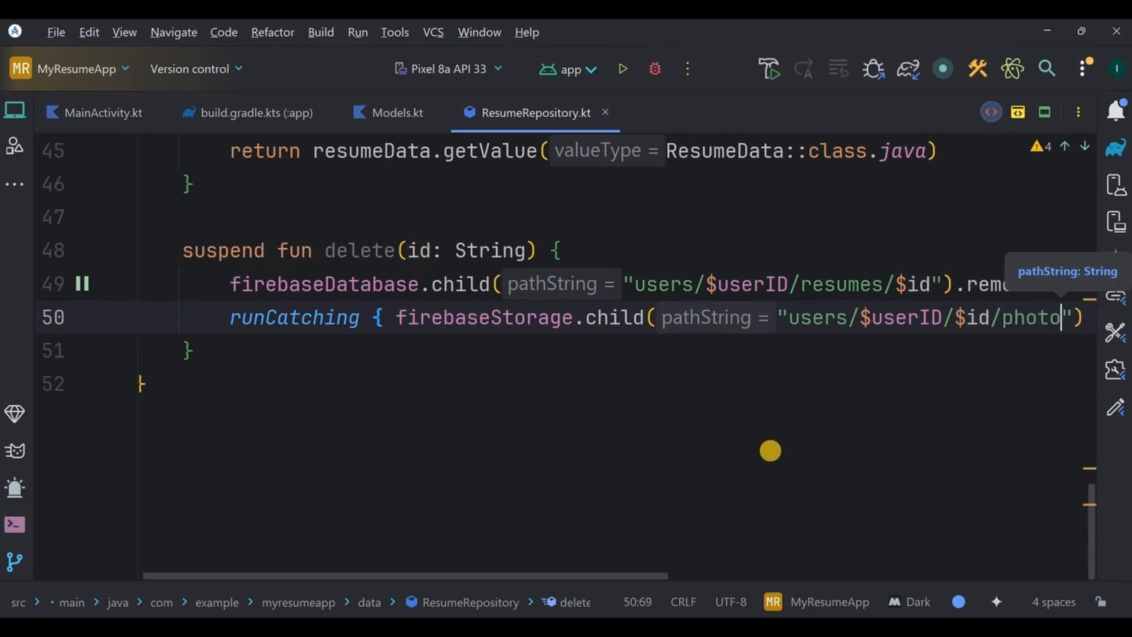
pyautogui.write('.jpg')
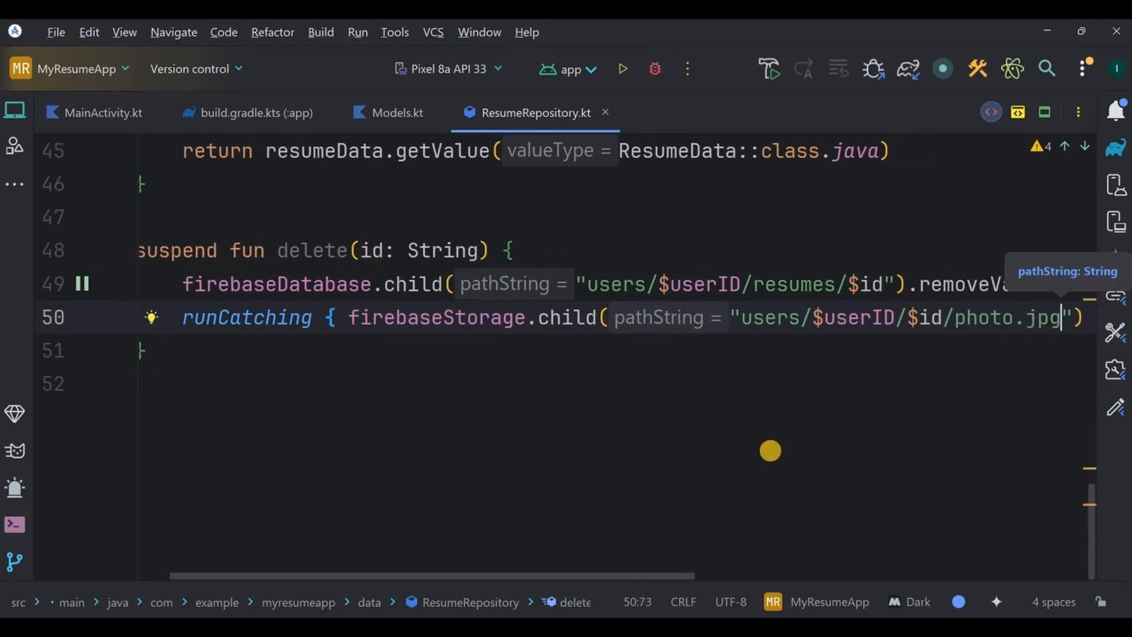
pyautogui.write('.de')
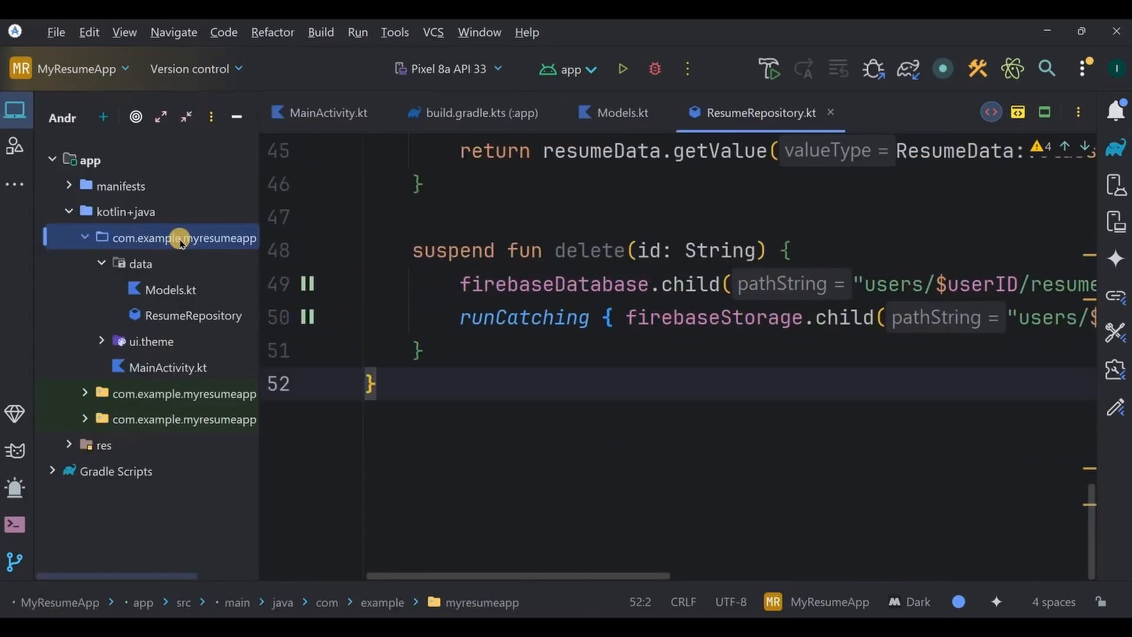
# Step: Create a new Kotlin class file App in the com.example.myresumeapp package
pyautogui.rightClick(183, 238)
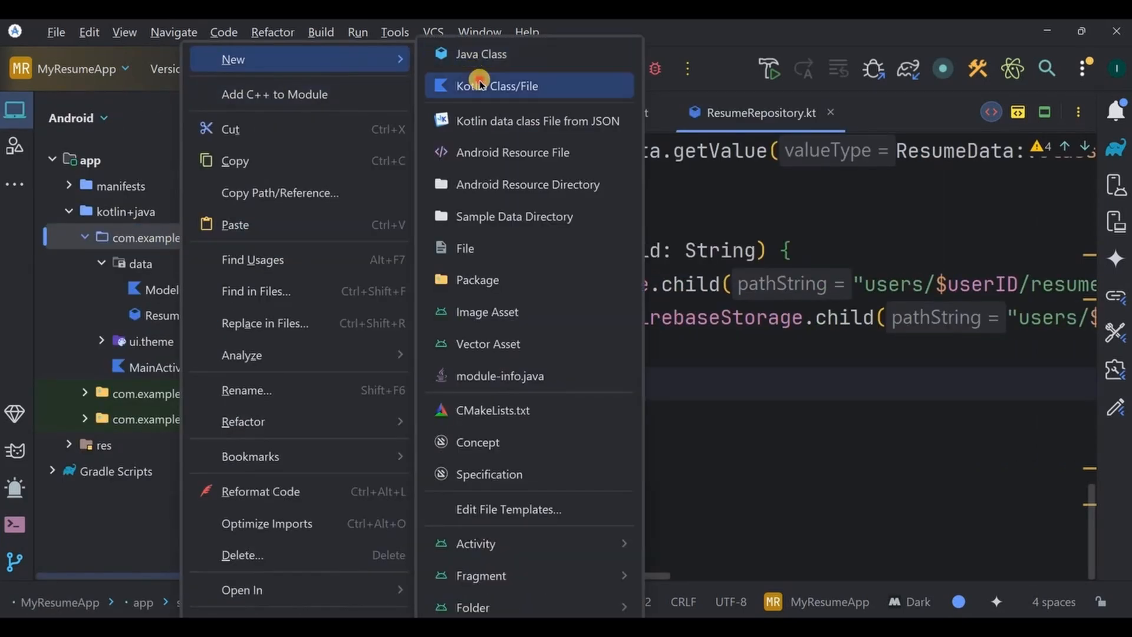
pyautogui.click(497, 85)
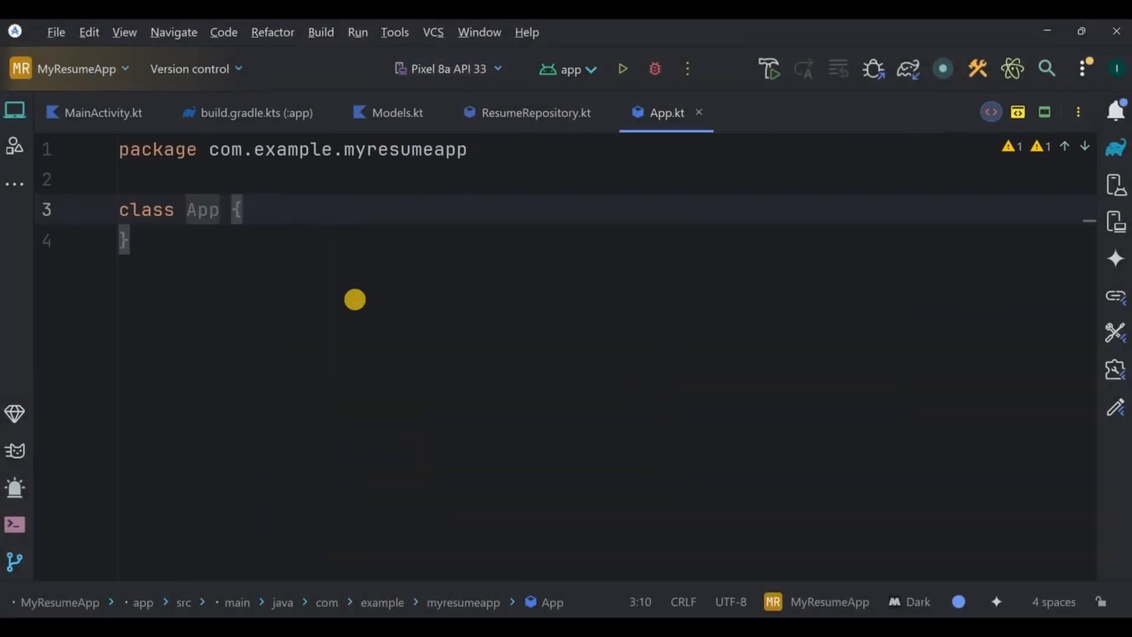
# Step: Make App extend Application and call FirebaseApp.initializeApp(this) in onCreate
pyautogui.write(': Application(')
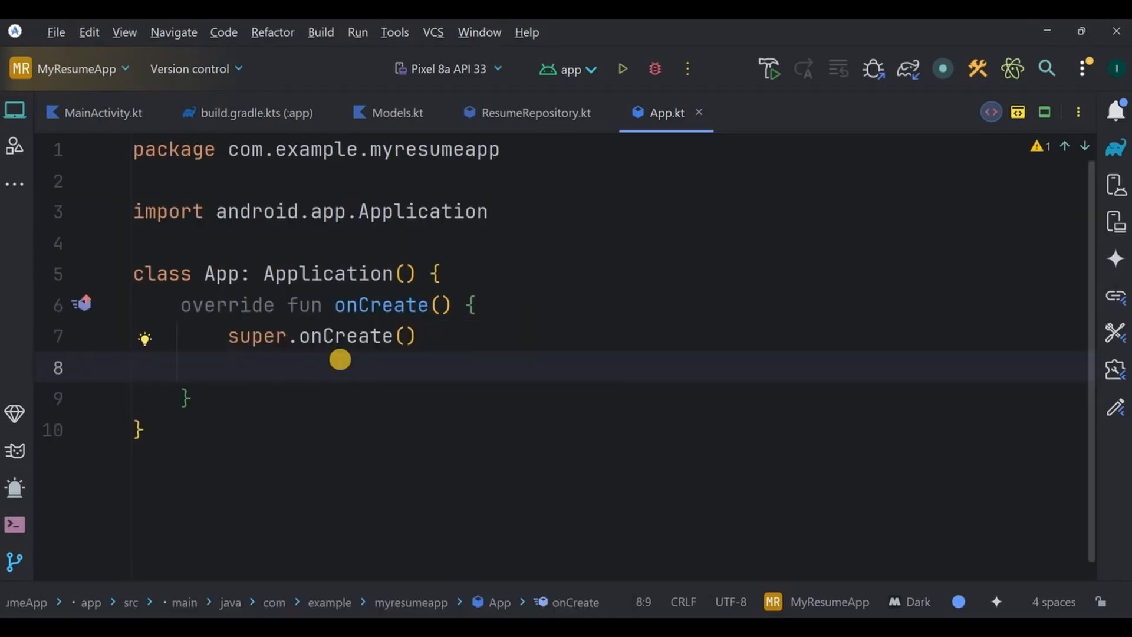
pyautogui.write('FirebaseApp.initializeApp(this)')
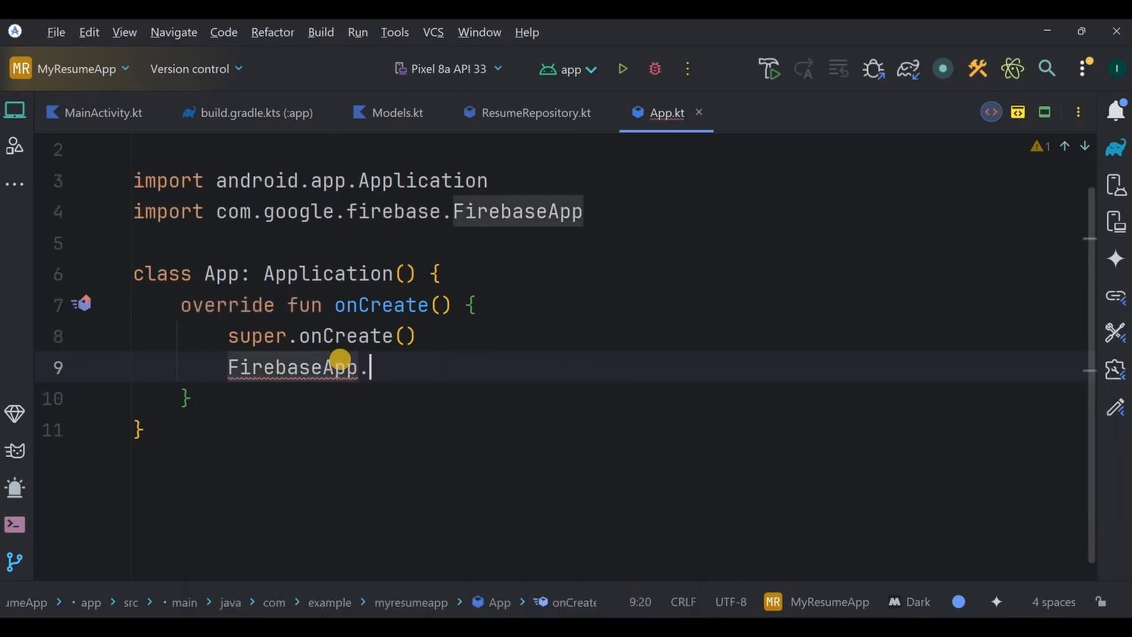
pyautogui.write('initializeApp(this)')
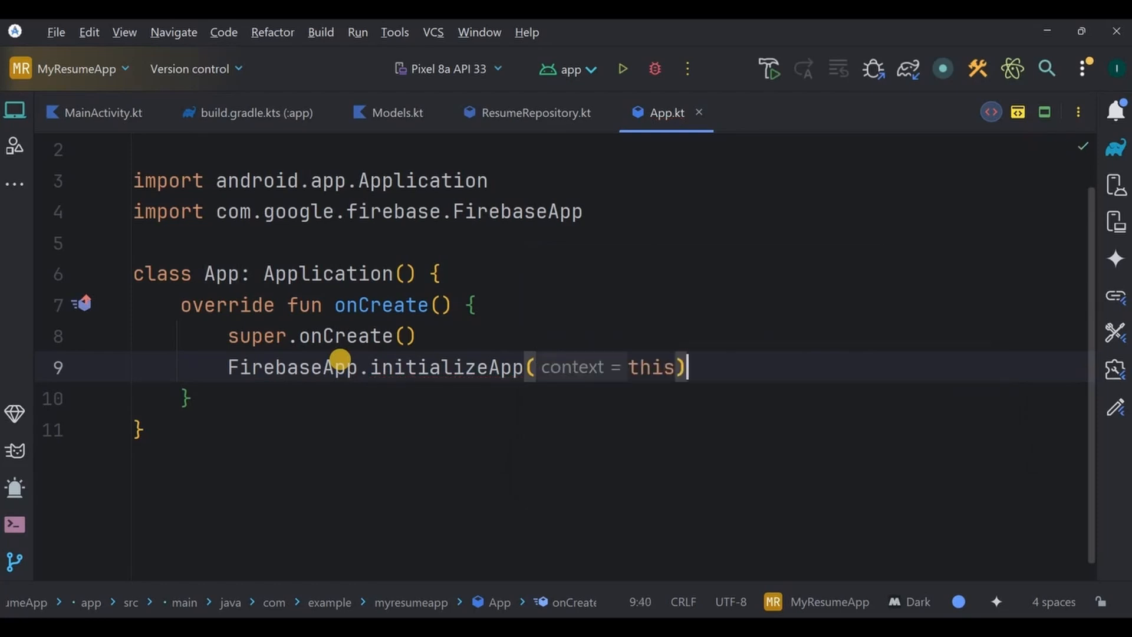
# Step: Launch a CoroutineScope on kotlinx.coroutines Dispatchers.IO inside onCreate
pyautogui.write('C')
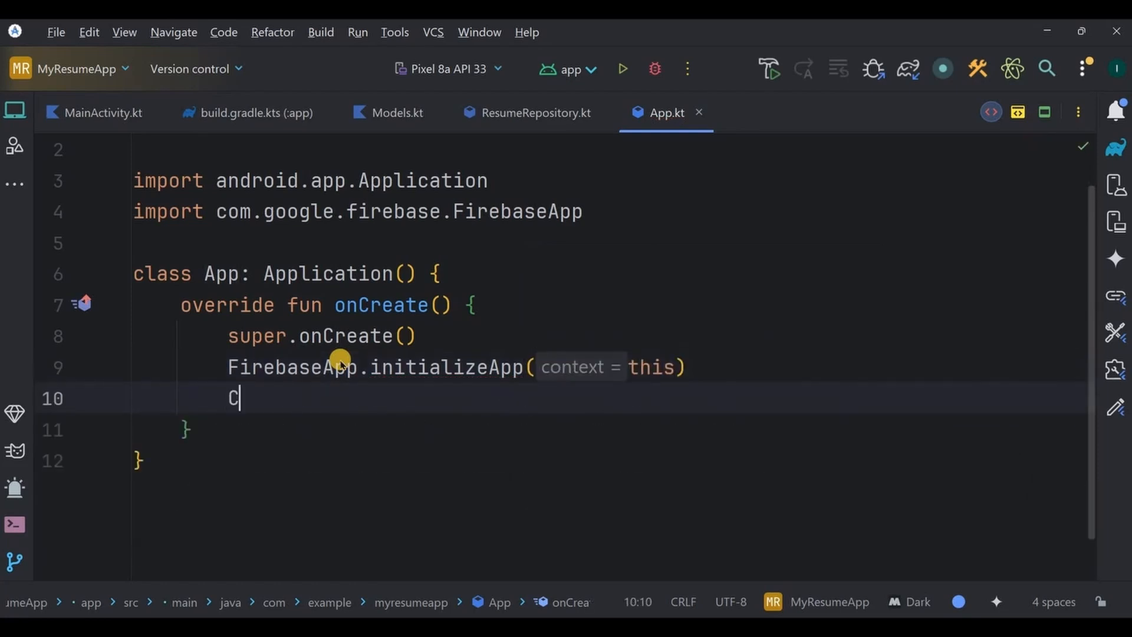
pyautogui.write('oroutineScope(D')
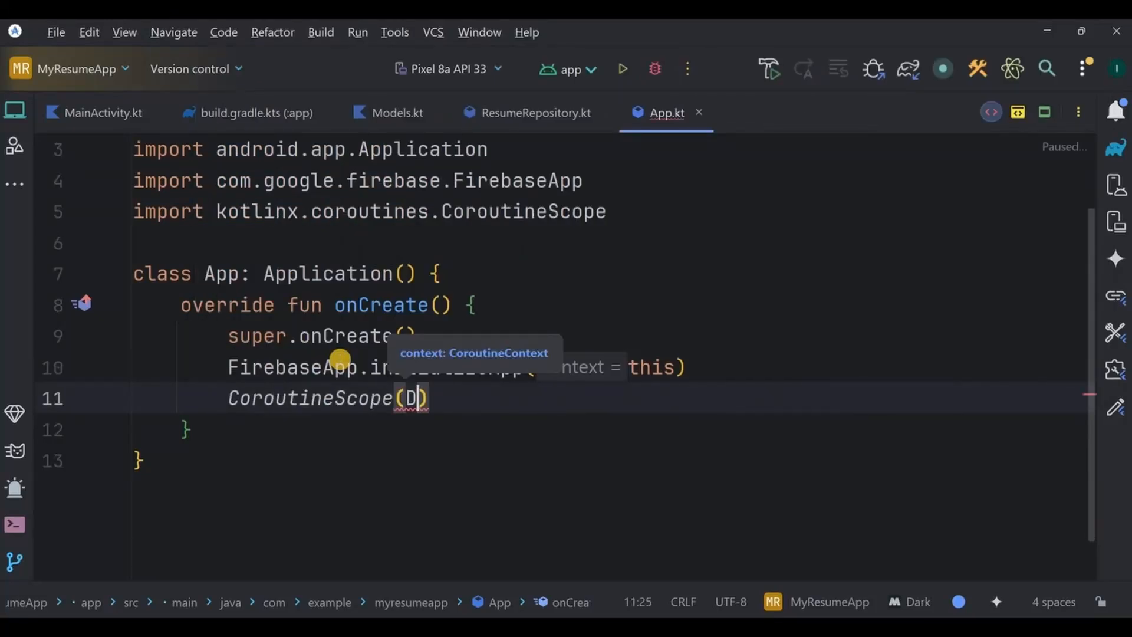
pyautogui.write('ispa')
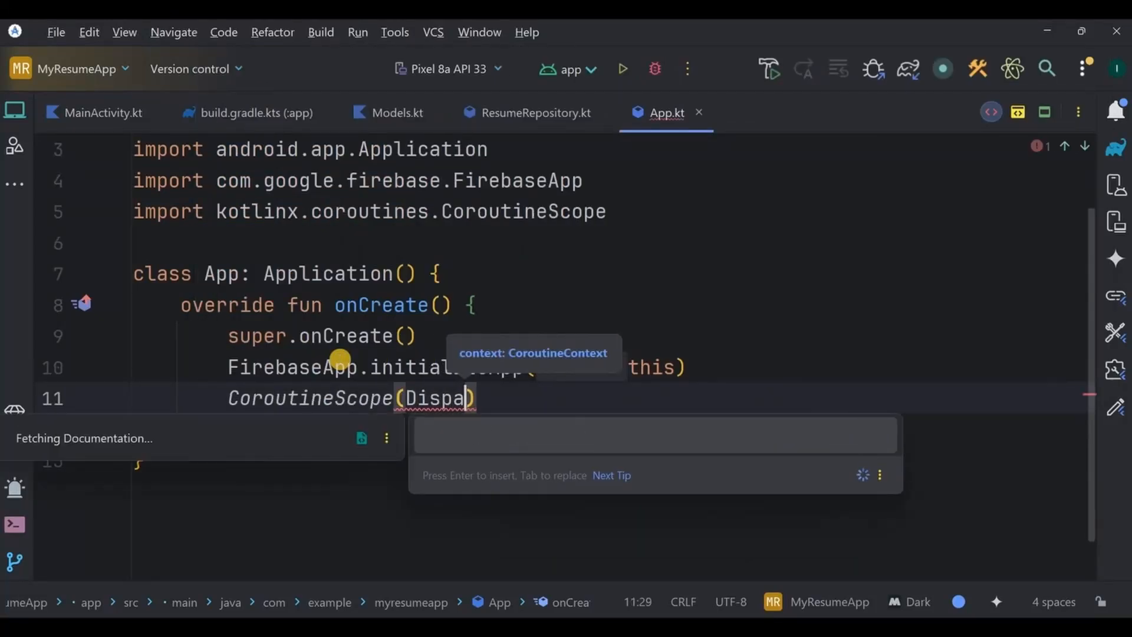
pyautogui.write('tchers.IO')
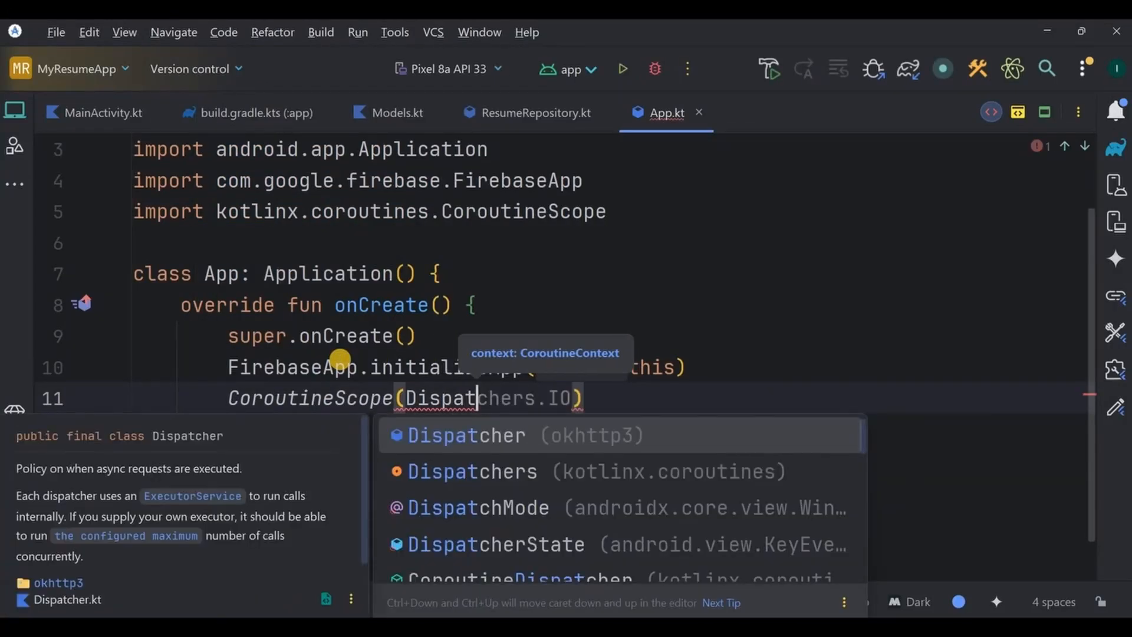
pyautogui.click(473, 470)
pyautogui.write('runCatching {  ')
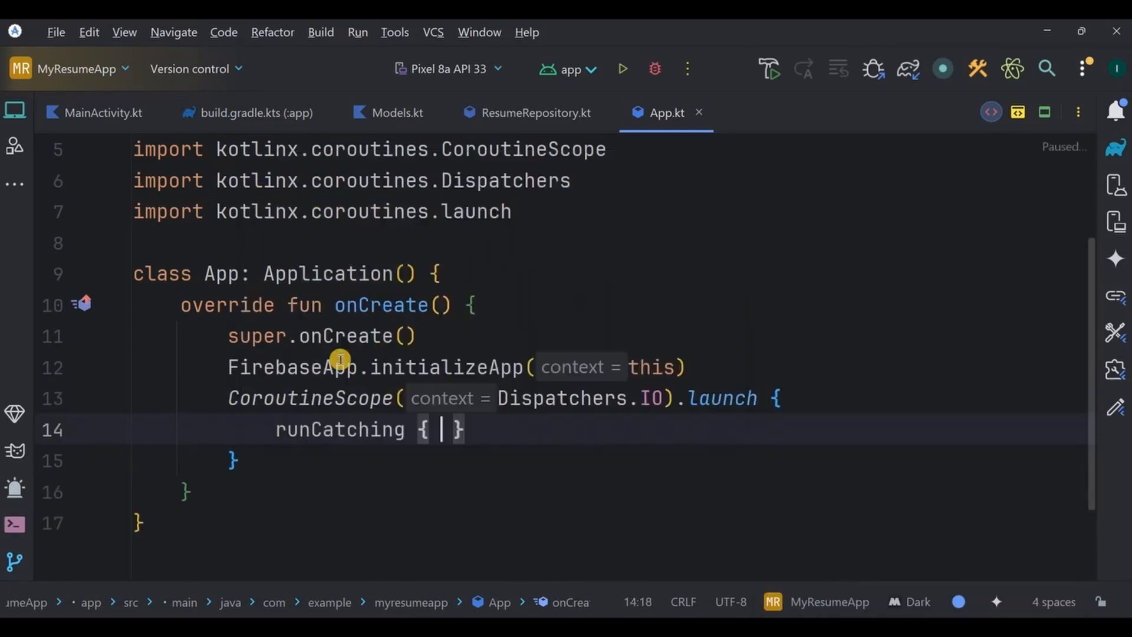
# Step: Run Firebase.auth.signInAnonymously().await() inside the coroutine's runCatching block
pyautogui.write('Firebase.a')
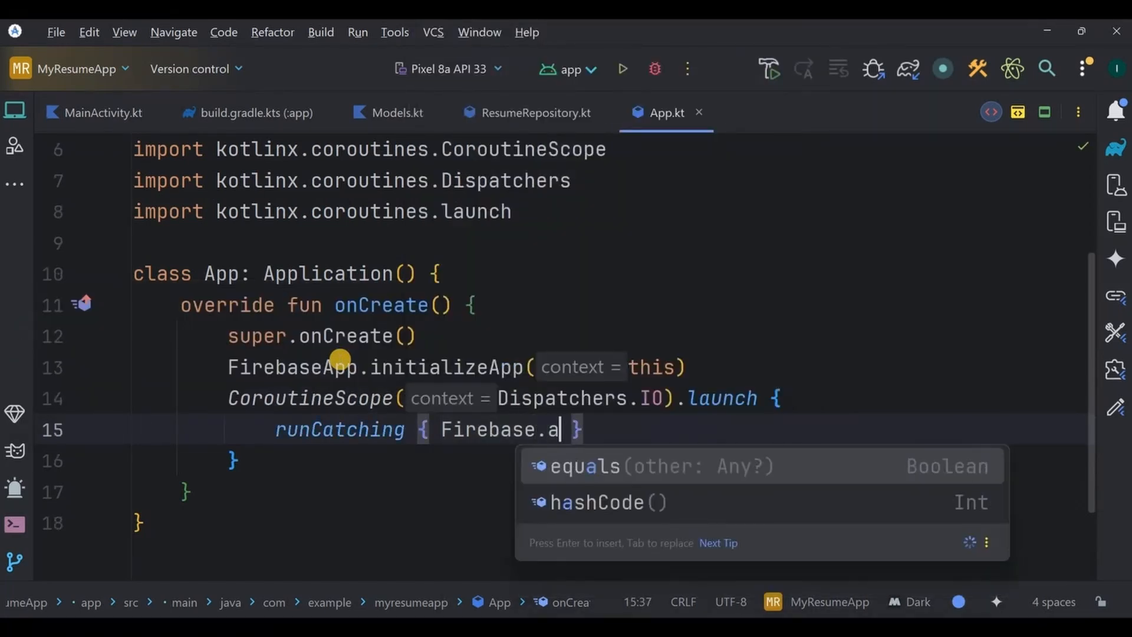
pyautogui.write('uth')
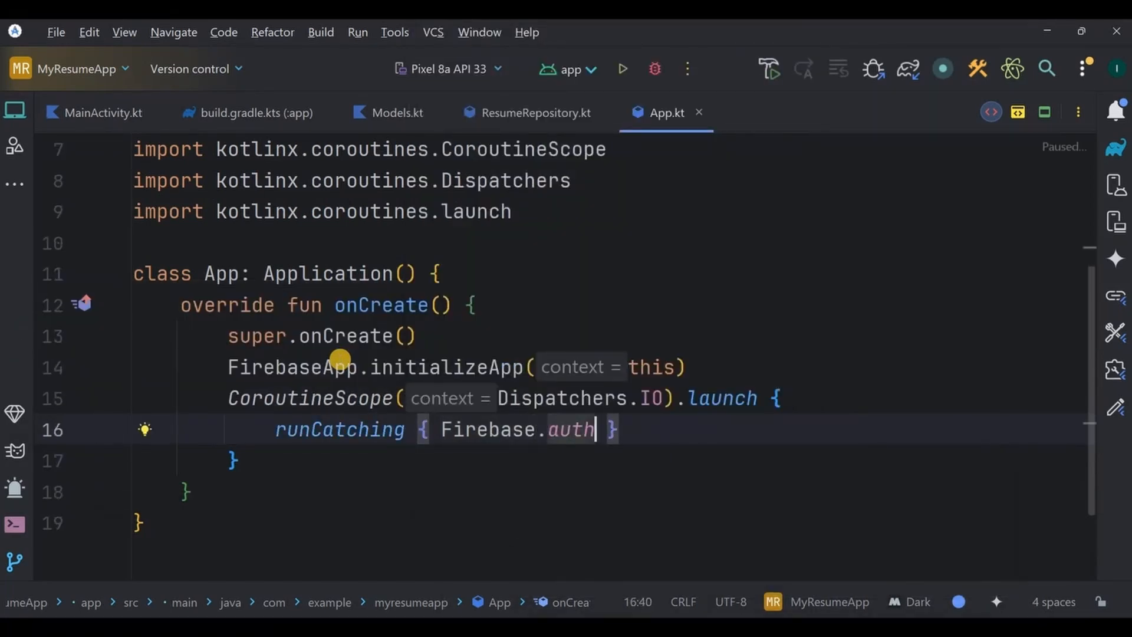
pyautogui.write('.signInAnonymously()')
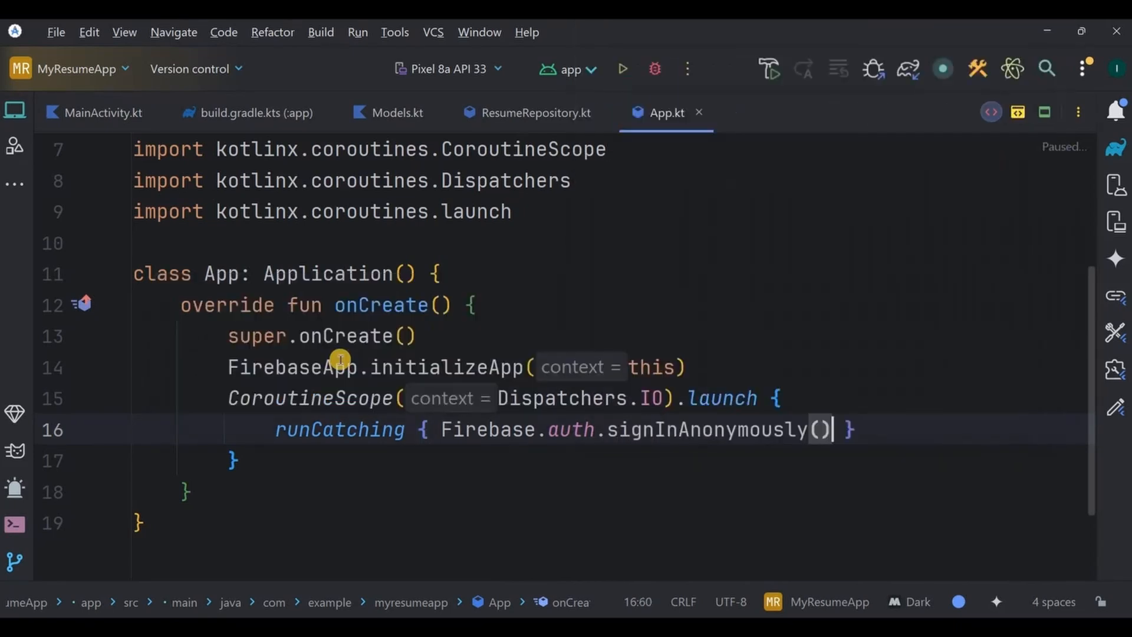
pyautogui.write('.aw')
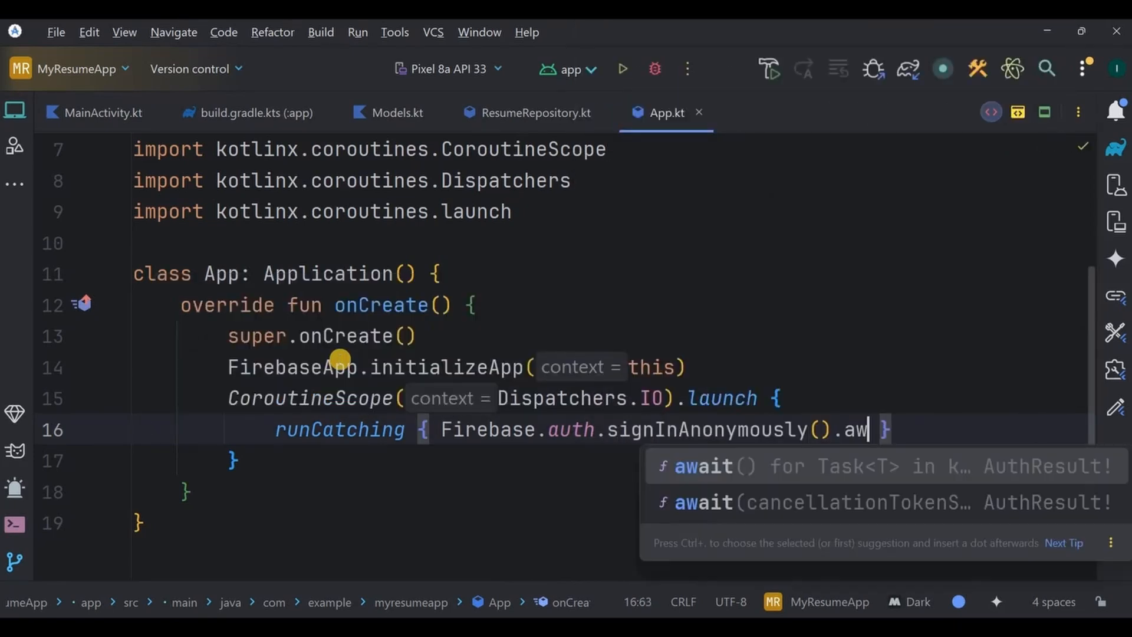